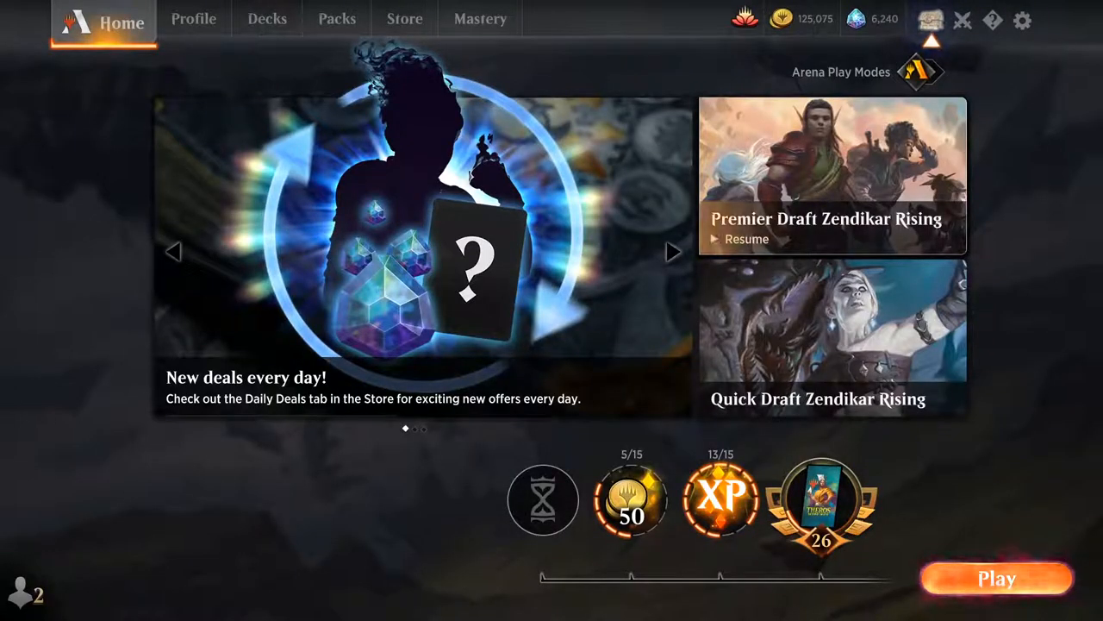
pyautogui.moveTo(45, 164)
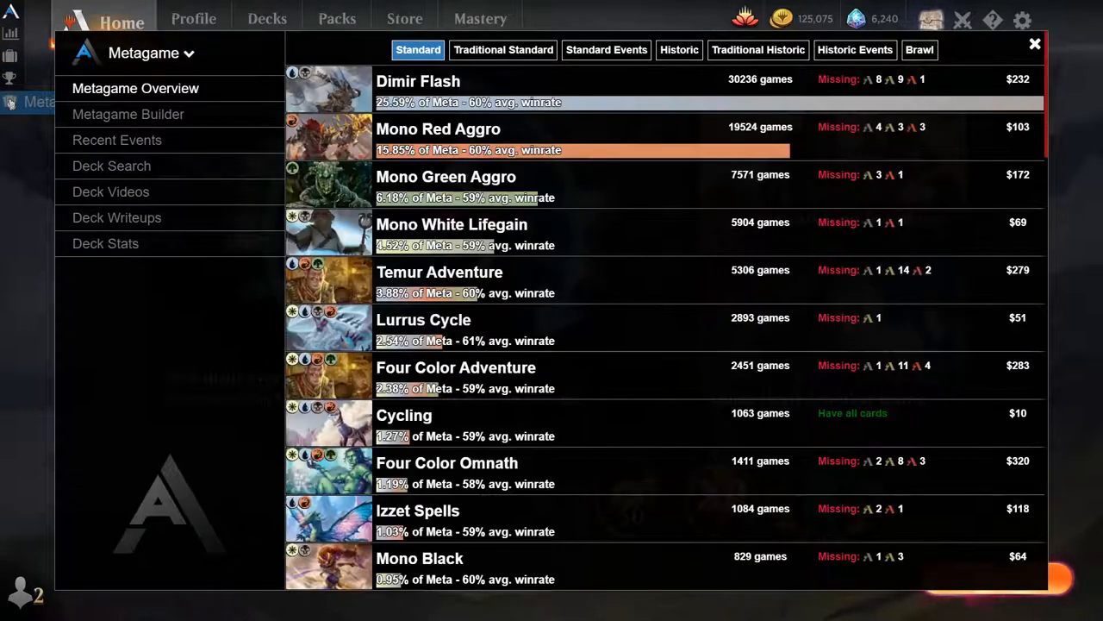
# Open the Metagame Builder and scroll its wildcard-sorted list of meta decks
pyautogui.click(128, 114)
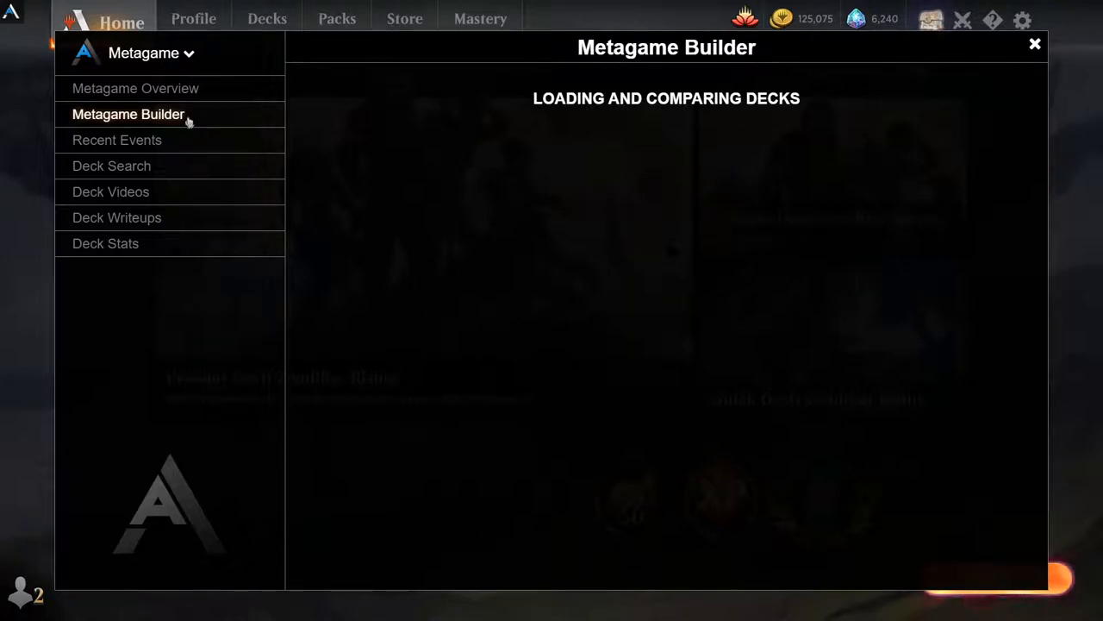
pyautogui.moveTo(569, 138)
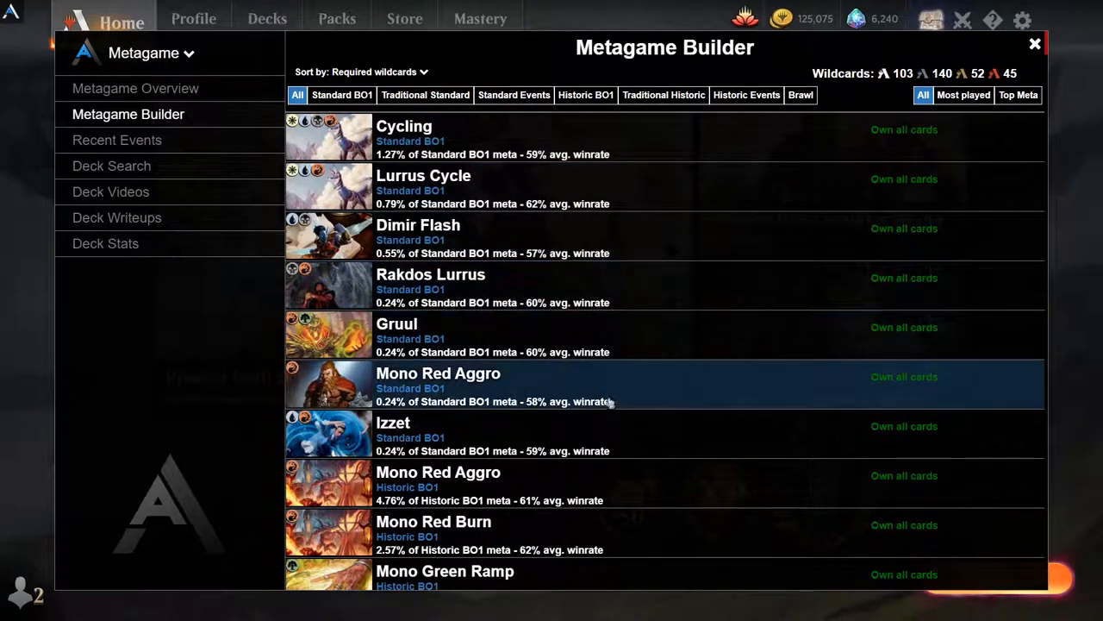
pyautogui.scroll(-3)
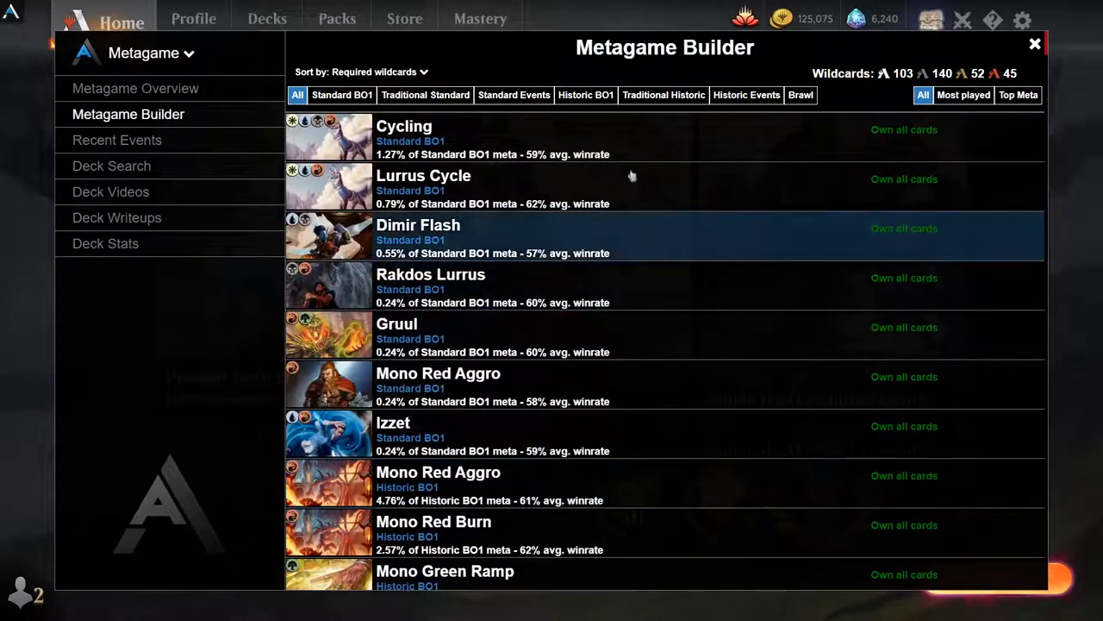
# Filter the Metagame Builder to Standard BO1 decks and scroll through the results
pyautogui.click(342, 95)
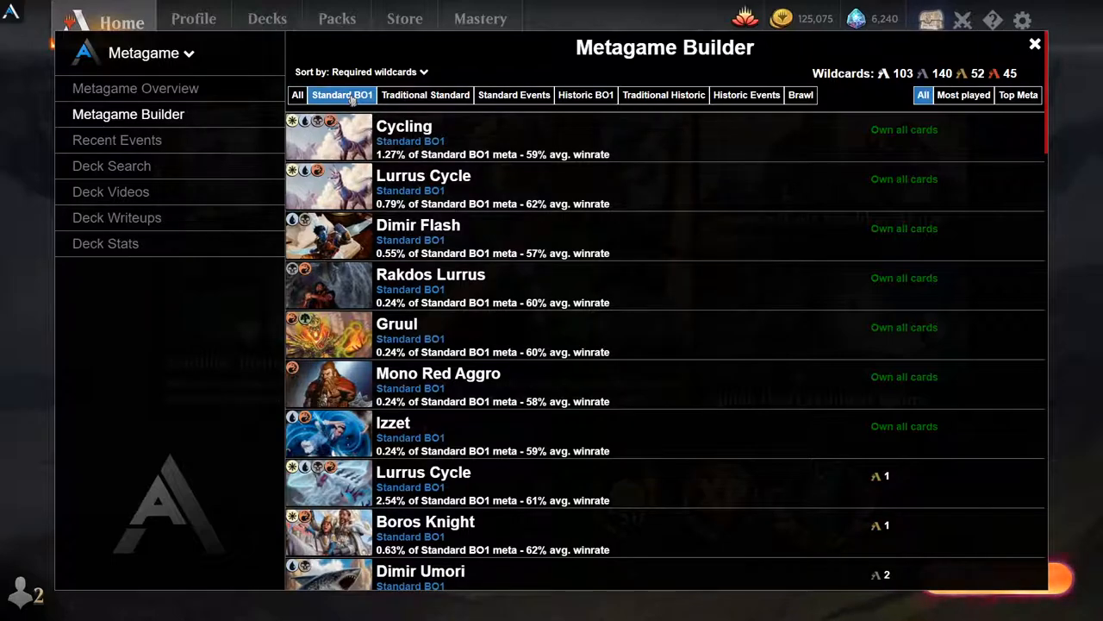
pyautogui.moveTo(856, 167)
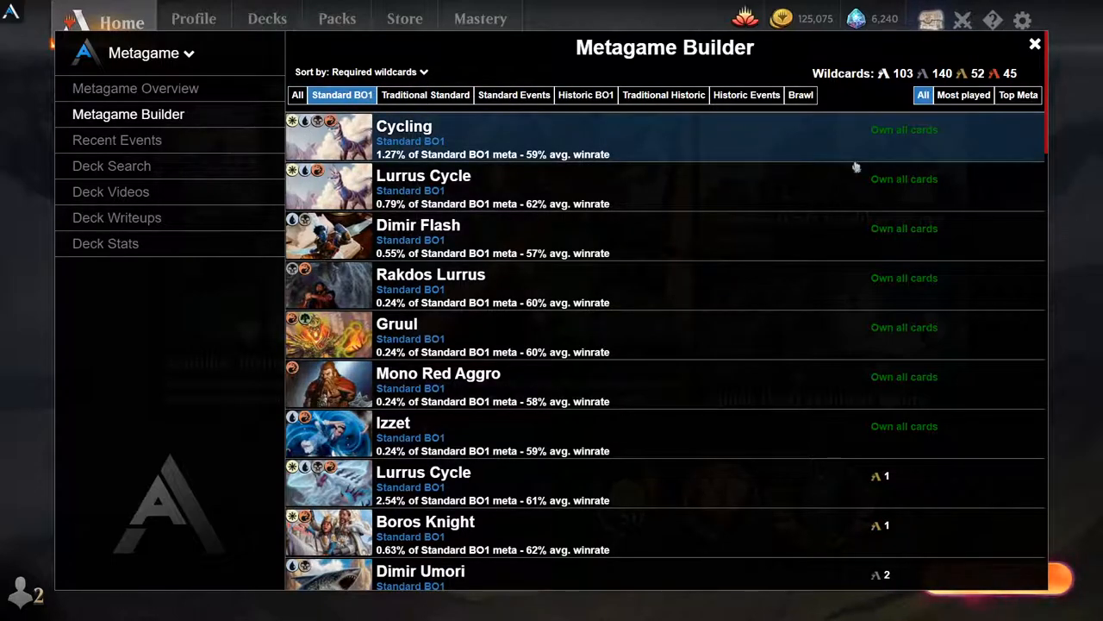
pyautogui.scroll(-3)
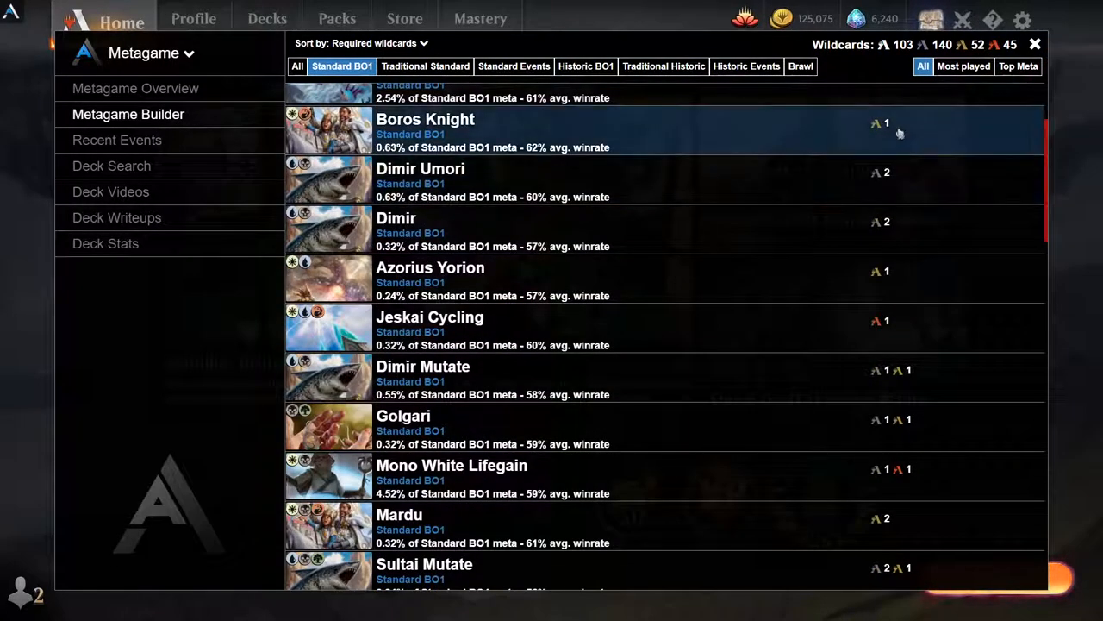
pyautogui.scroll(-3)
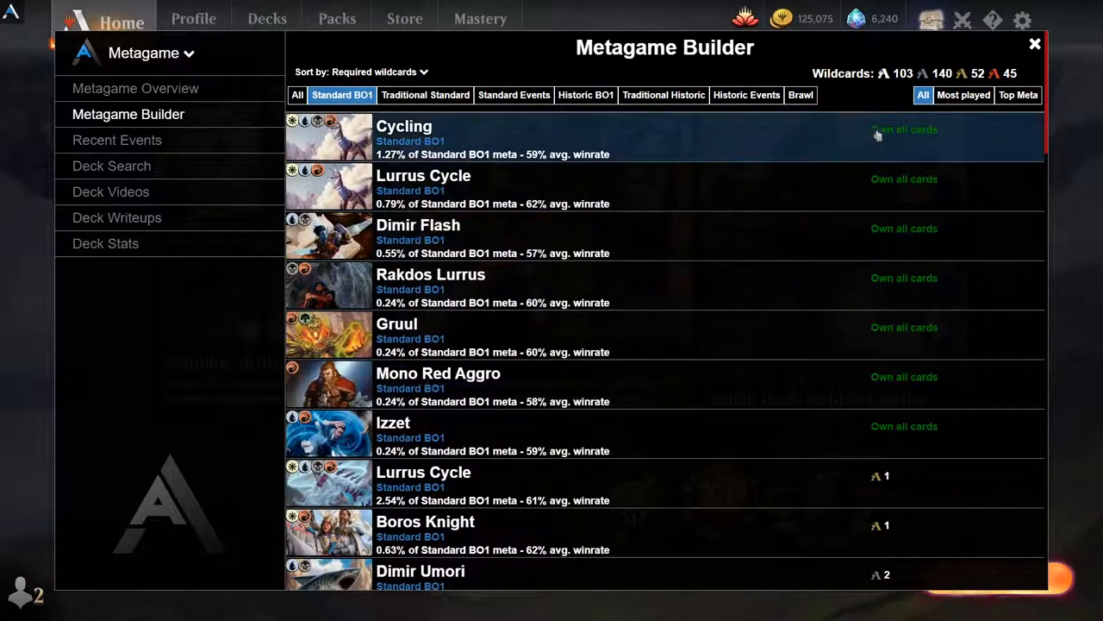
pyautogui.moveTo(843, 50)
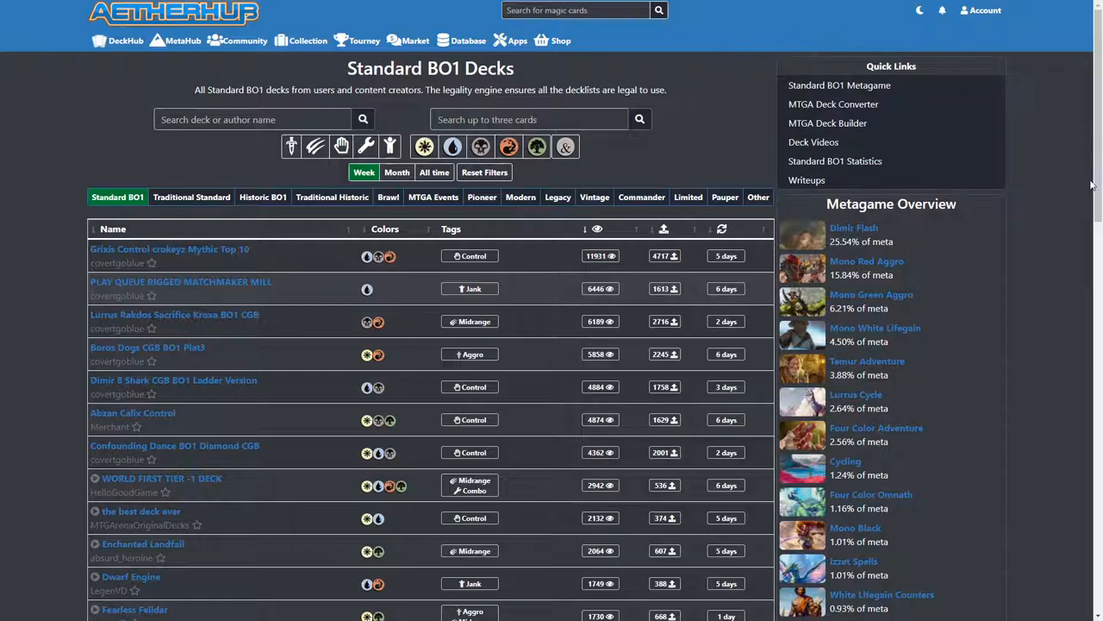
pyautogui.scroll(-3)
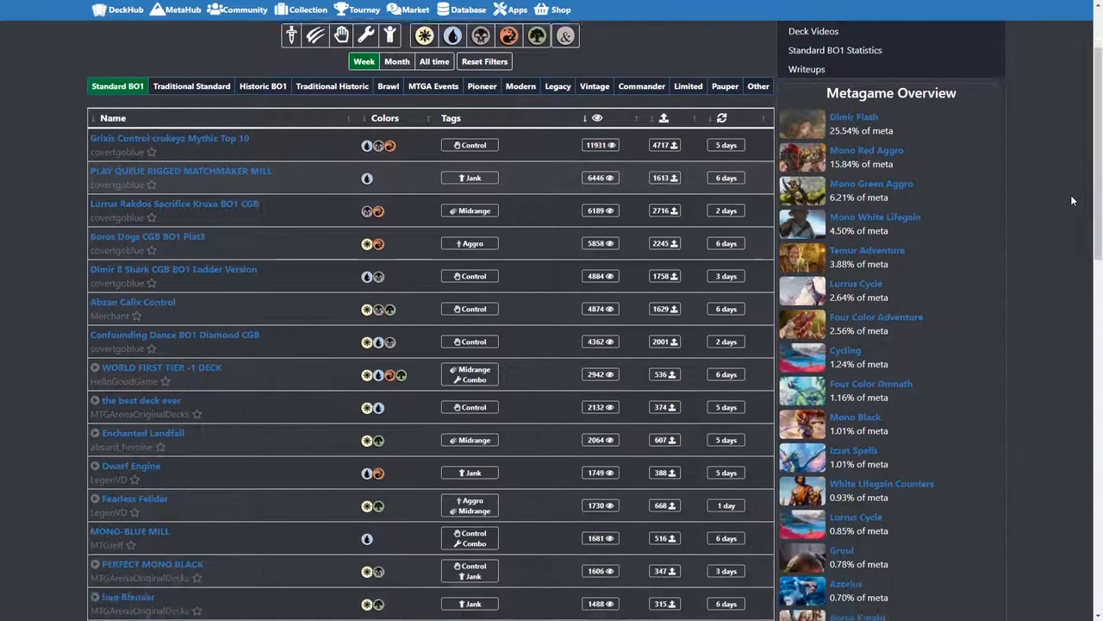
pyautogui.scroll(-3)
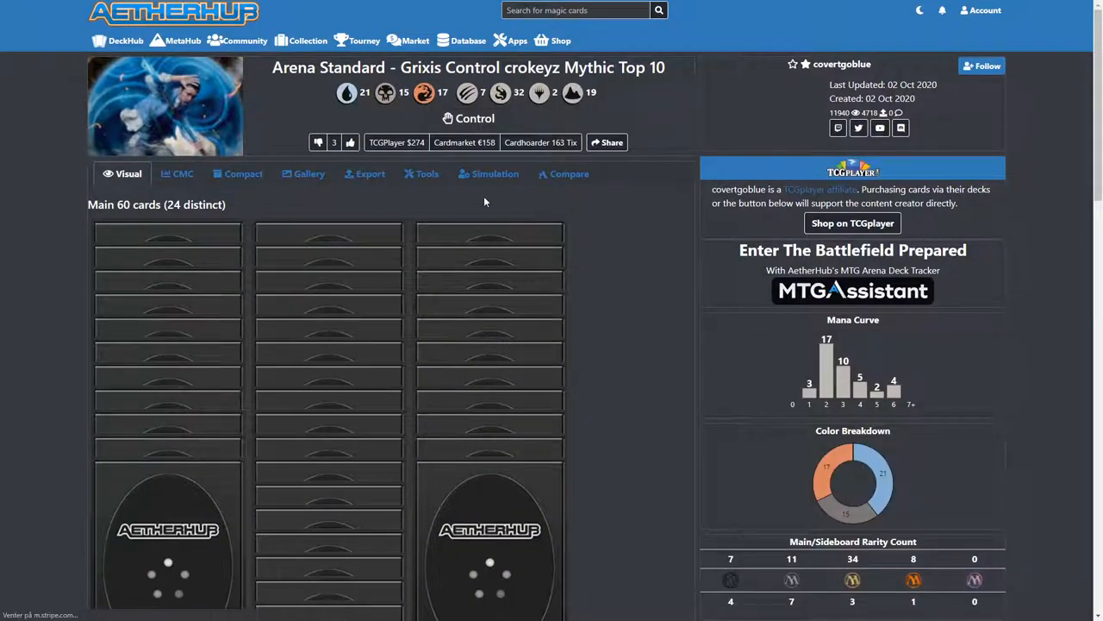
pyautogui.scroll(-3)
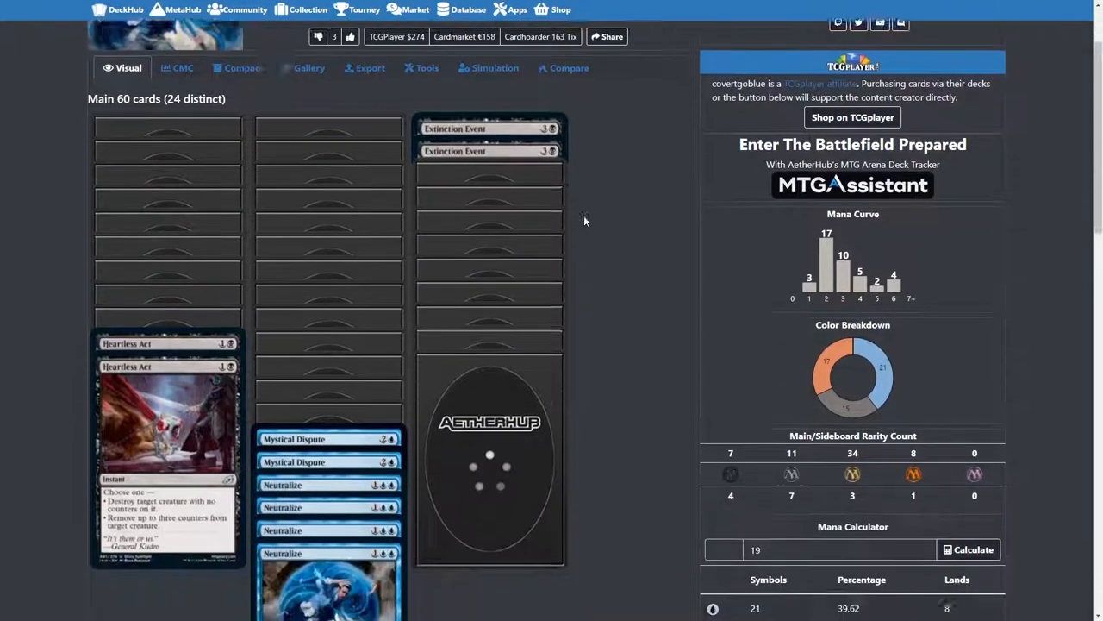
pyautogui.scroll(-3)
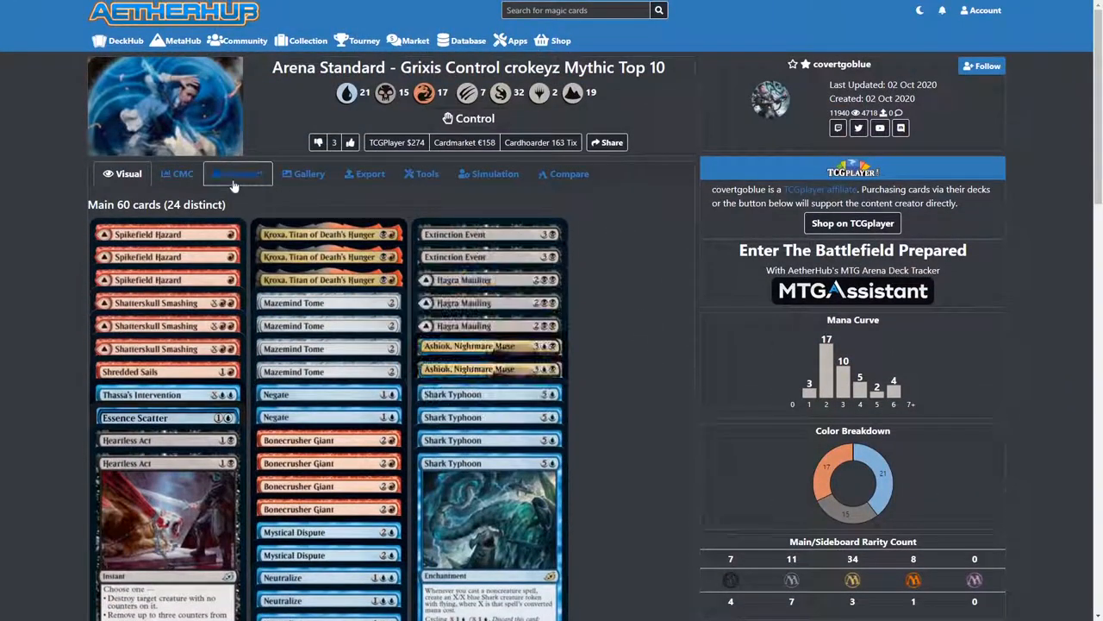
pyautogui.click(182, 174)
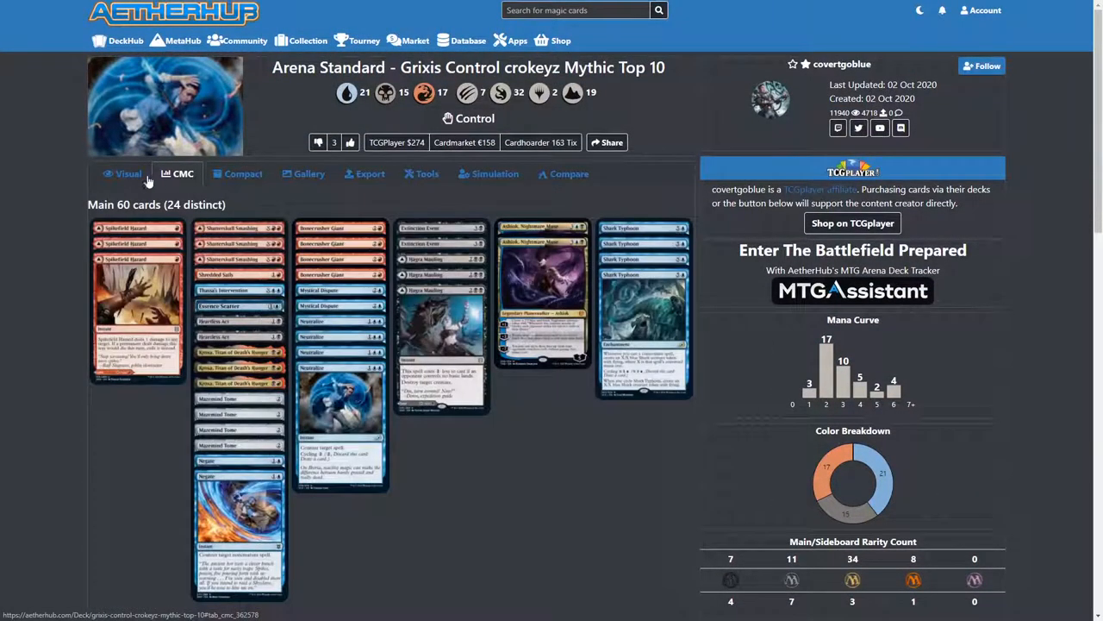
pyautogui.click(127, 173)
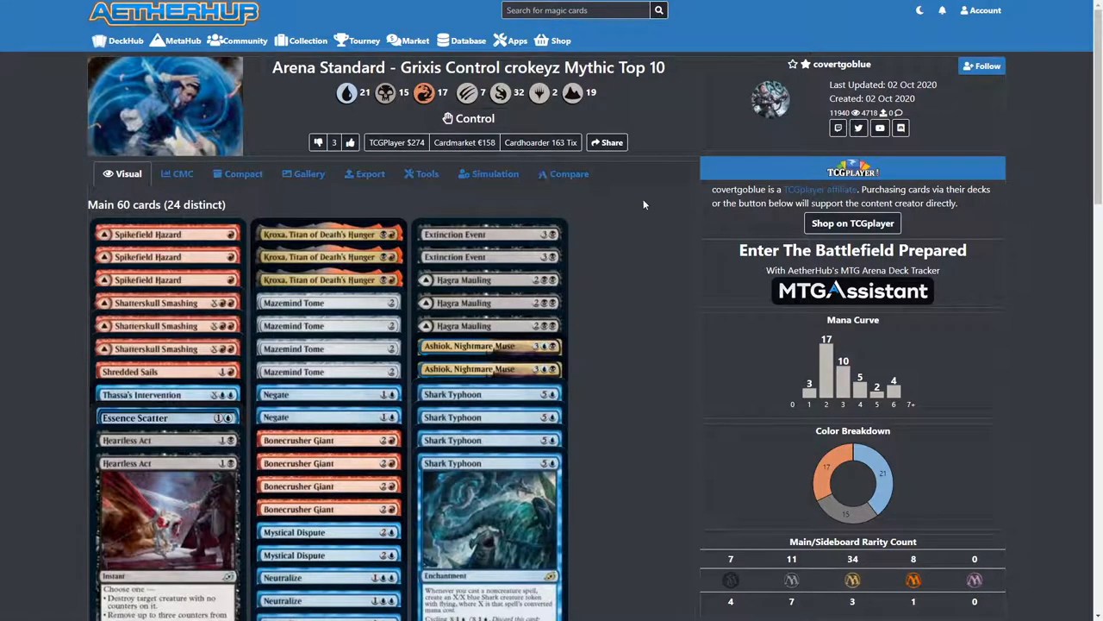
pyautogui.click(126, 40)
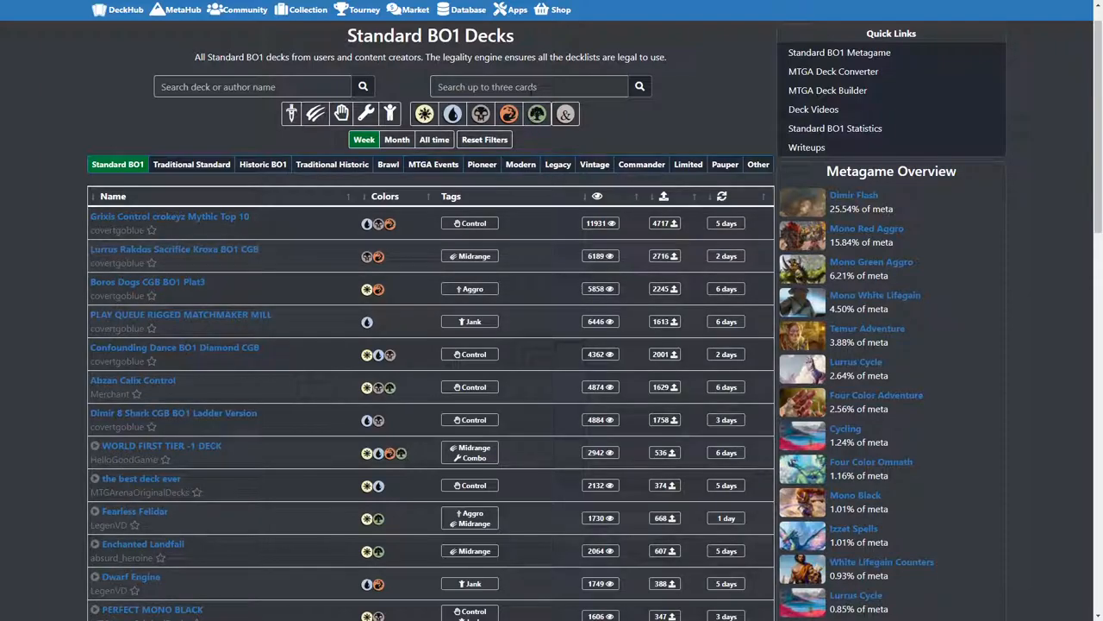
pyautogui.click(529, 86)
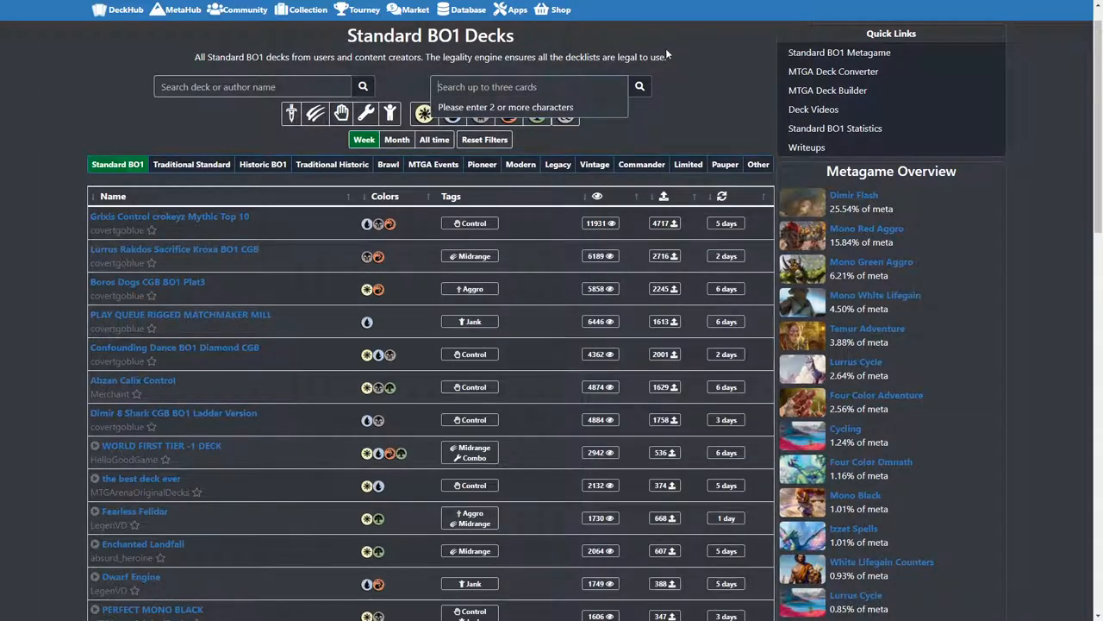
pyautogui.write('krox')
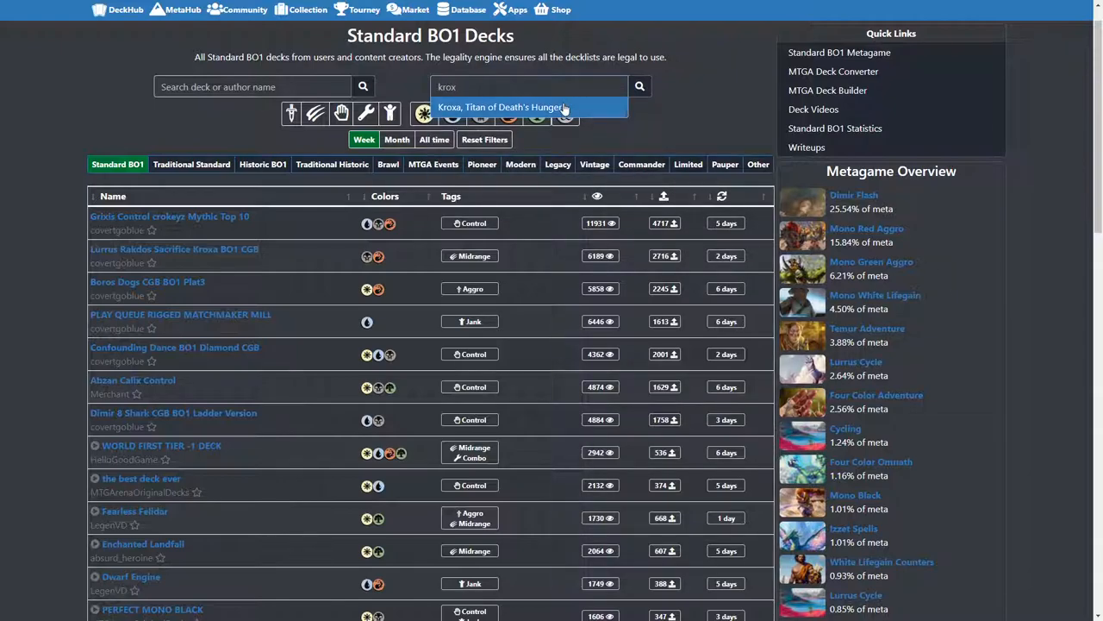
pyautogui.click(501, 107)
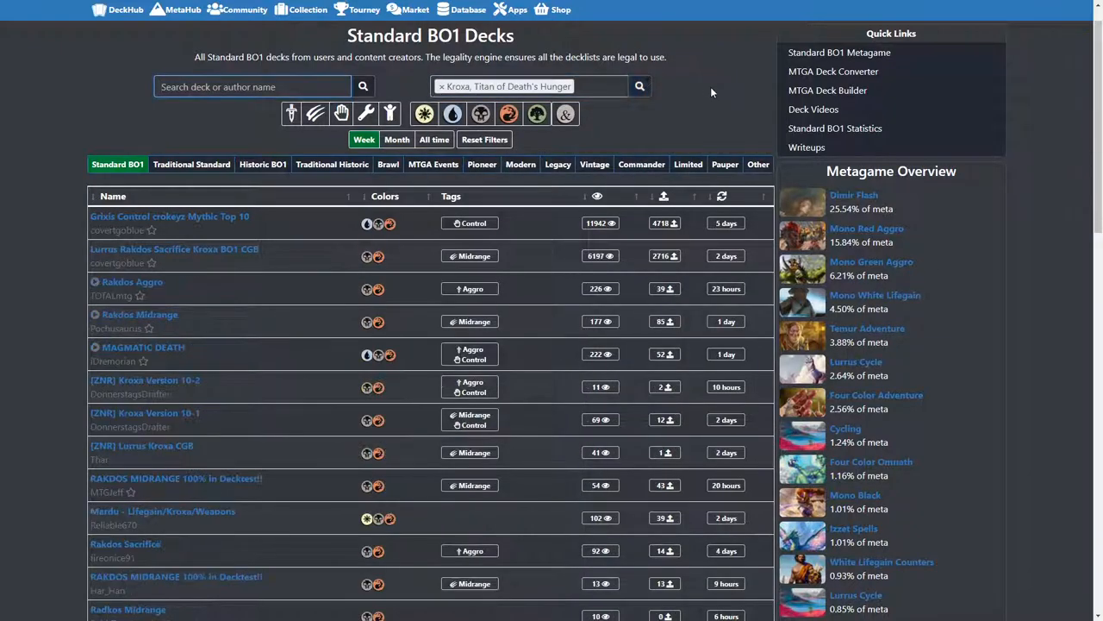
pyautogui.scroll(3)
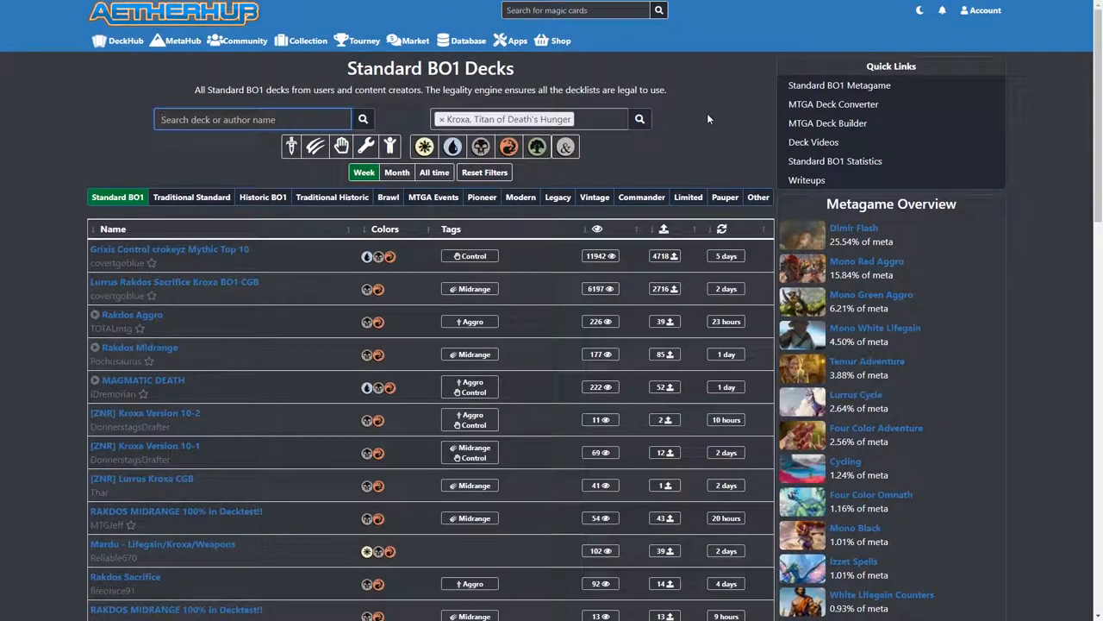
pyautogui.scroll(-3)
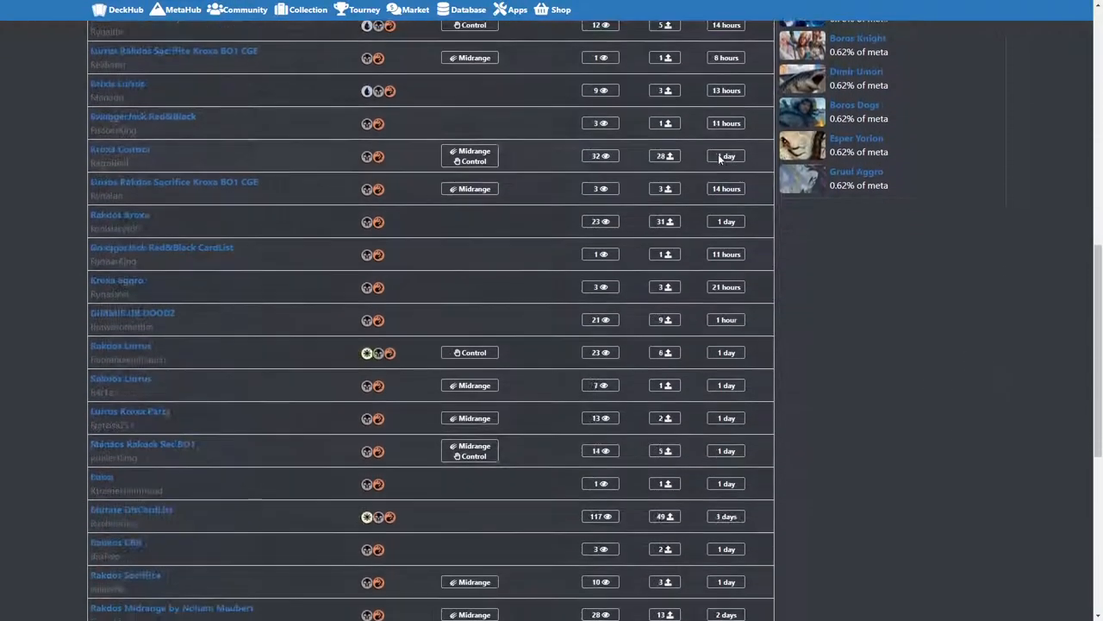
pyautogui.moveTo(116, 280)
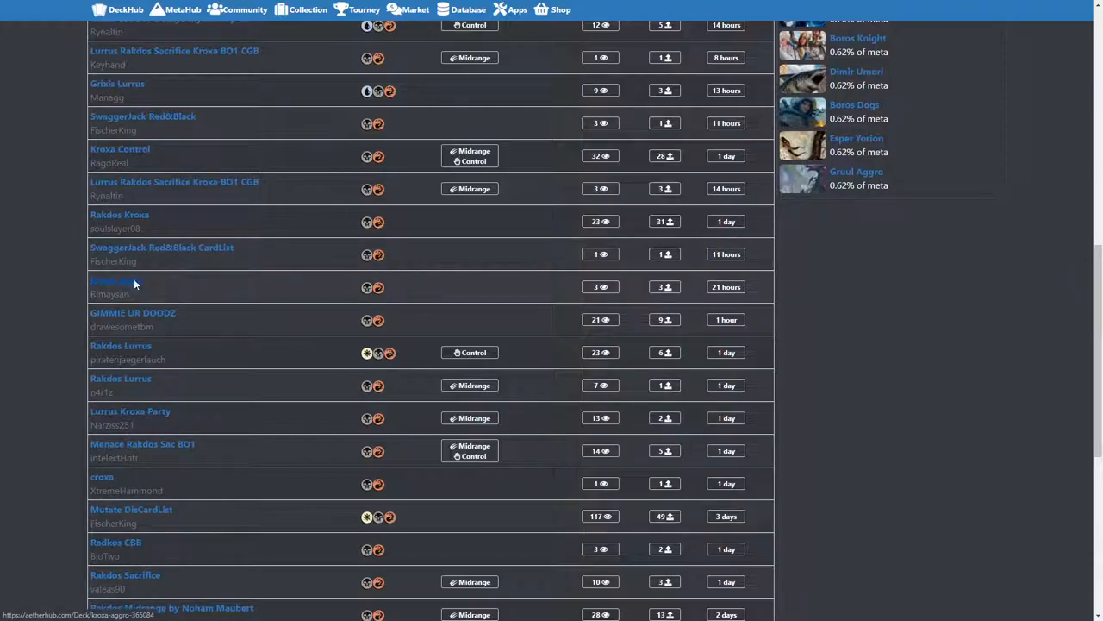
pyautogui.click(110, 281)
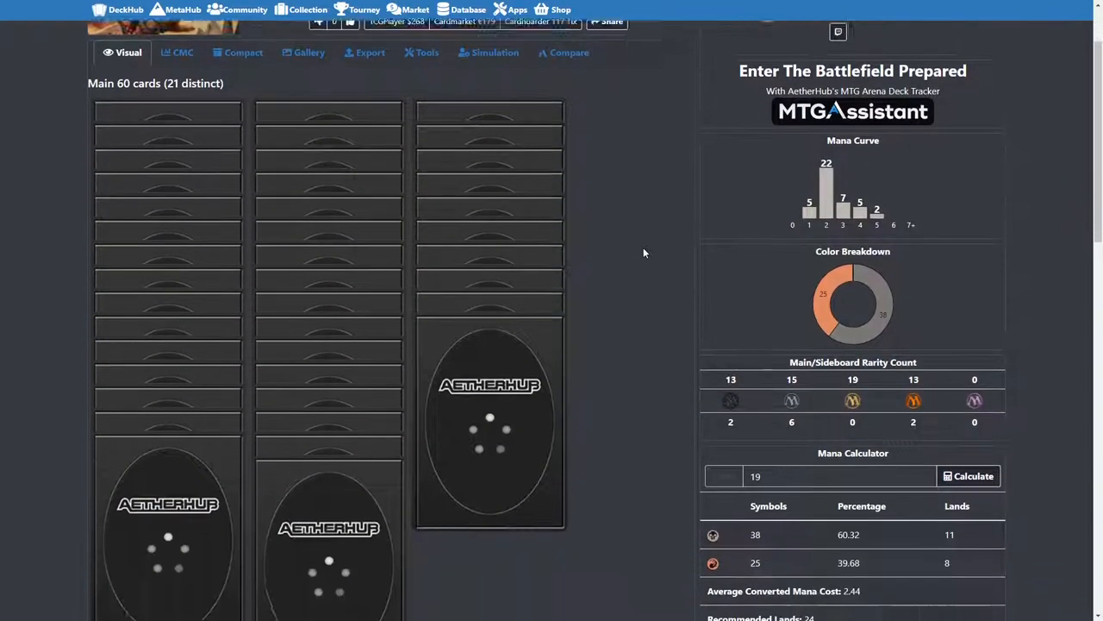
pyautogui.scroll(3)
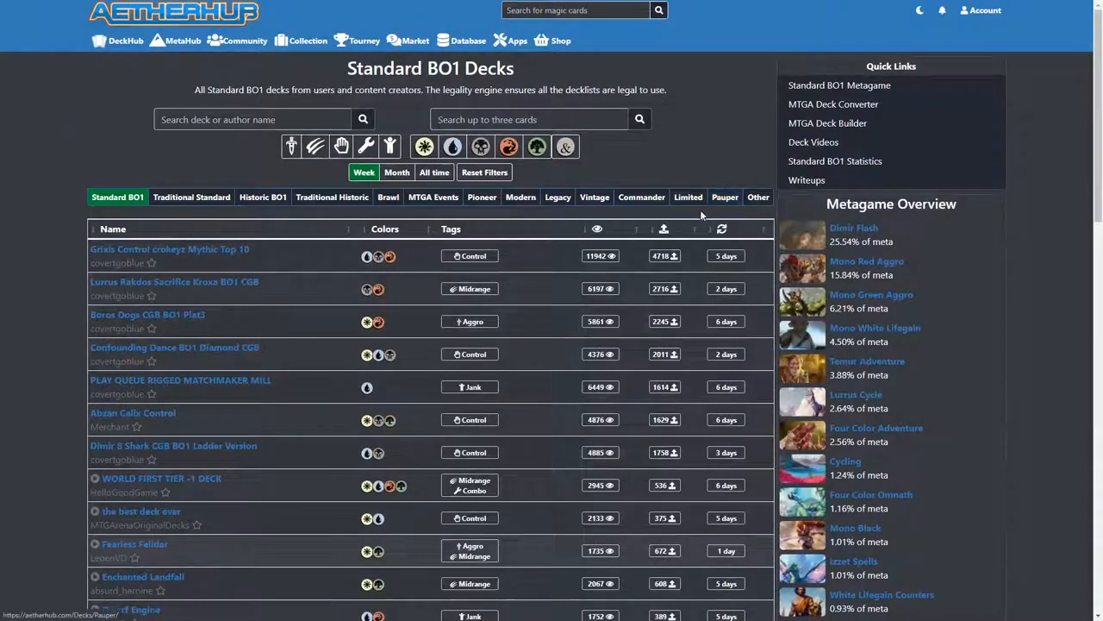
# Sort the Standard BO1 decks table by views ascending and scroll through it
pyautogui.click(597, 228)
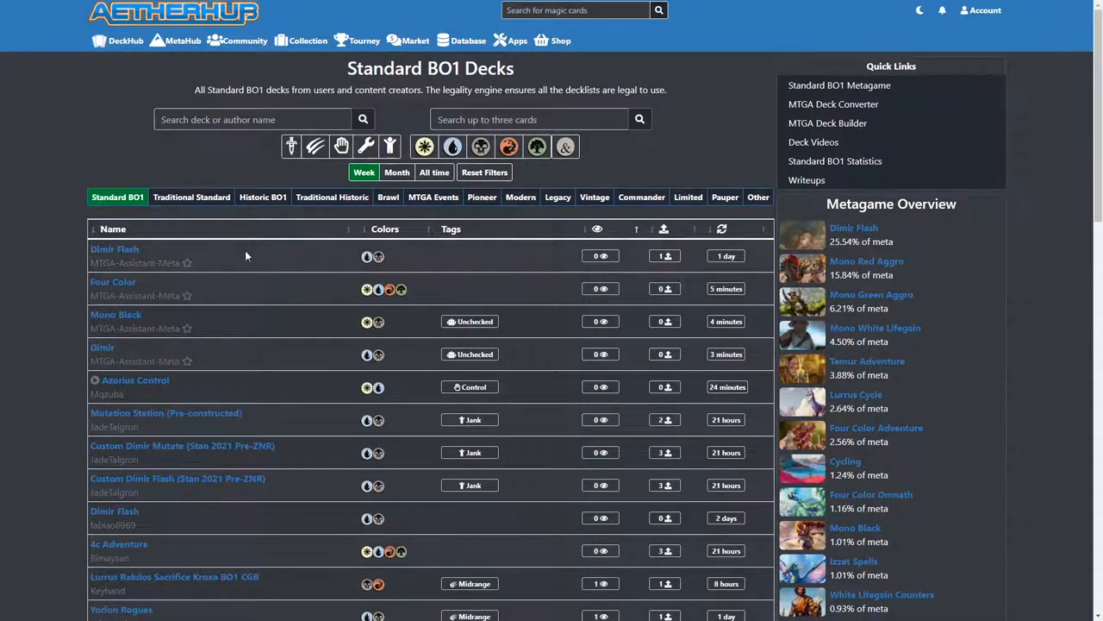
pyautogui.scroll(-3)
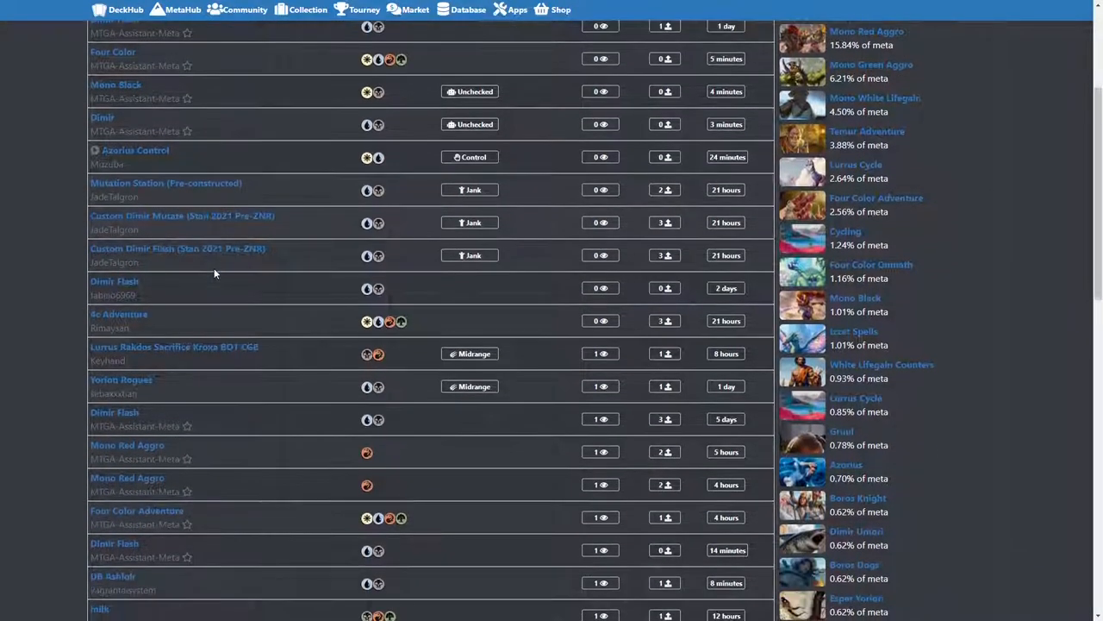
pyautogui.scroll(-3)
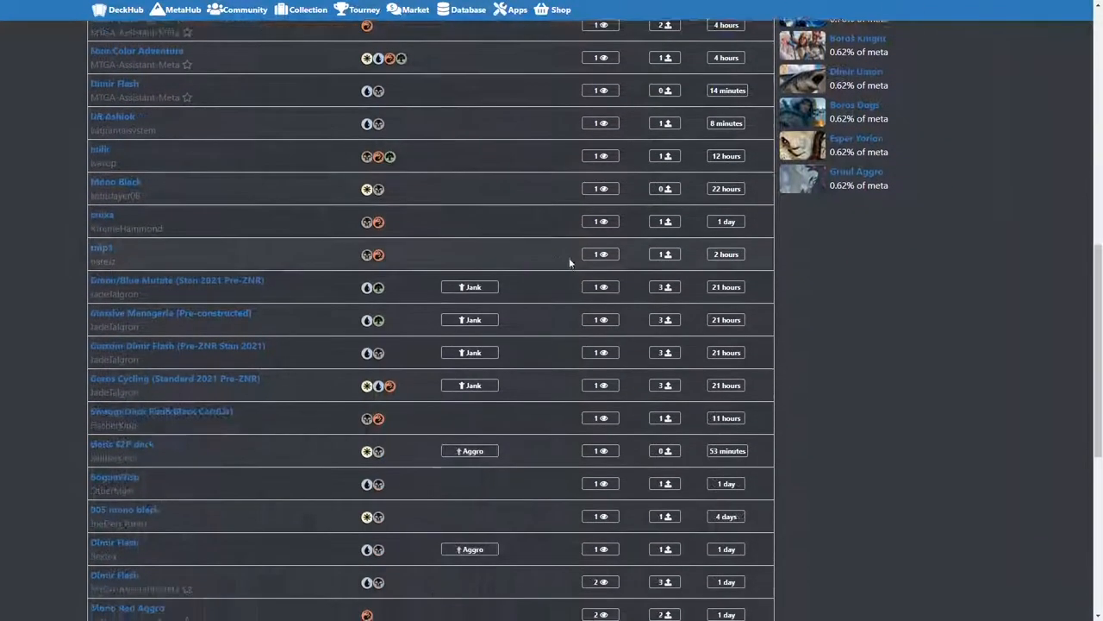
pyautogui.scroll(-3)
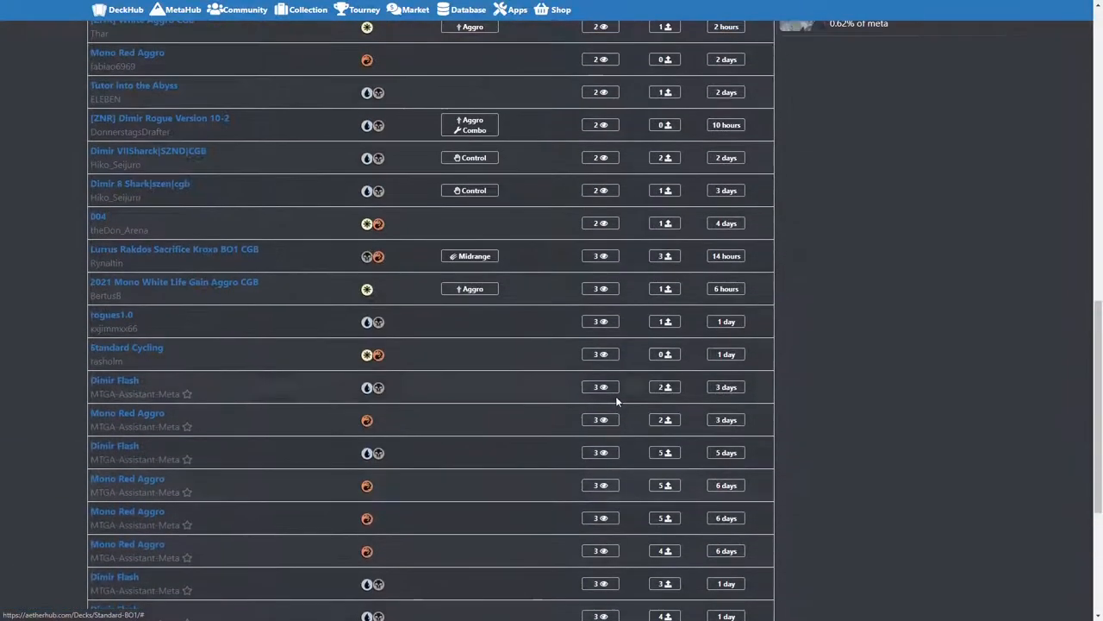
pyautogui.scroll(3)
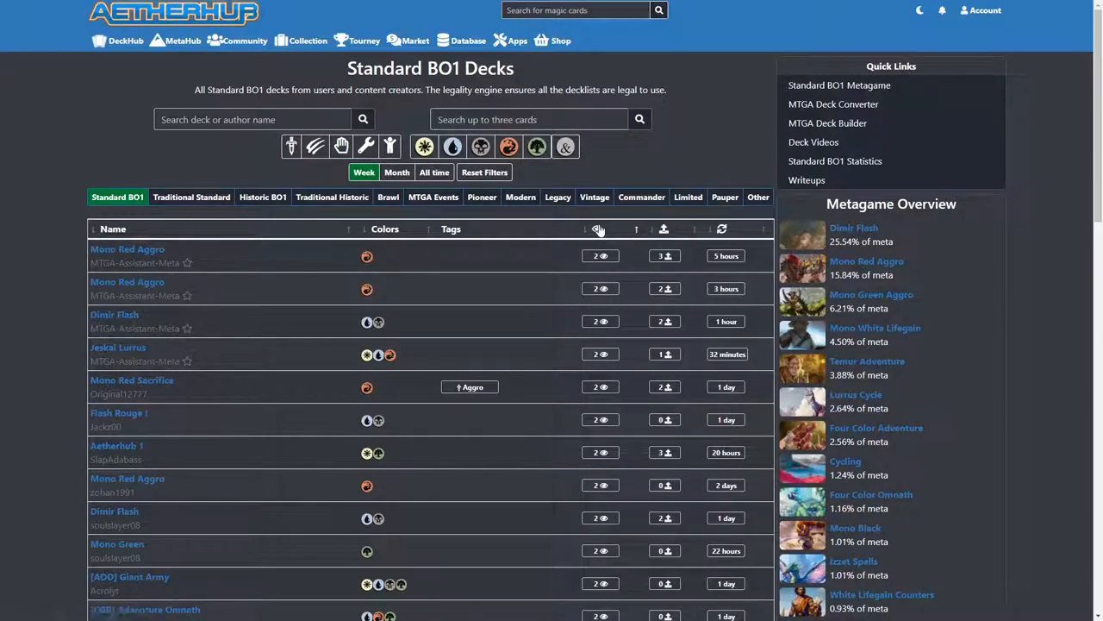
# Re-sort the Standard BO1 decks by views, most-viewed first, and scroll
pyautogui.click(597, 229)
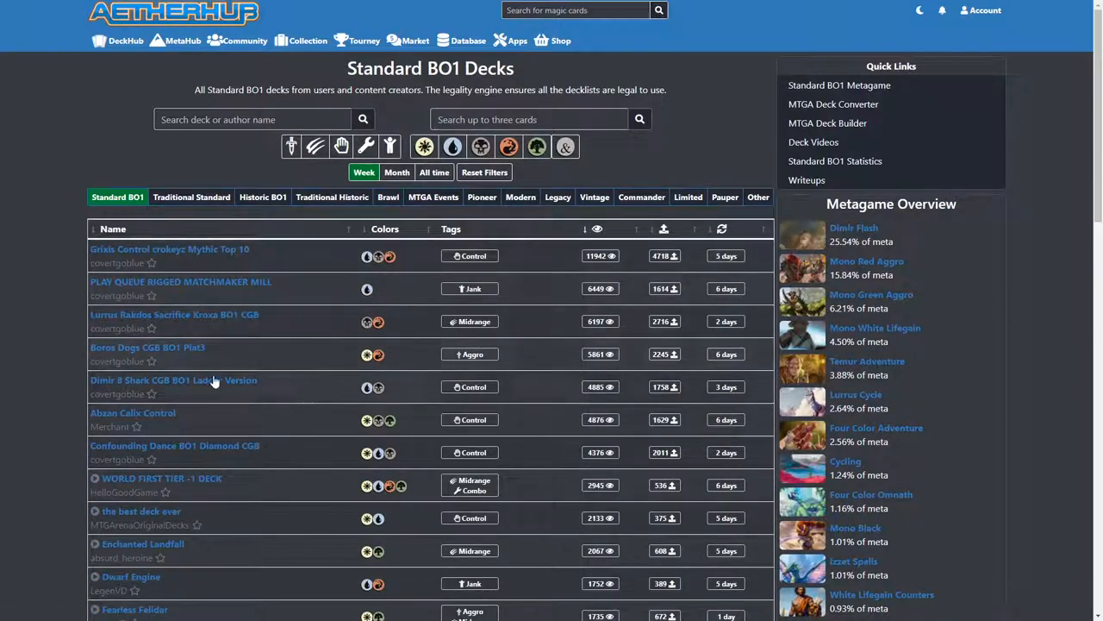
pyautogui.scroll(-3)
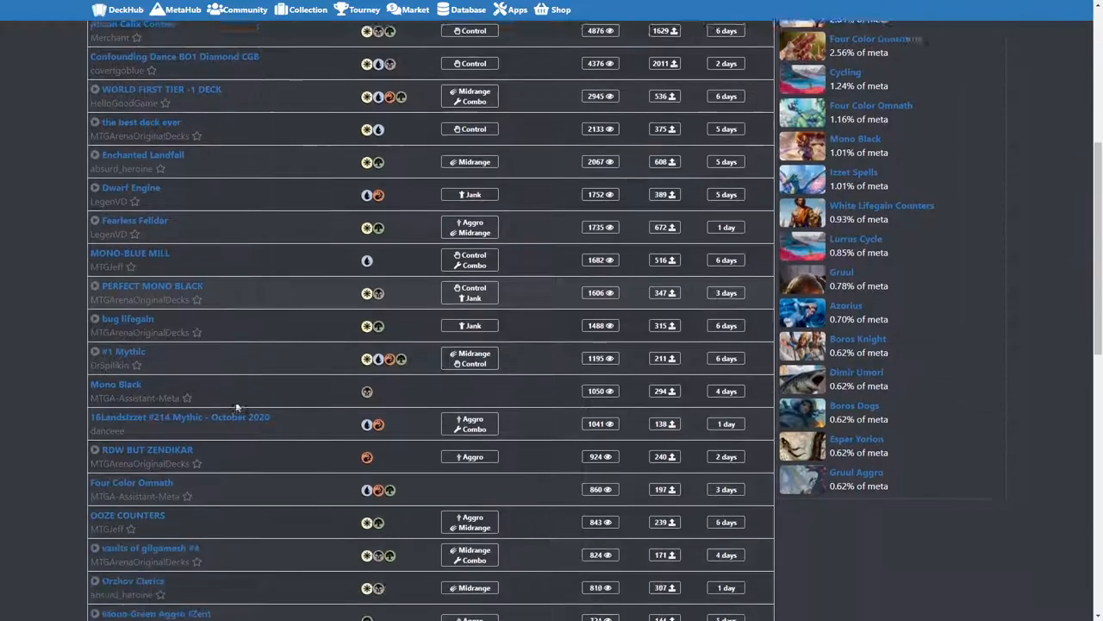
pyautogui.scroll(-3)
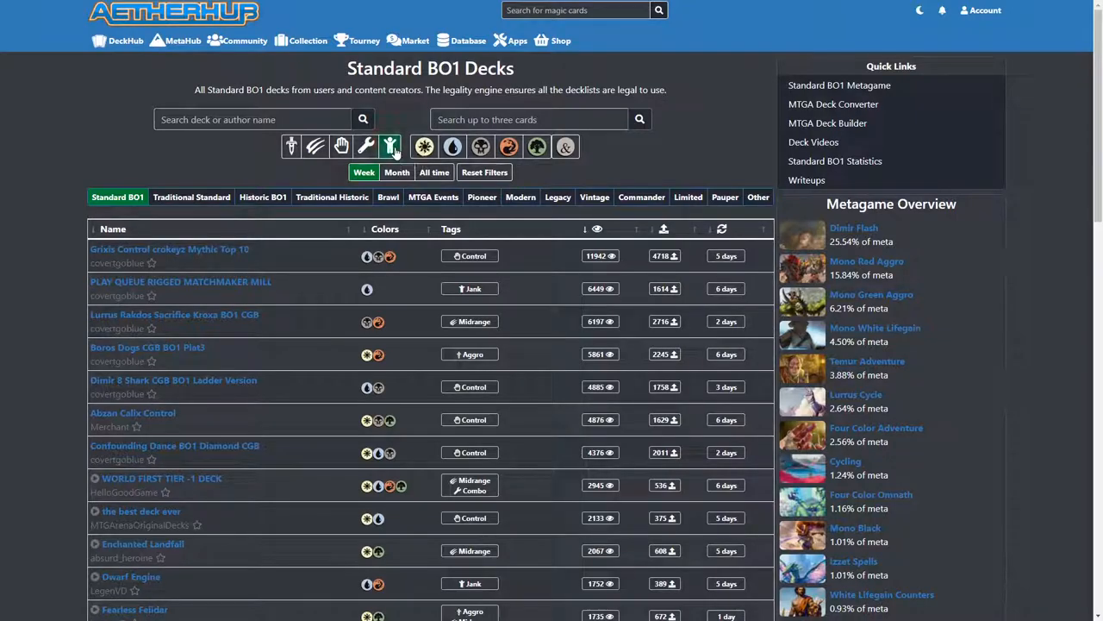
# Filter the deck list to Jank-tagged decks and browse the results
pyautogui.click(391, 145)
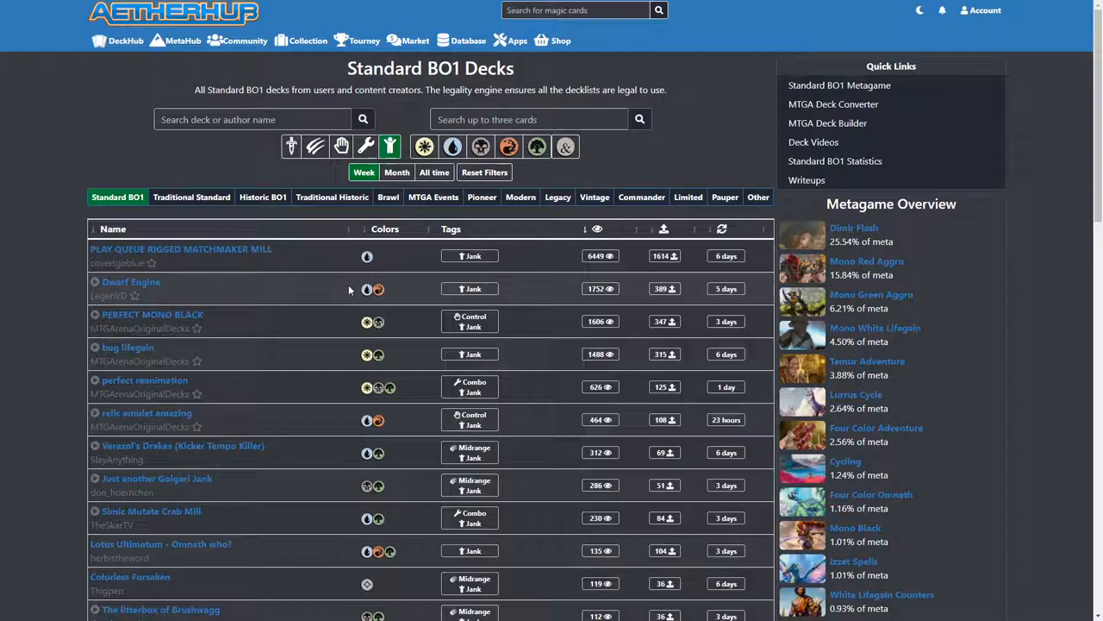
pyautogui.scroll(-3)
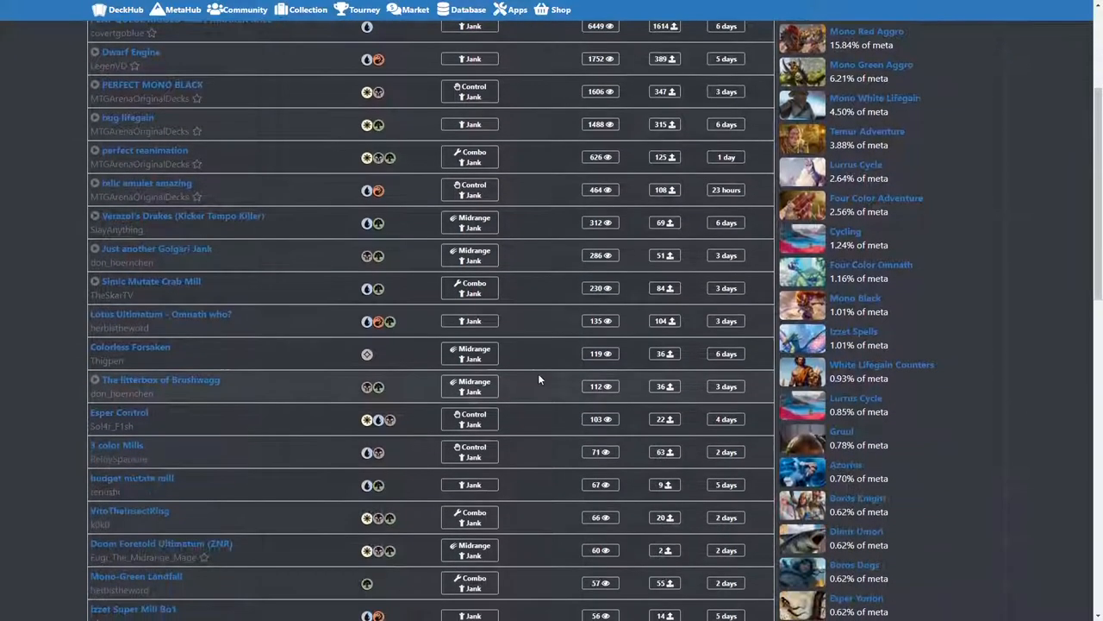
pyautogui.scroll(-3)
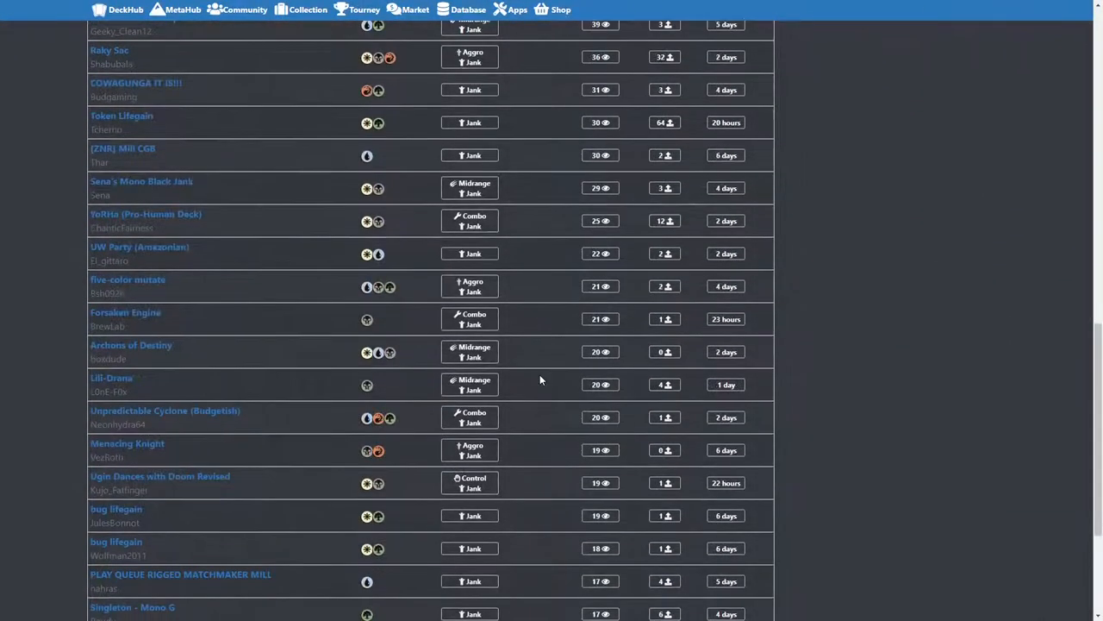
pyautogui.scroll(3)
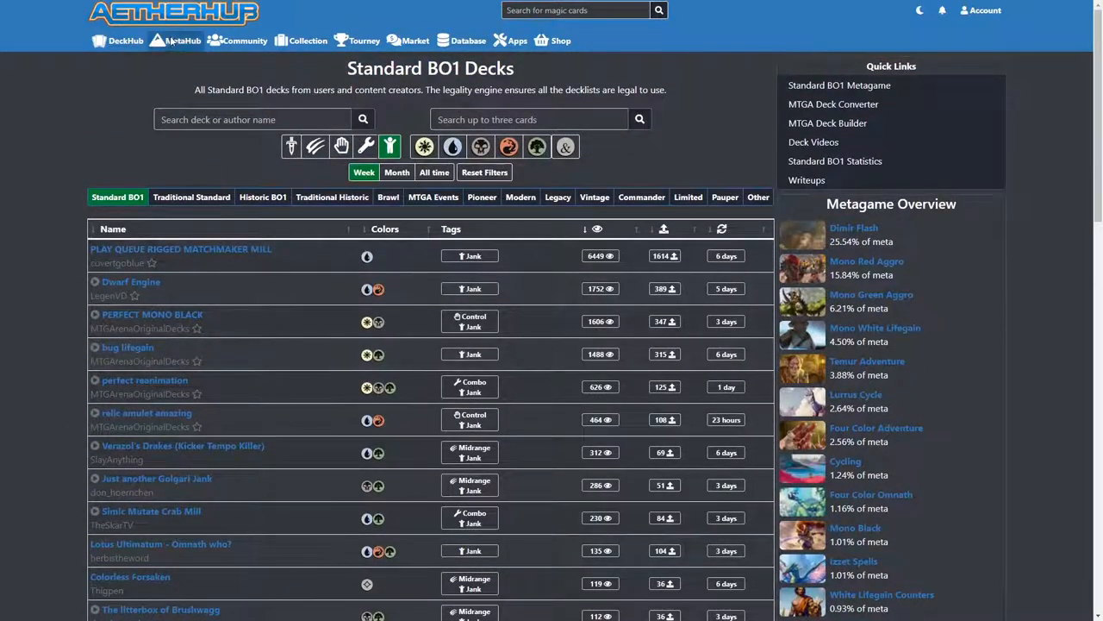
# Navigate through the MetaHub menu to the Standard BO1 metagame page
pyautogui.click(181, 41)
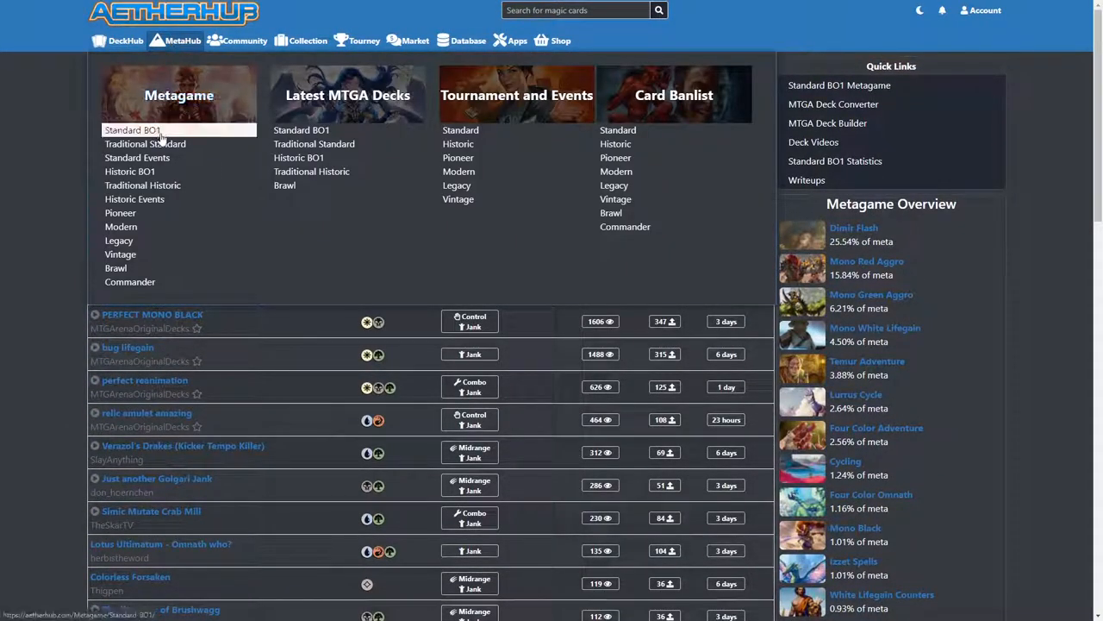
pyautogui.click(133, 131)
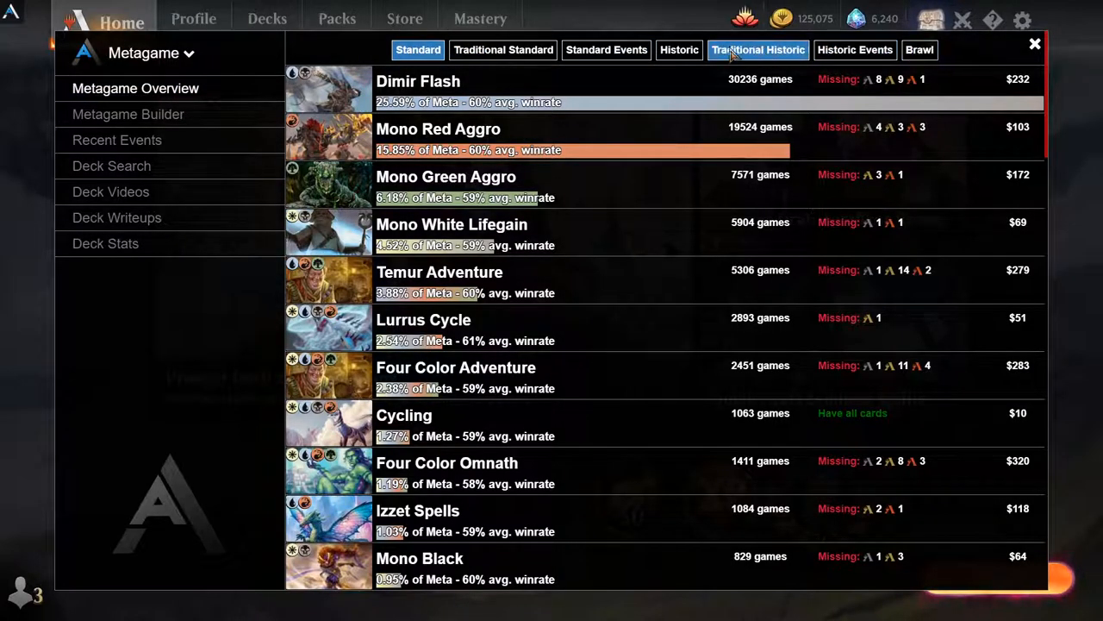
# View Traditional Standard and Standard Events rankings, then open the Metagame Builder
pyautogui.click(504, 49)
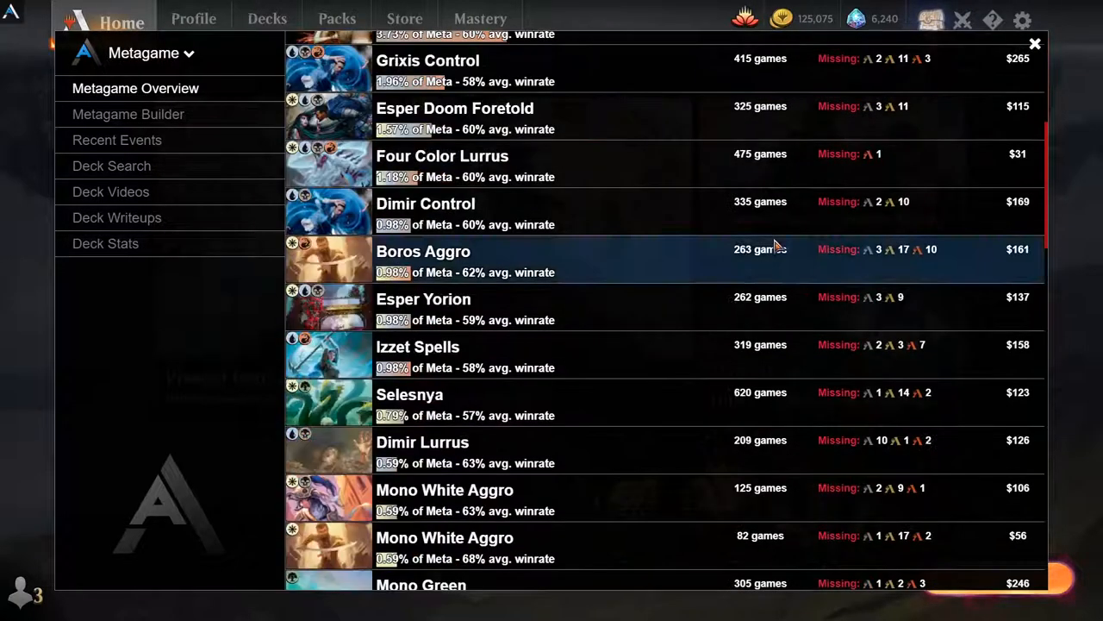
pyautogui.scroll(-3)
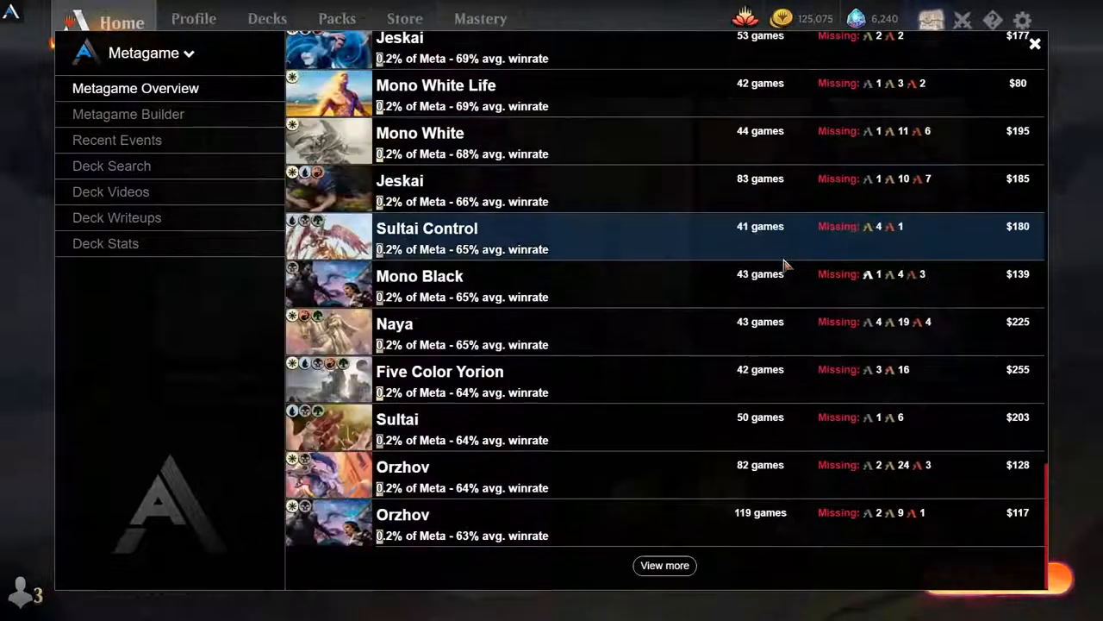
pyautogui.click(503, 42)
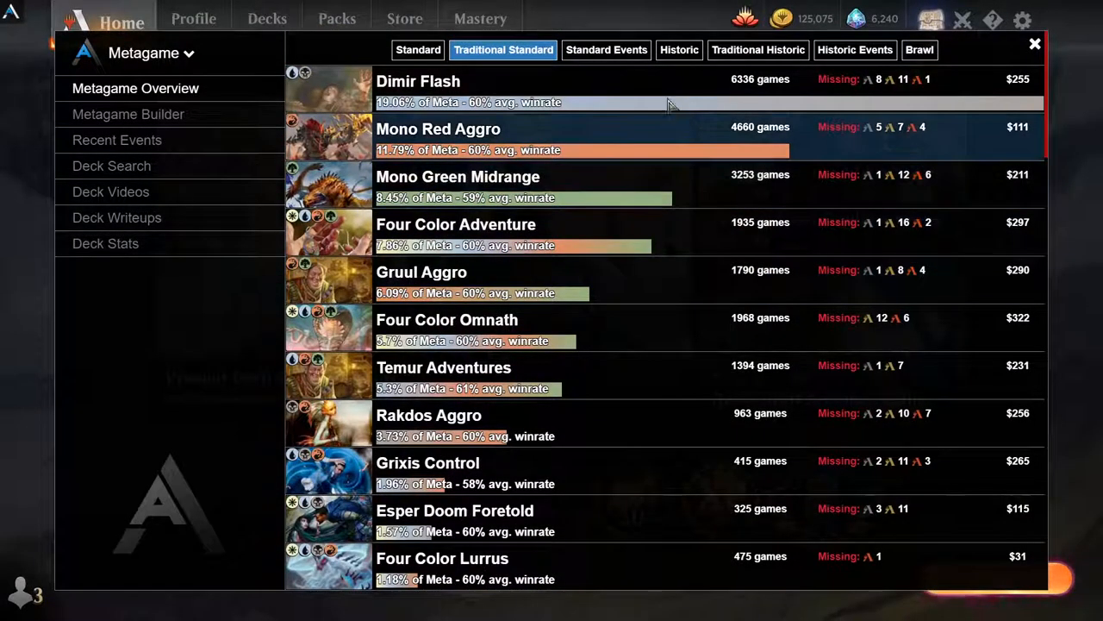
pyautogui.click(606, 49)
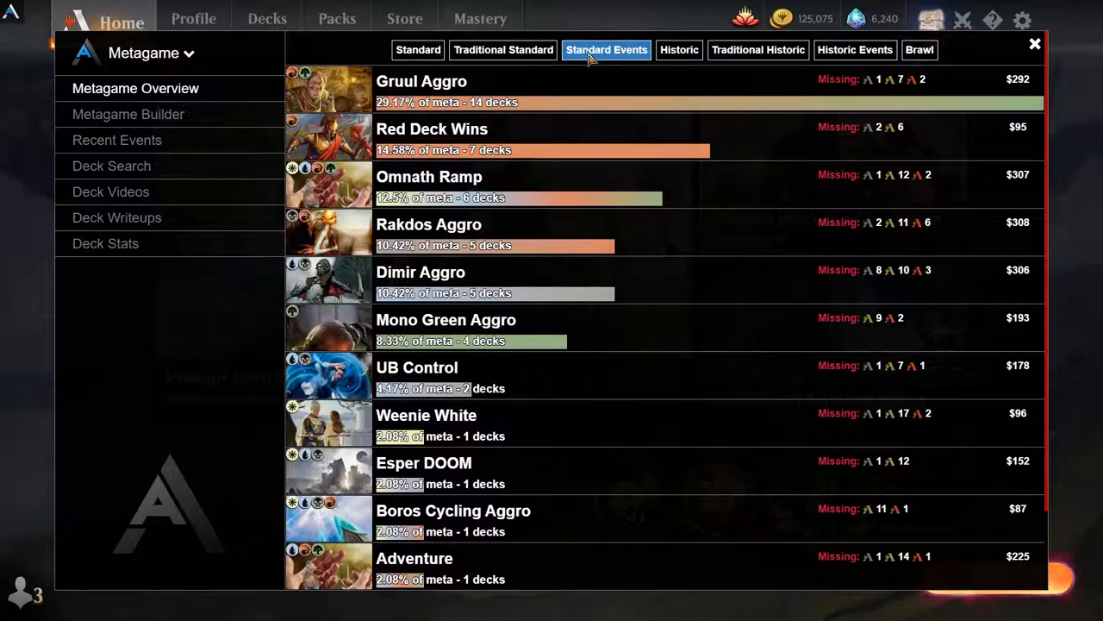
pyautogui.click(128, 114)
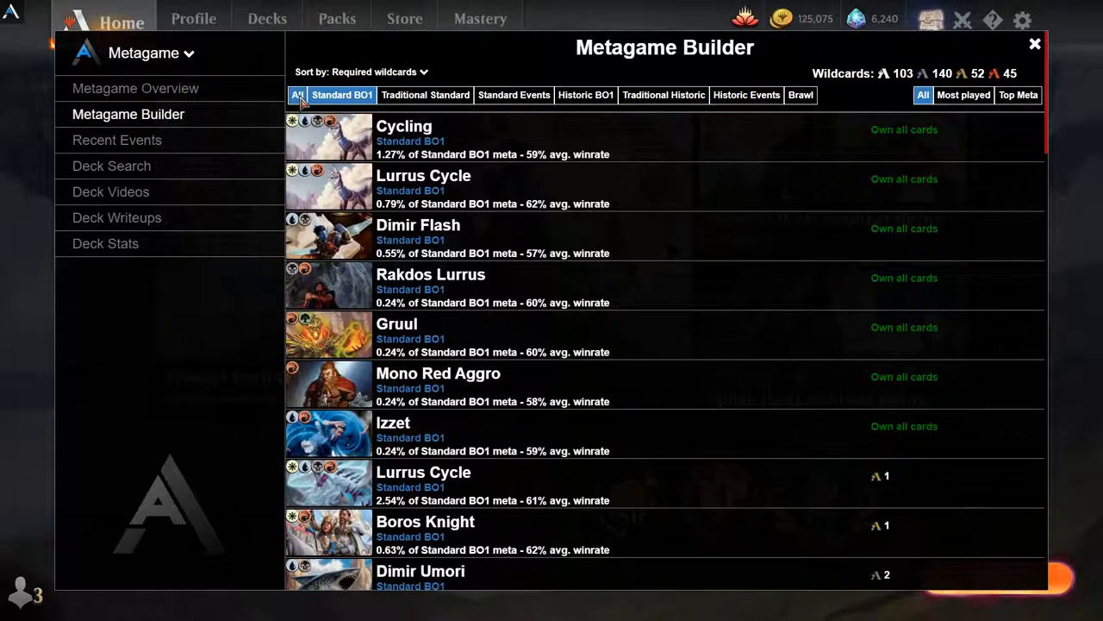
# Browse buildable decks under the All filter, then filter to Traditional Standard
pyautogui.click(297, 95)
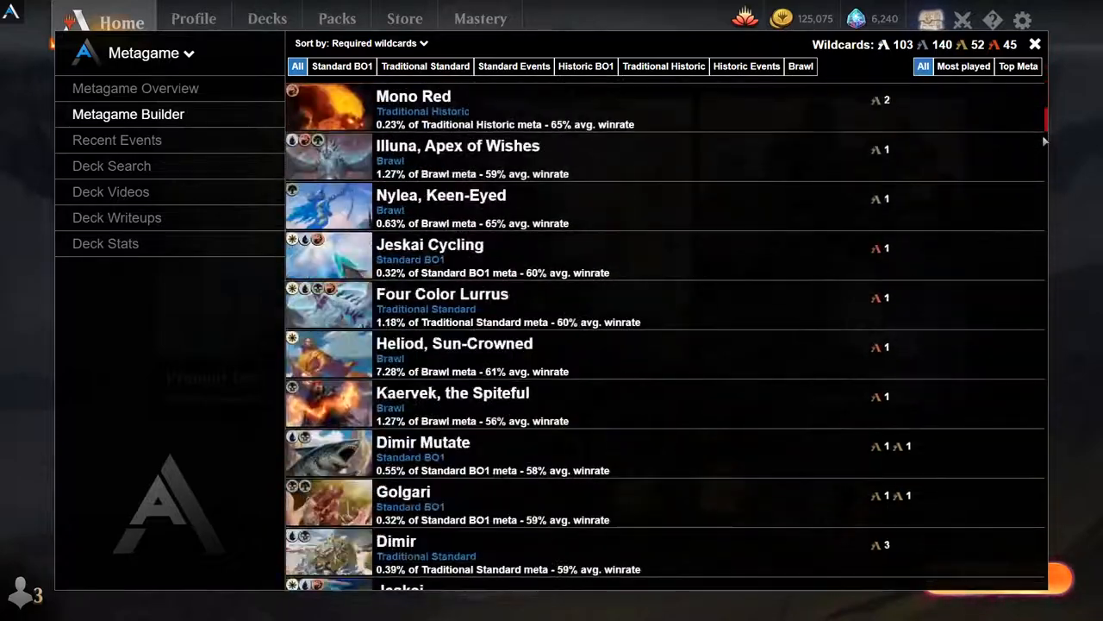
pyautogui.scroll(-3)
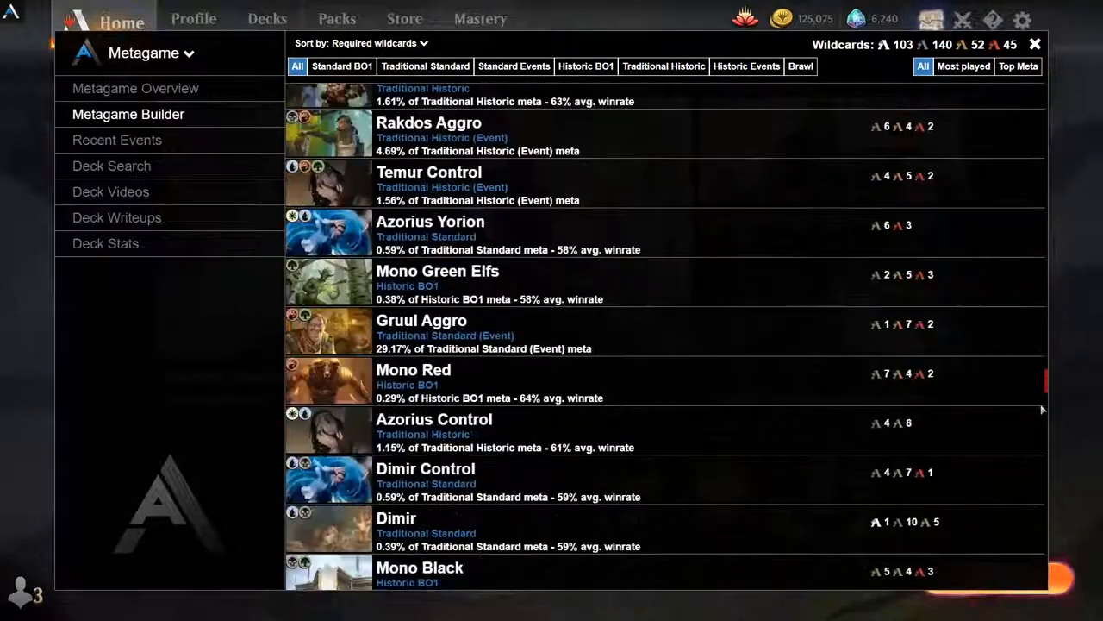
pyautogui.scroll(-3)
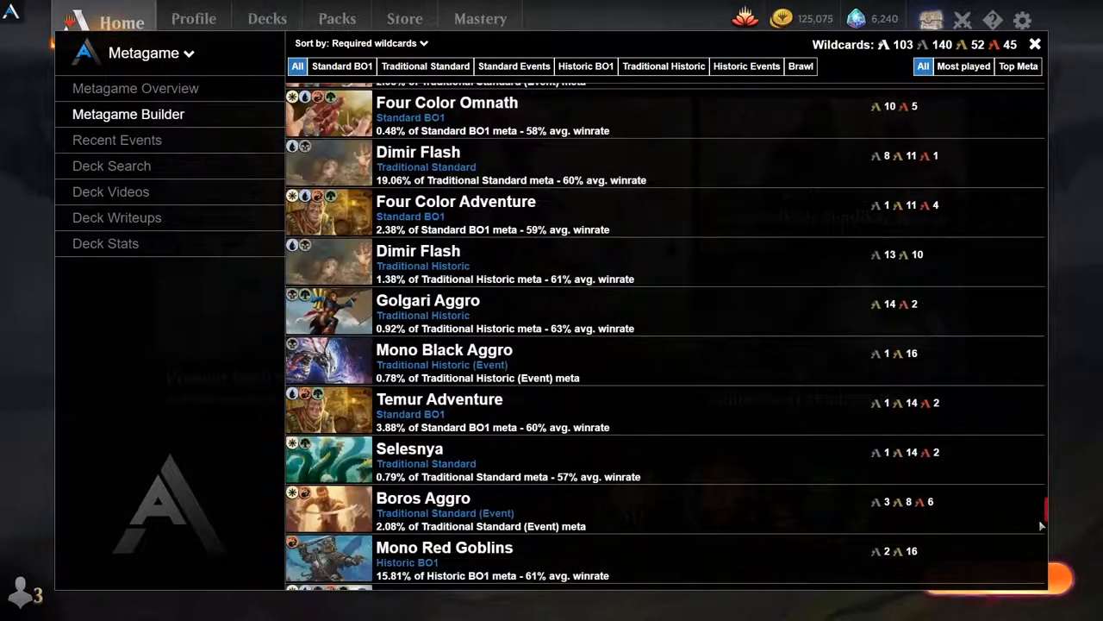
pyautogui.scroll(-3)
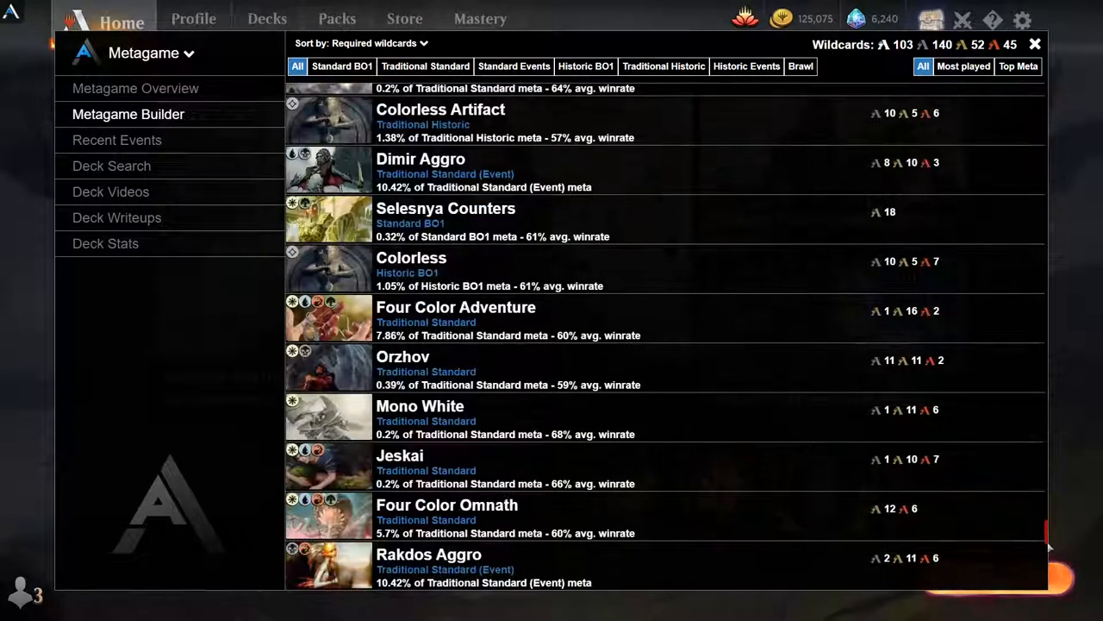
pyautogui.scroll(-3)
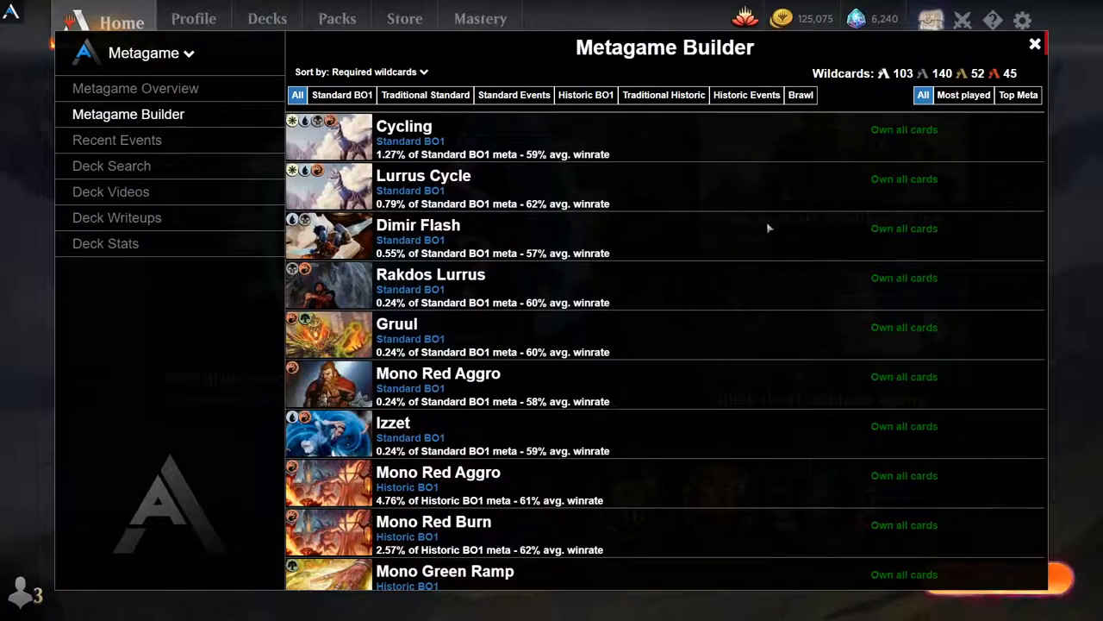
pyautogui.moveTo(534, 121)
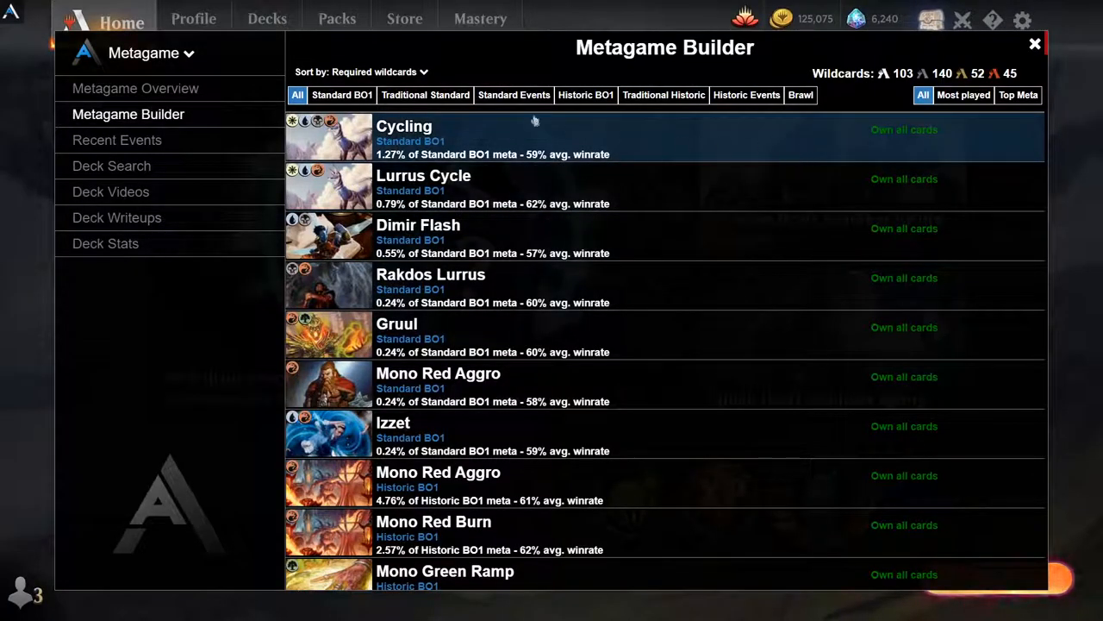
pyautogui.click(425, 95)
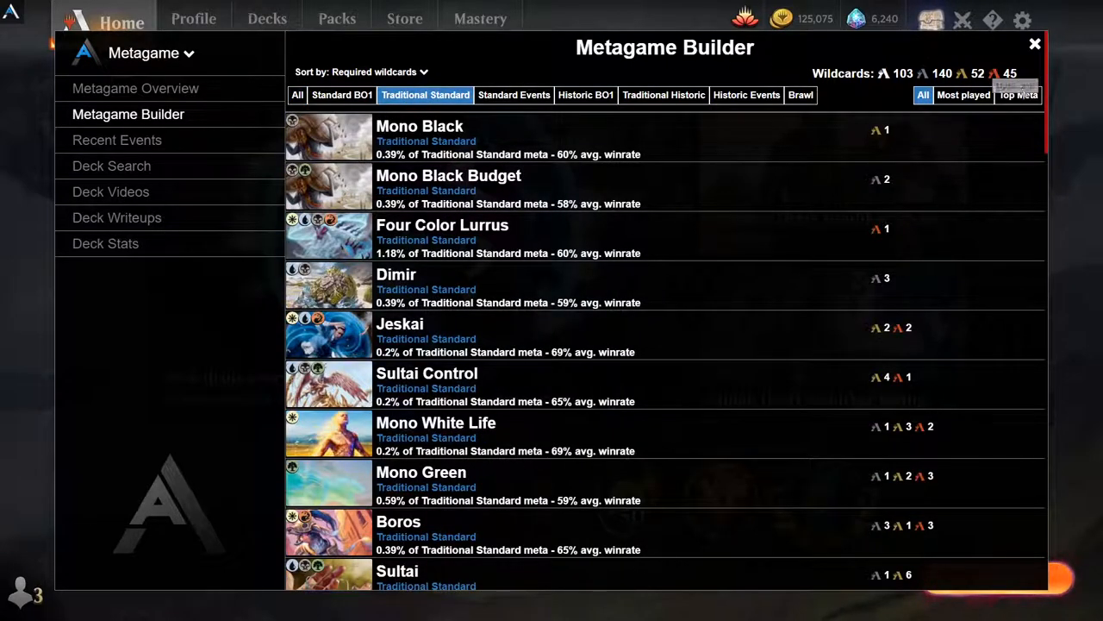
# Apply the Most played filter, then switch the format back to Standard BO1
pyautogui.click(962, 95)
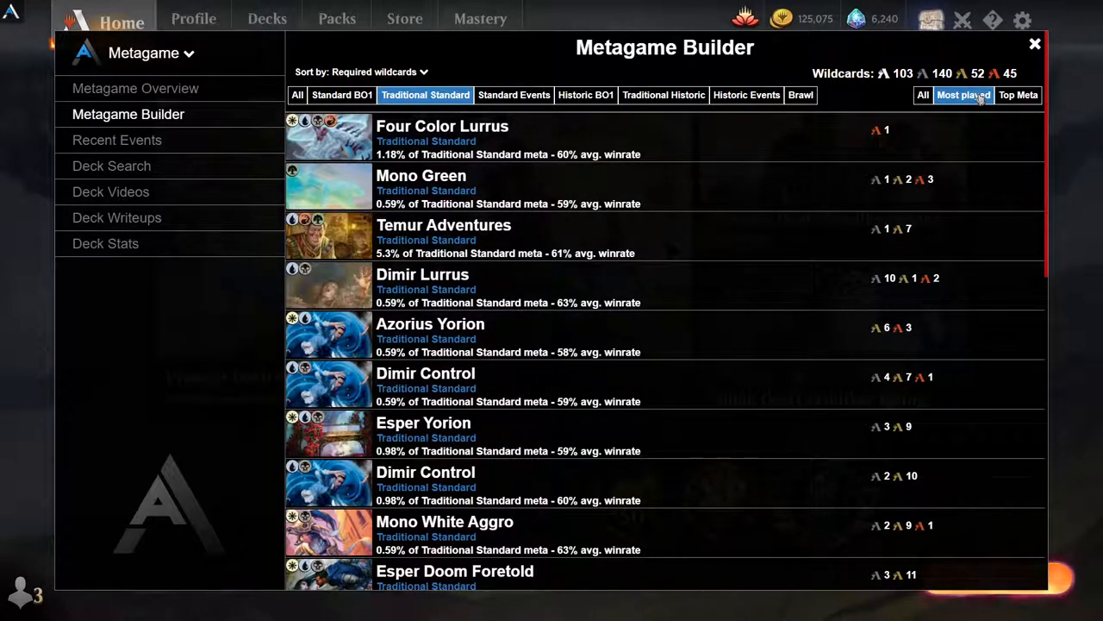
pyautogui.click(341, 95)
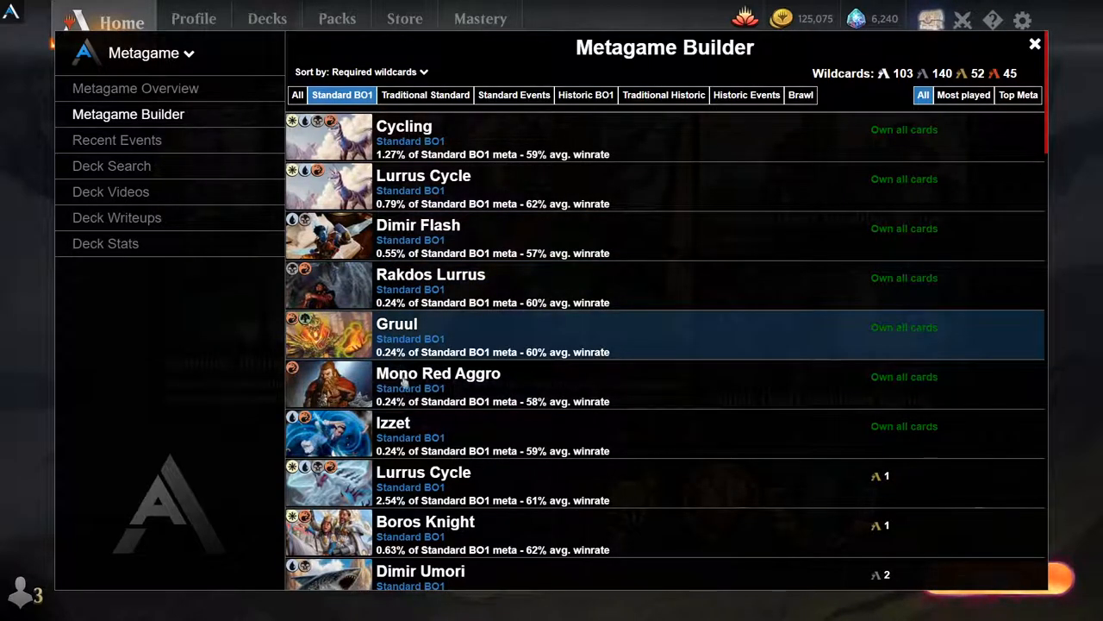
pyautogui.moveTo(936, 439)
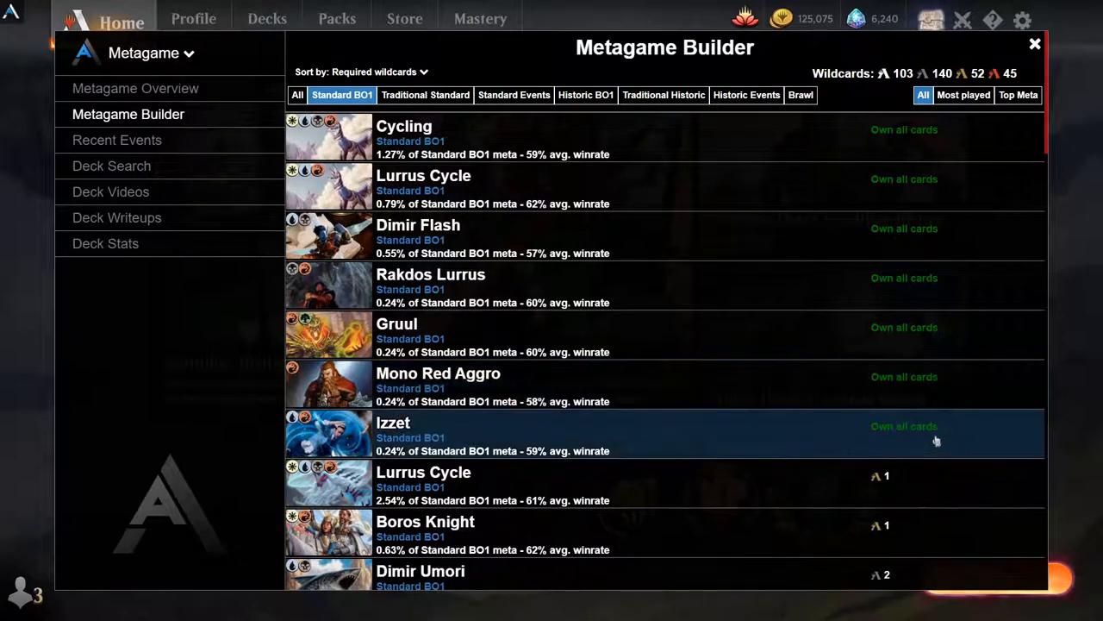
pyautogui.moveTo(880, 340)
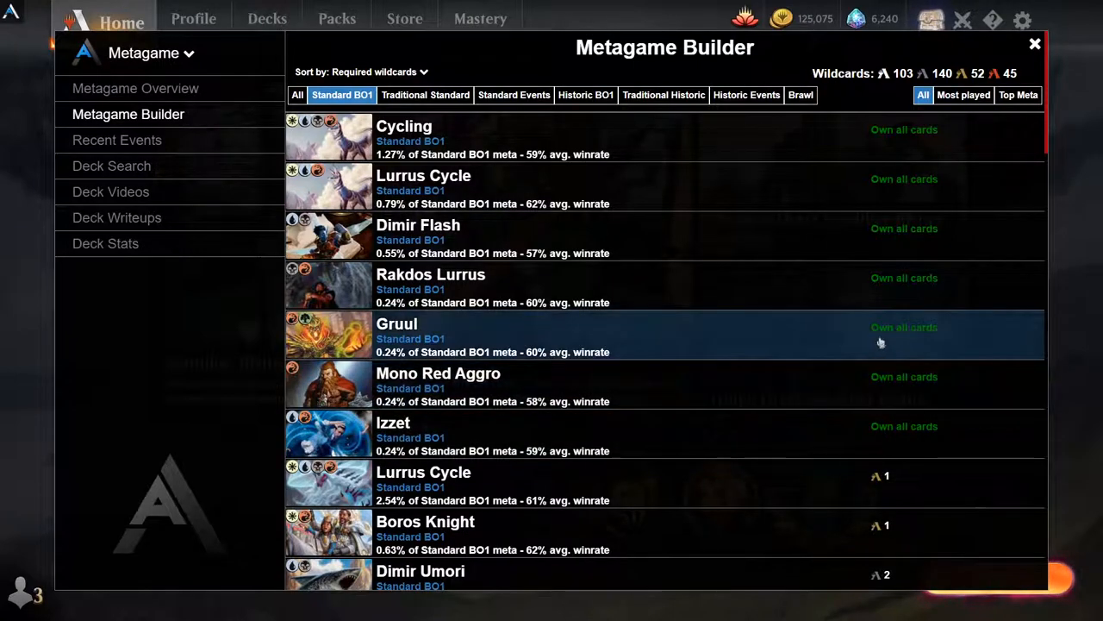
pyautogui.moveTo(944, 204)
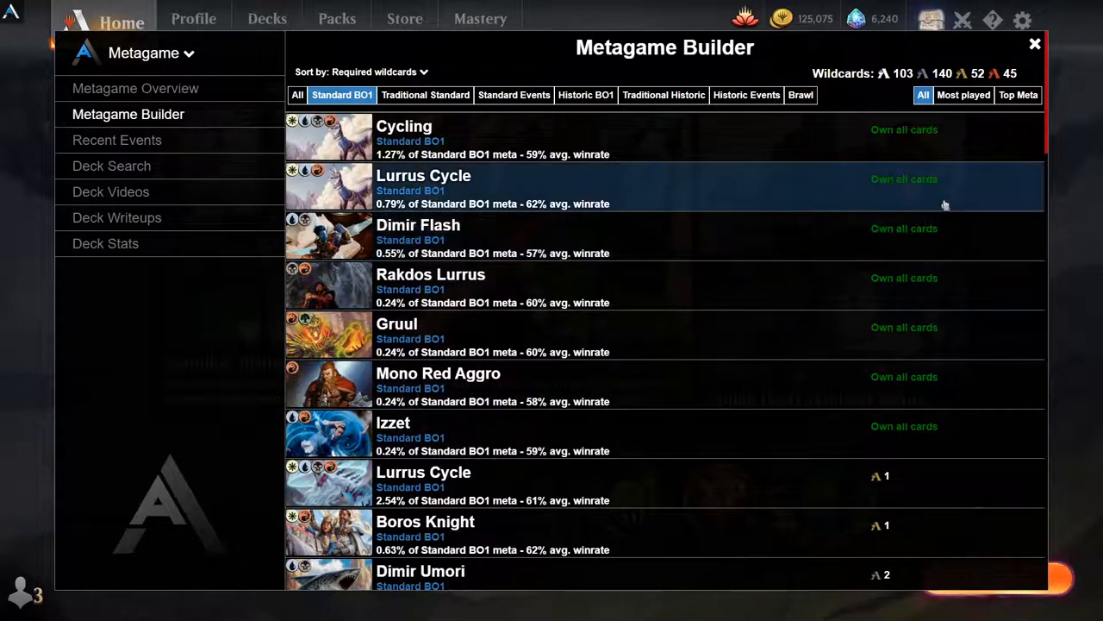
pyautogui.moveTo(955, 155)
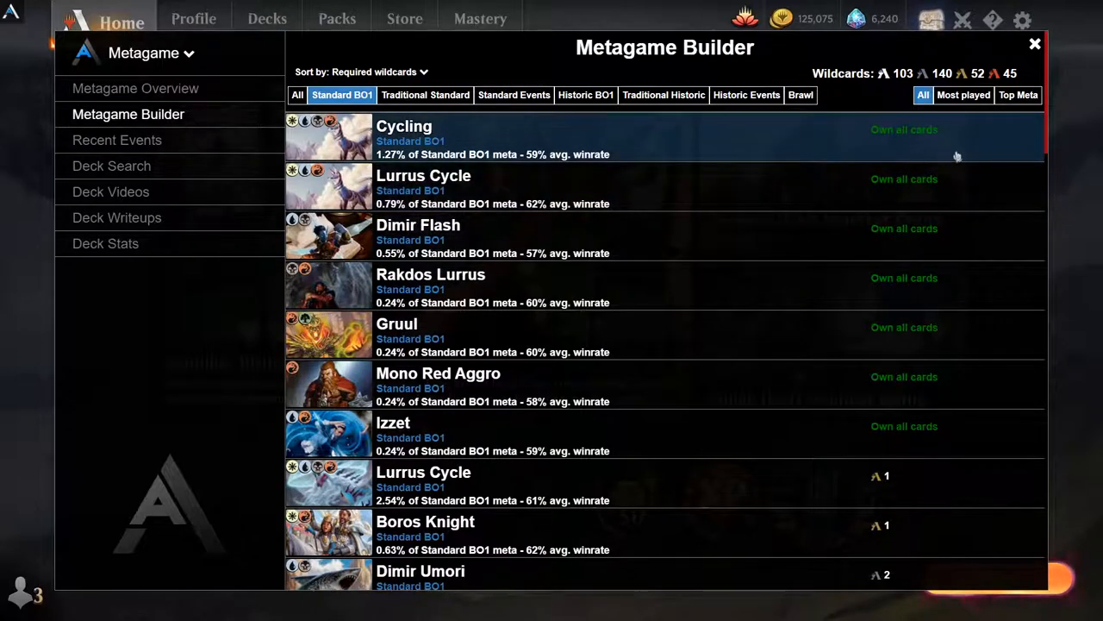
pyautogui.scroll(-3)
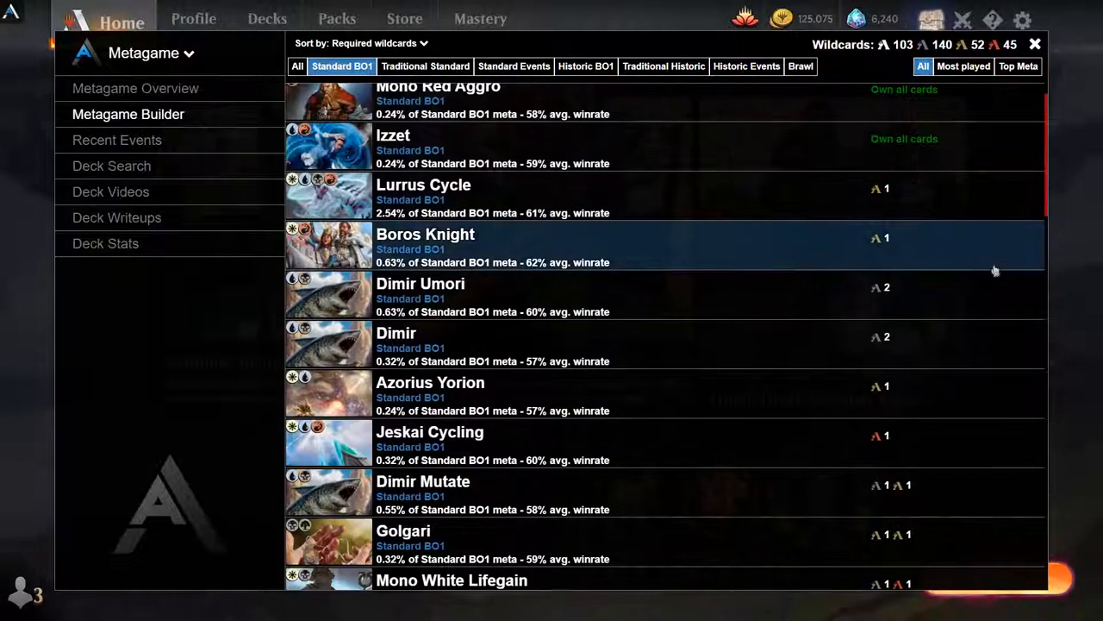
pyautogui.scroll(-3)
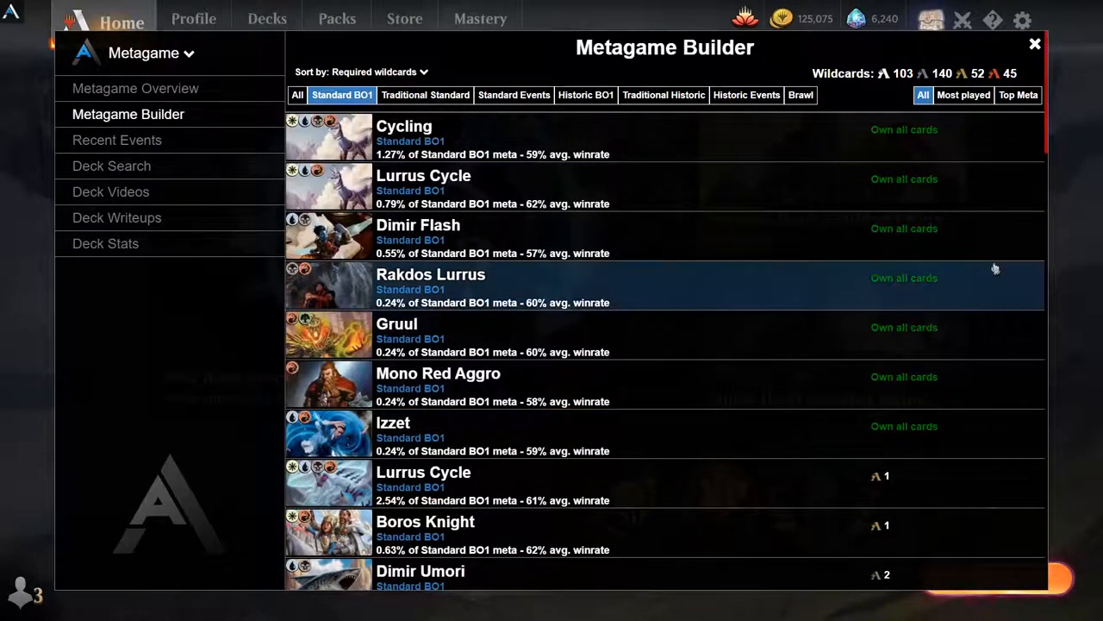
pyautogui.moveTo(962, 95)
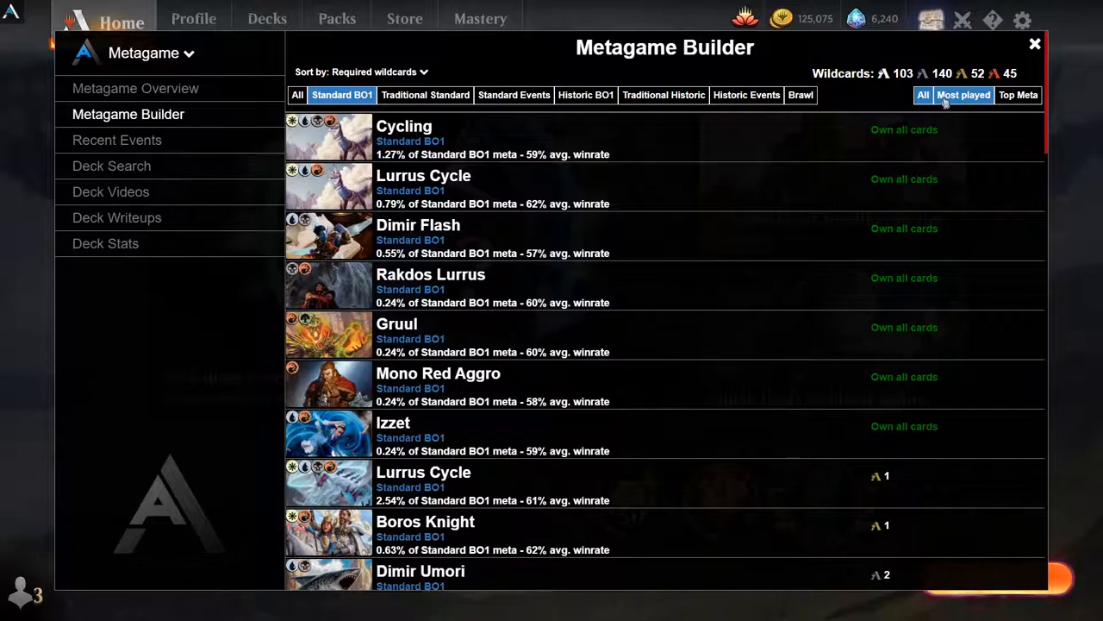
pyautogui.click(357, 72)
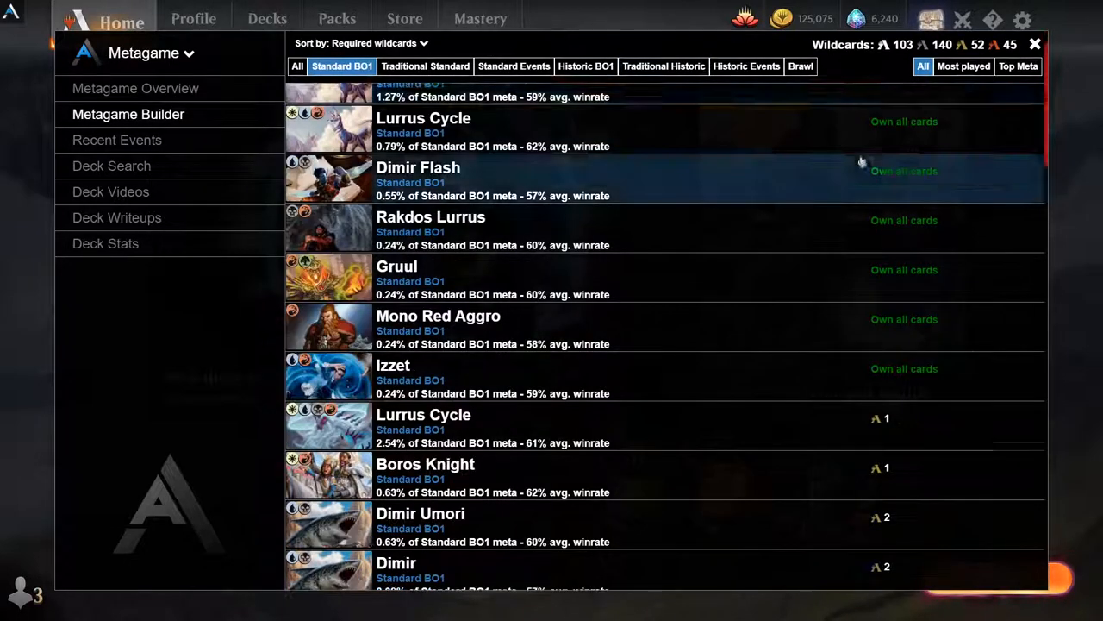
pyautogui.scroll(-3)
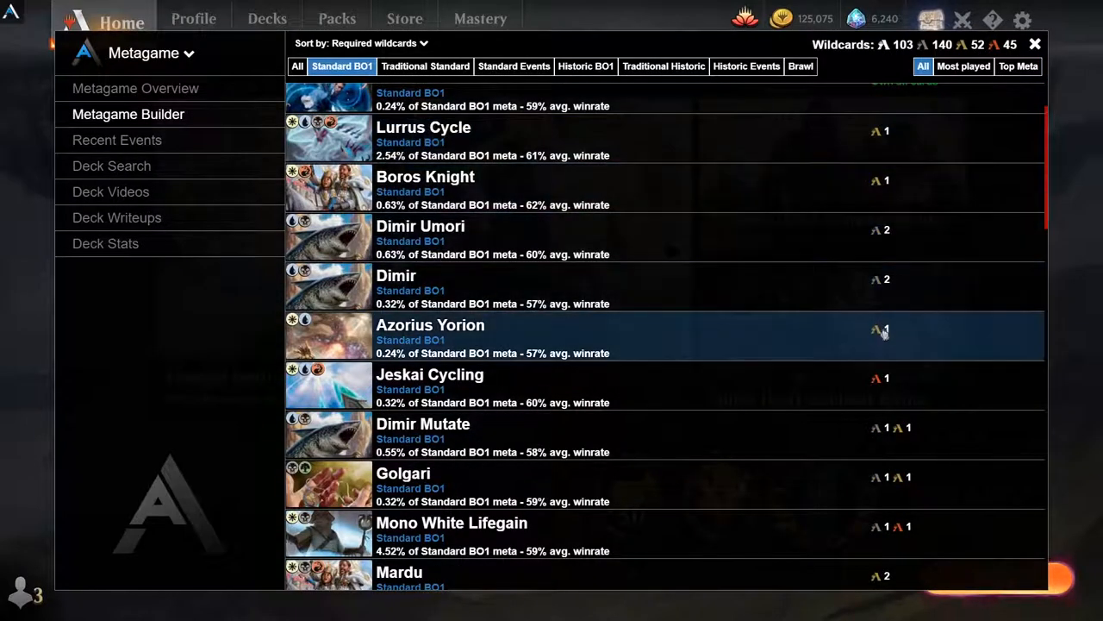
pyautogui.scroll(-3)
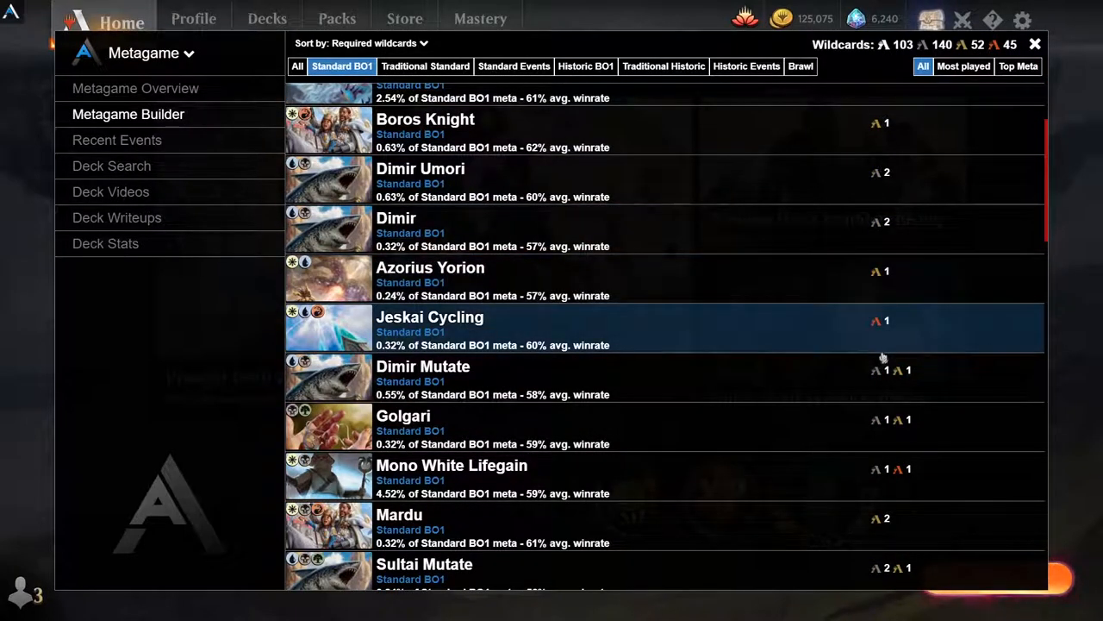
pyautogui.scroll(3)
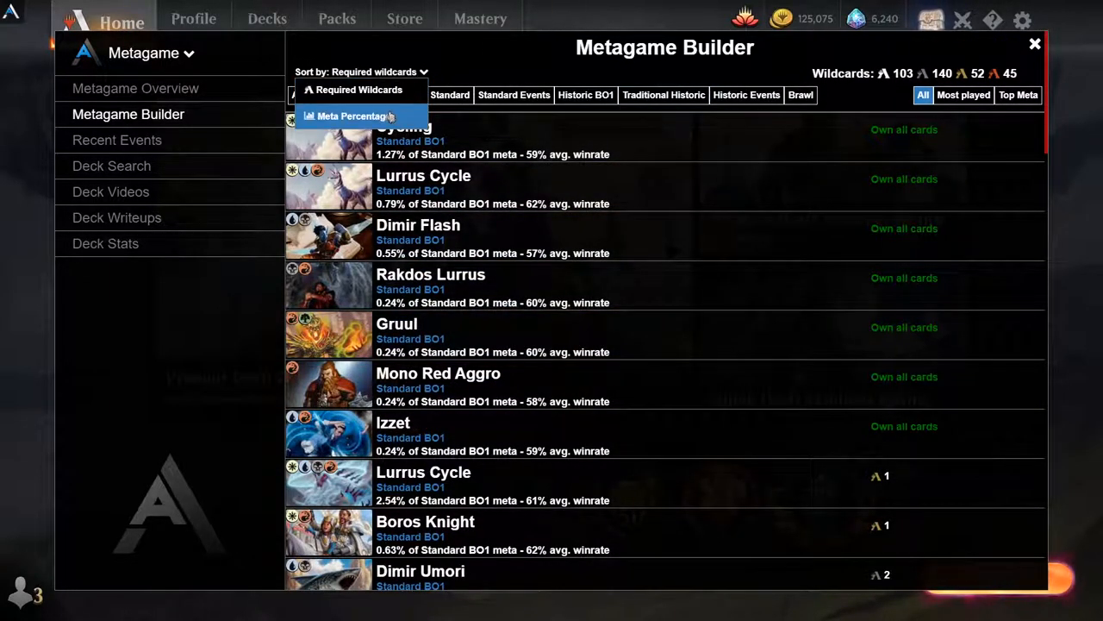
# Sort the decks by Meta Percentage, then back to Required Wildcards
pyautogui.click(353, 115)
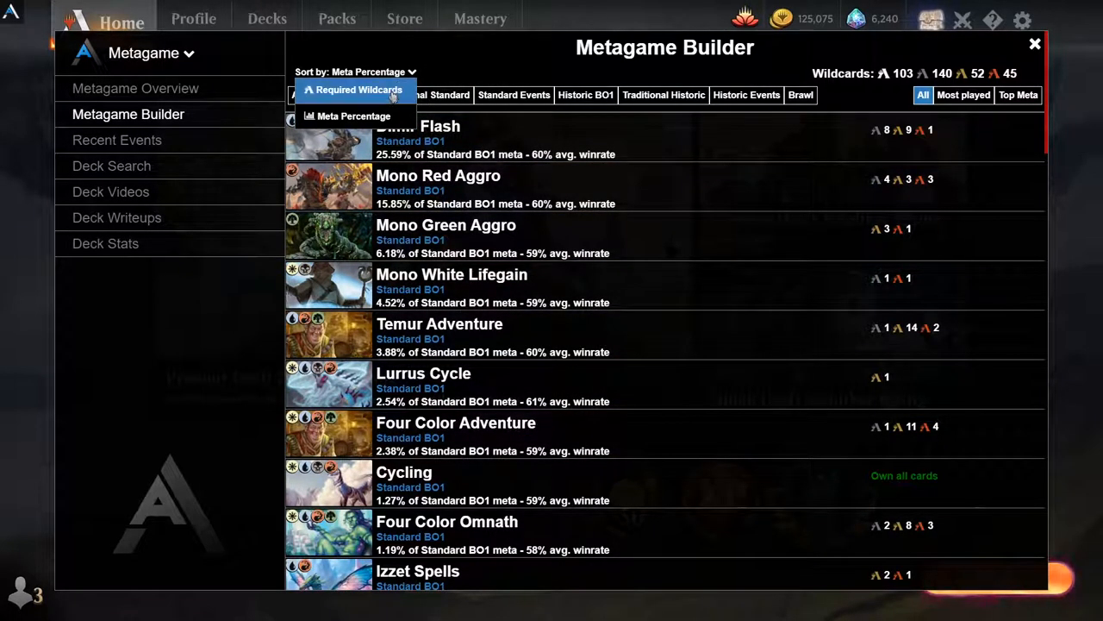
pyautogui.click(362, 90)
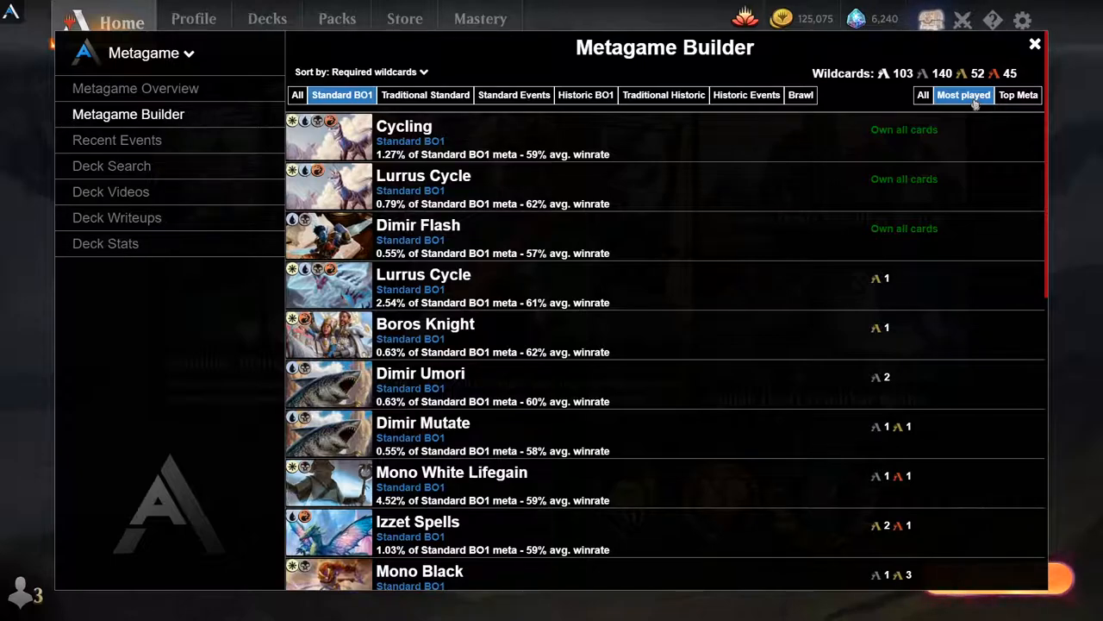
# Apply the Top Meta filter to the Standard BO1 deck list
pyautogui.click(1018, 95)
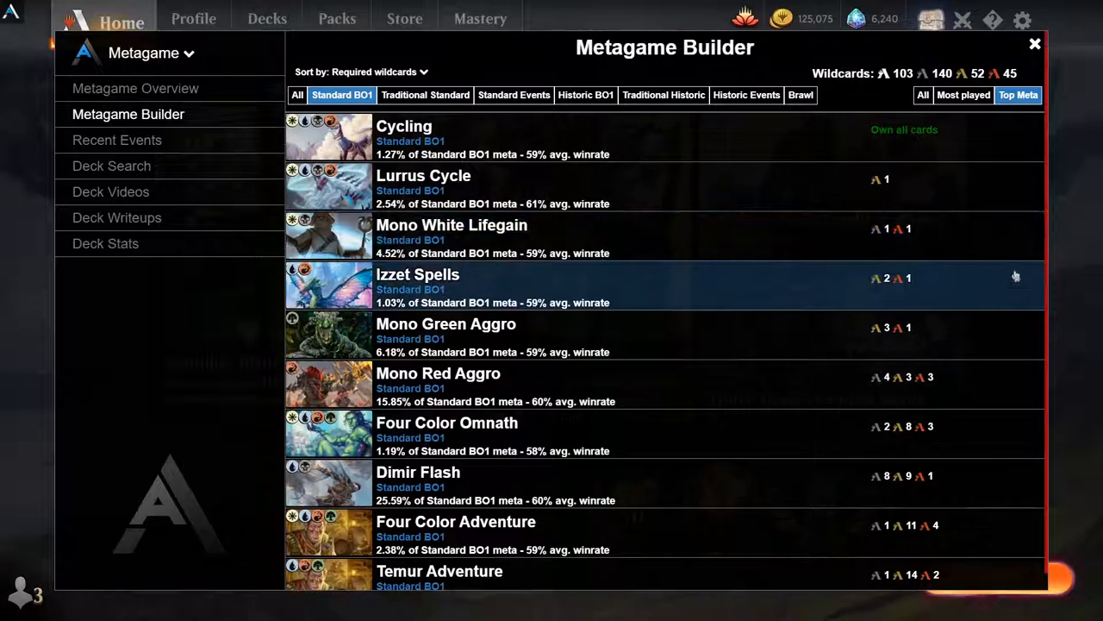
pyautogui.moveTo(874, 92)
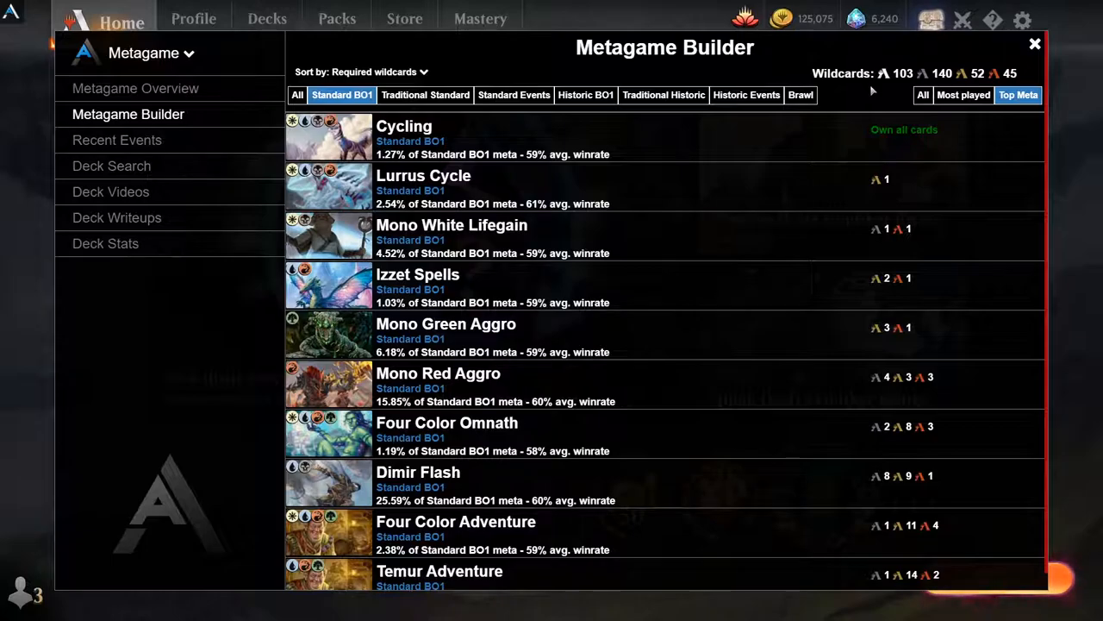
# Show most-played Standard BO1 decks sorted by Meta Percentage and scroll through the list
pyautogui.click(963, 95)
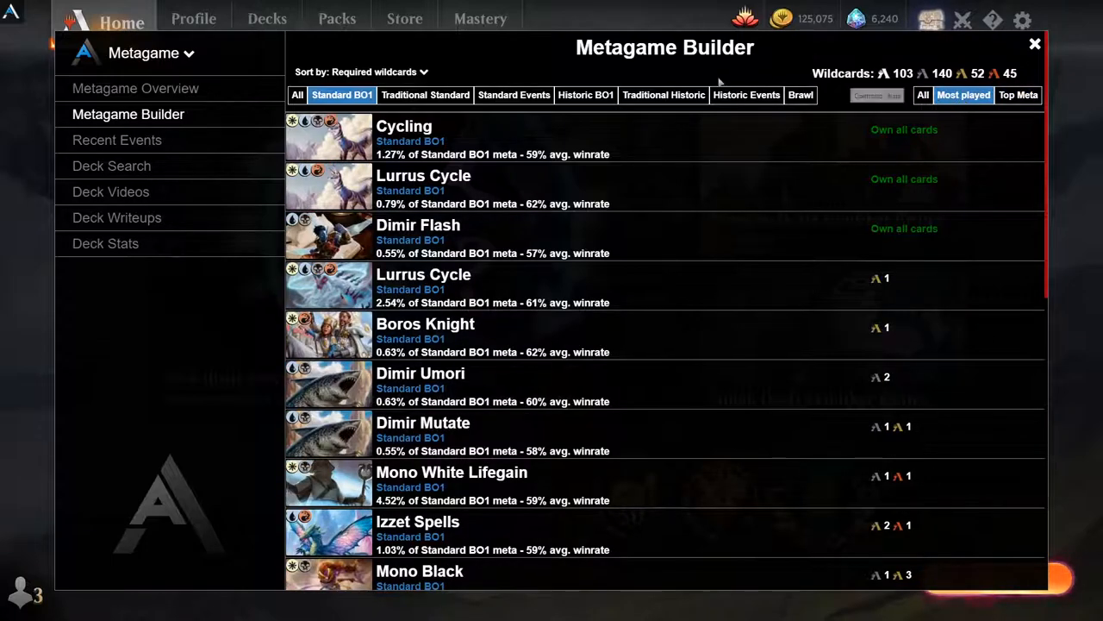
pyautogui.click(357, 71)
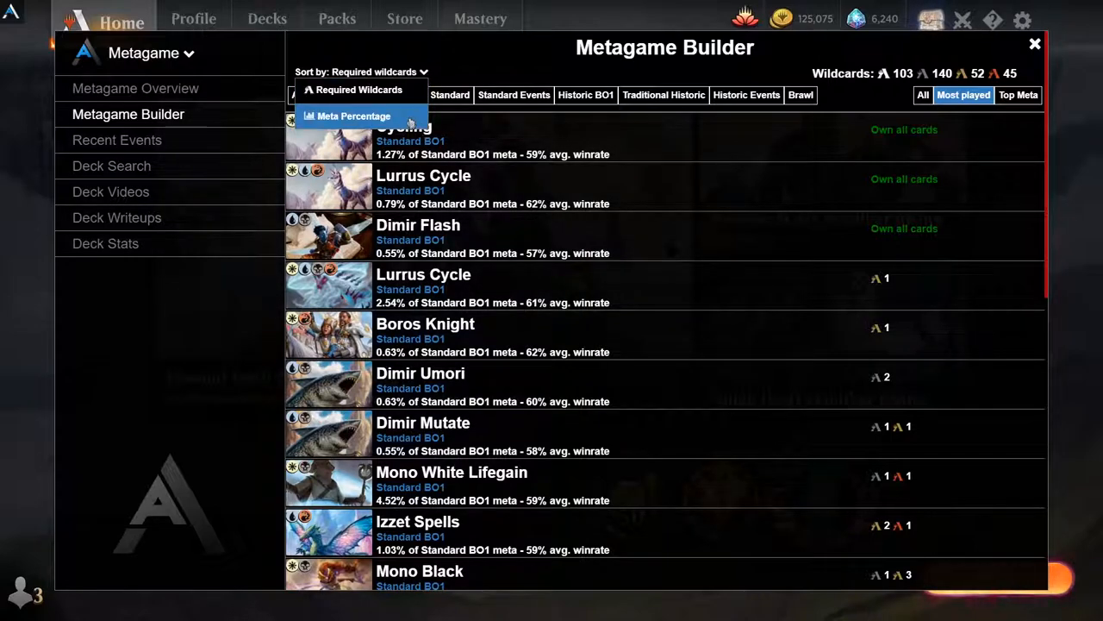
pyautogui.click(353, 115)
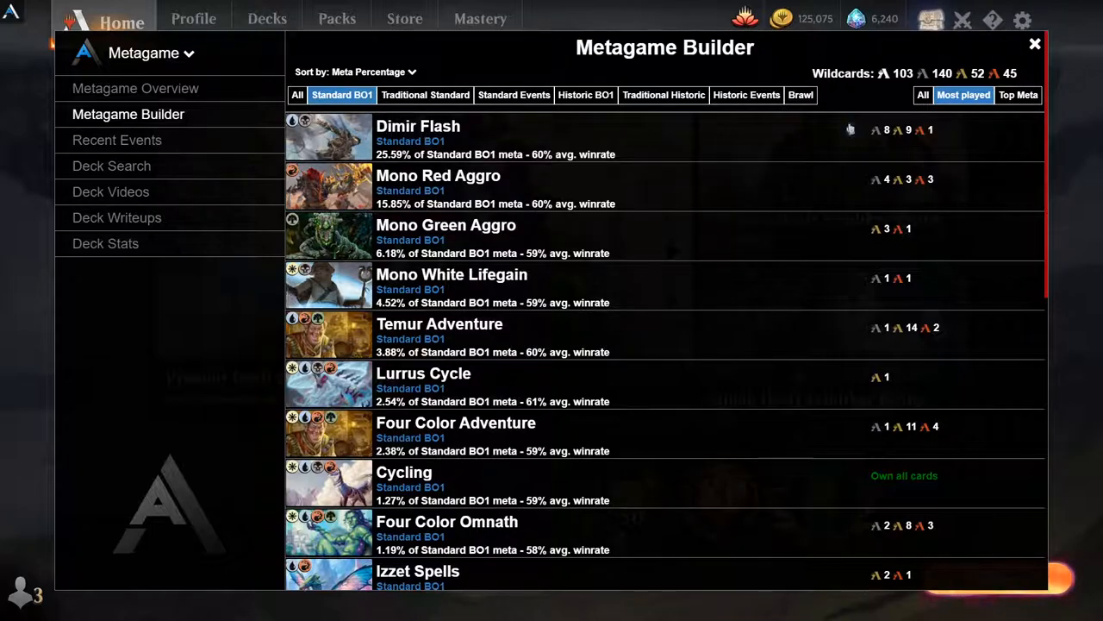
pyautogui.scroll(-3)
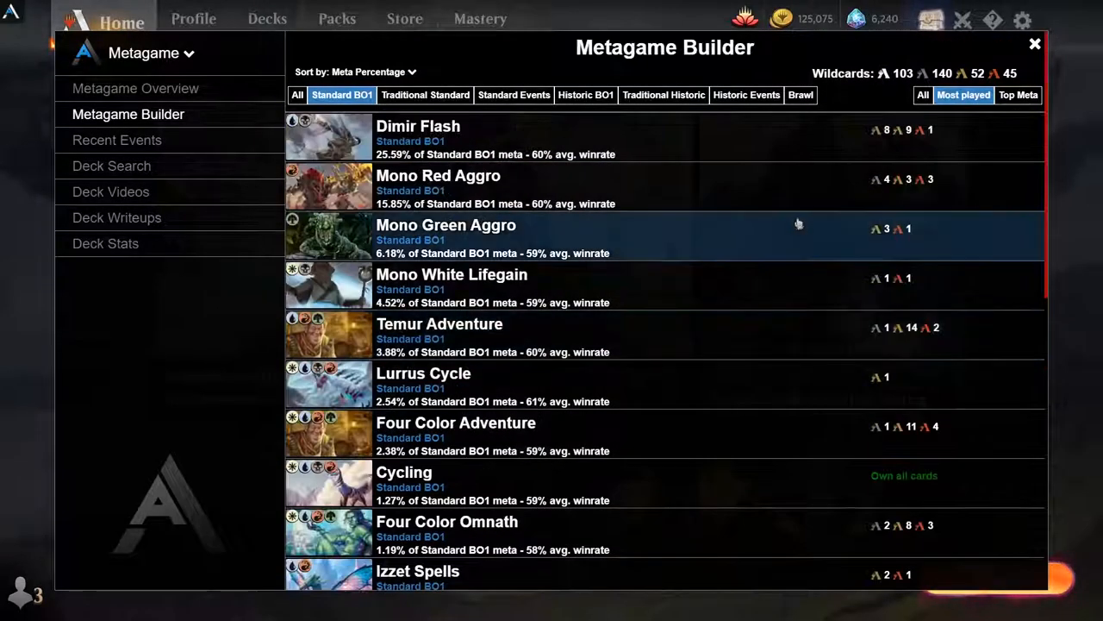
pyautogui.scroll(-3)
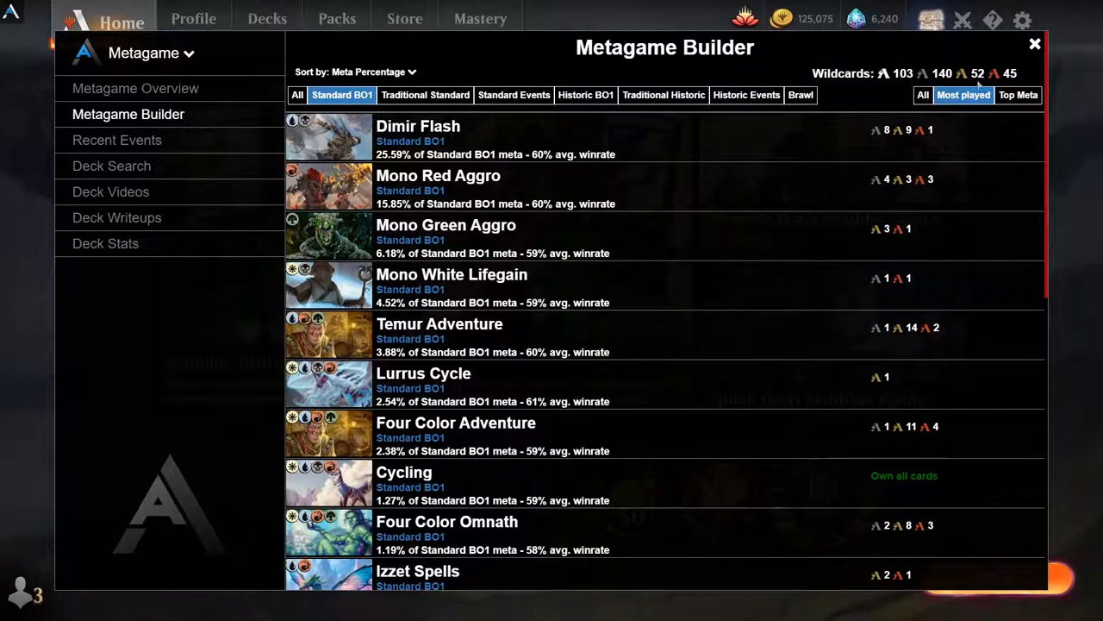
pyautogui.moveTo(832, 141)
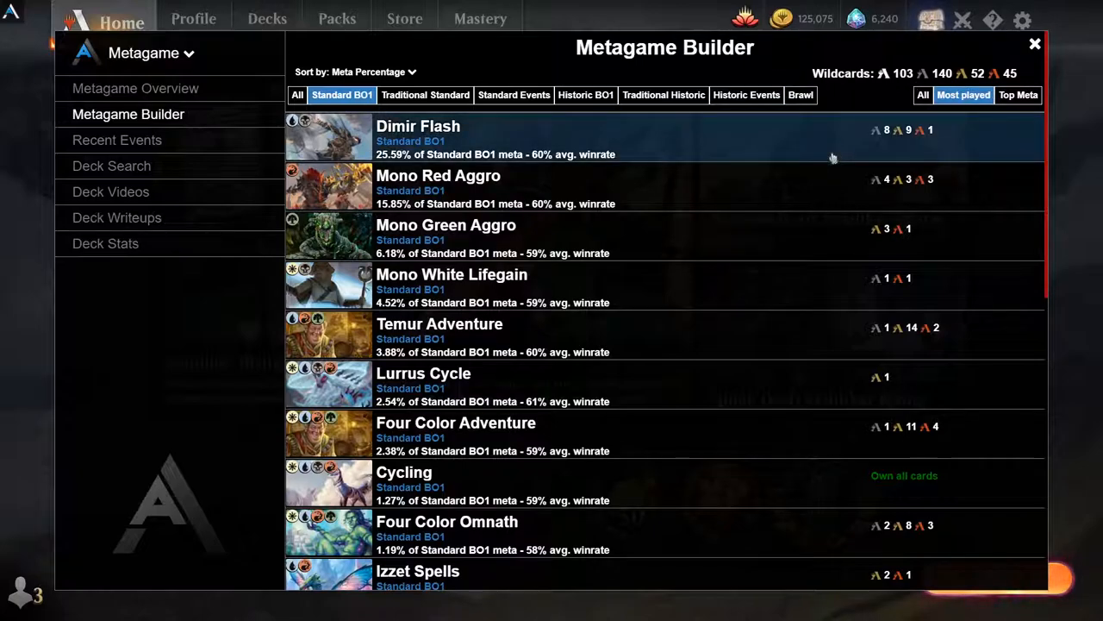
pyautogui.moveTo(798, 228)
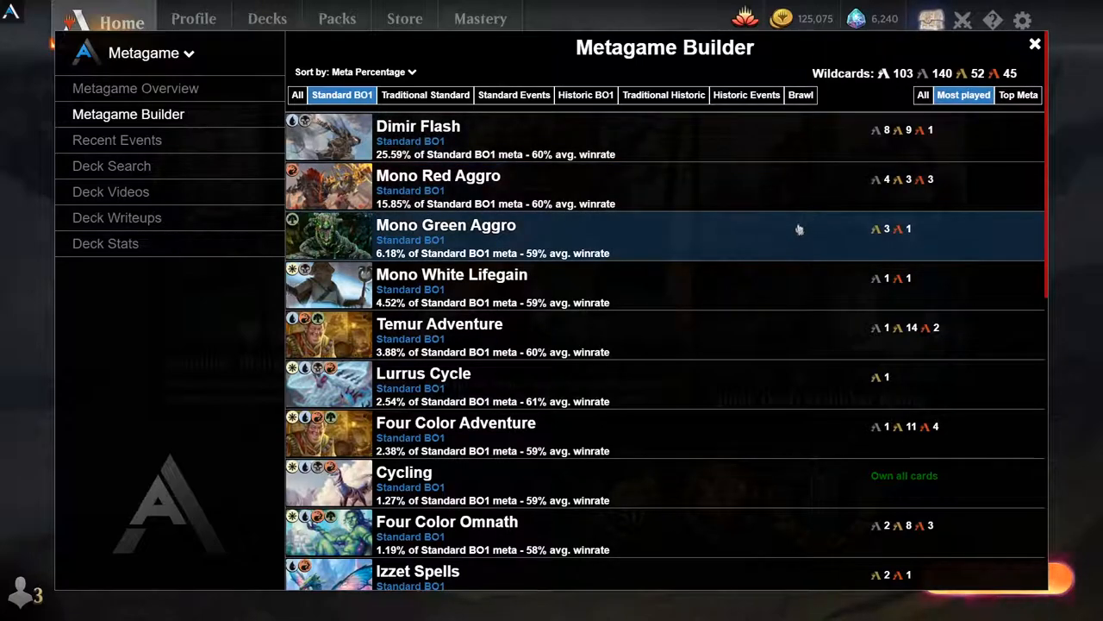
pyautogui.scroll(-3)
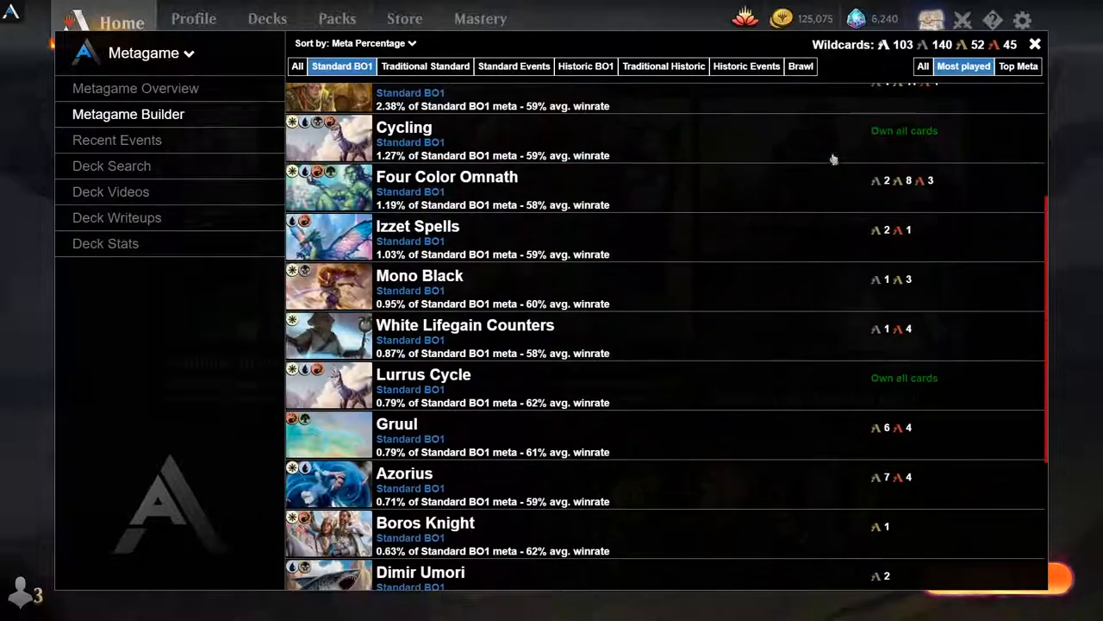
pyautogui.scroll(-3)
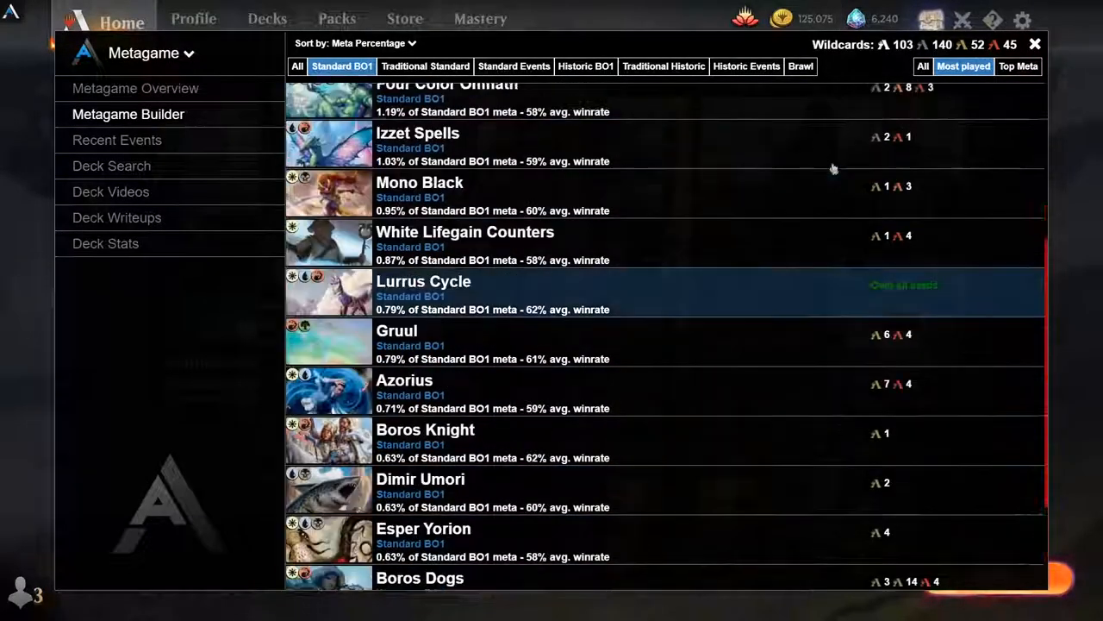
pyautogui.scroll(-3)
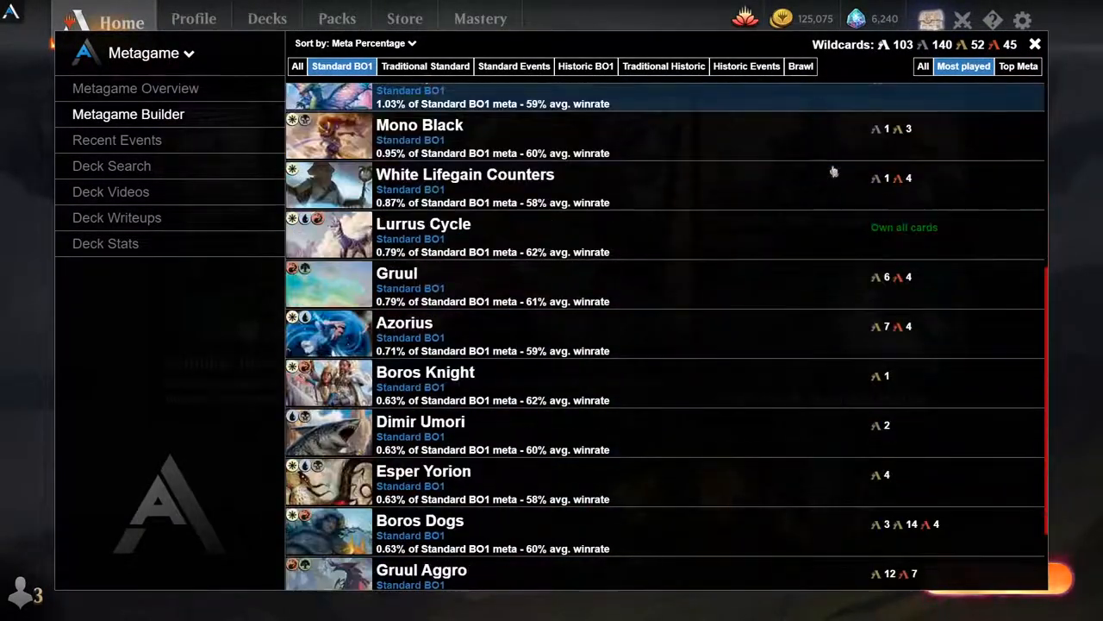
pyautogui.scroll(3)
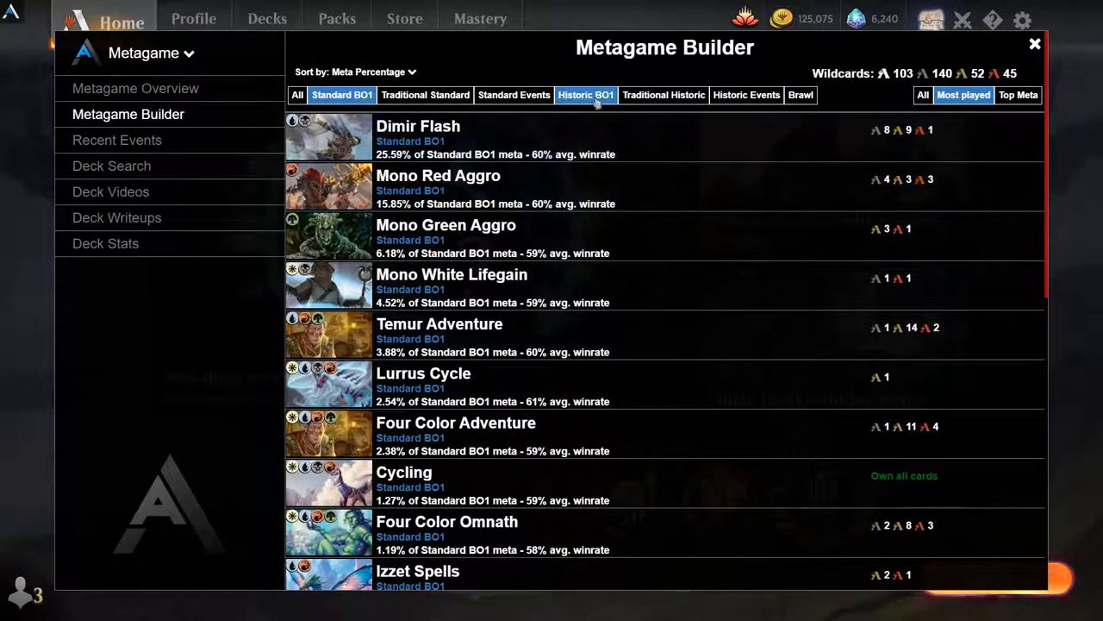
# Browse Historic BO1, Brawl, Traditional Historic and Standard Events meta decks, opening the top Gruul Aggro deck
pyautogui.click(585, 95)
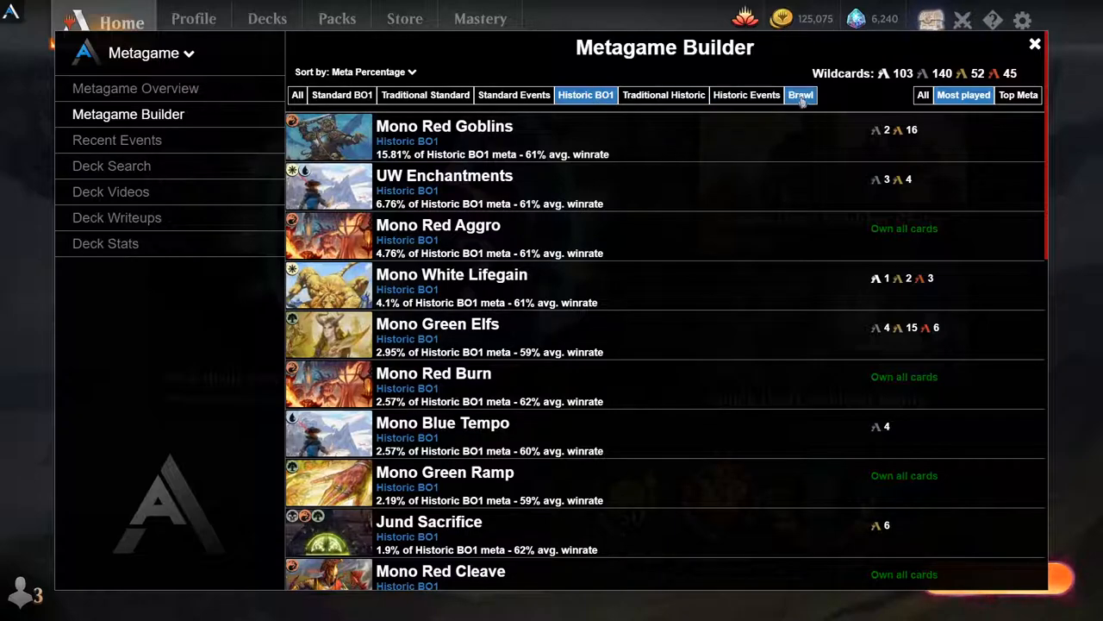
pyautogui.click(800, 95)
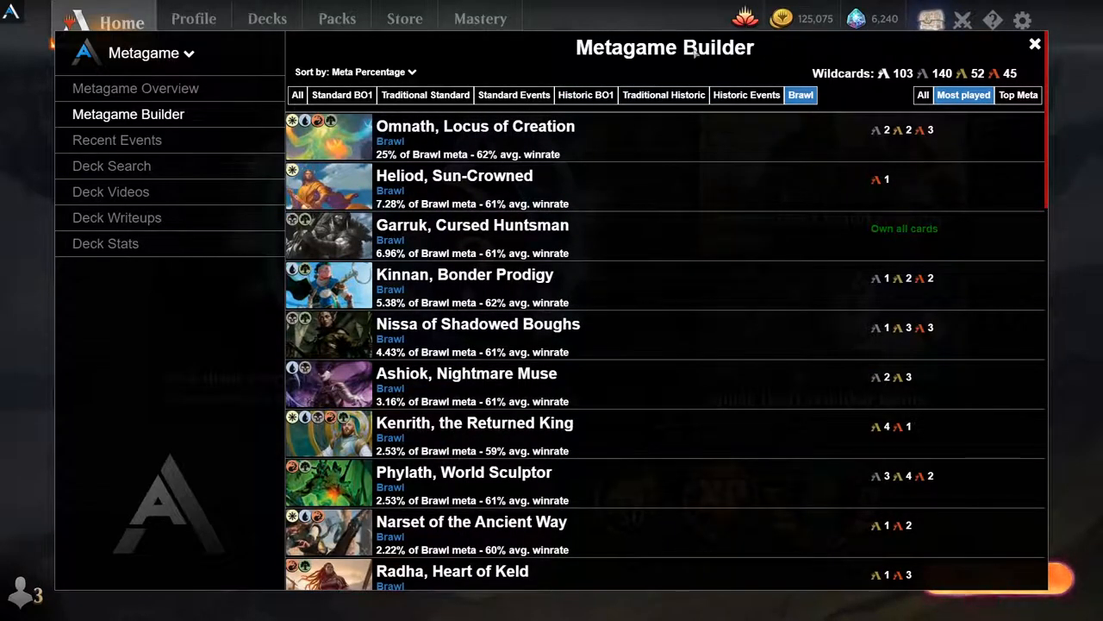
pyautogui.click(663, 95)
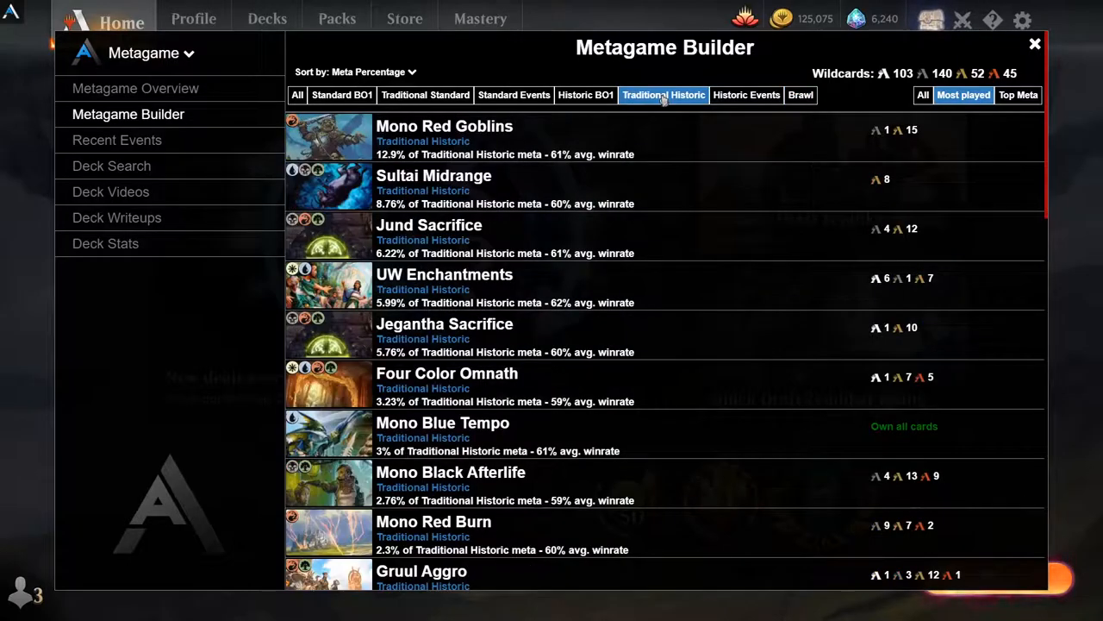
pyautogui.scroll(-3)
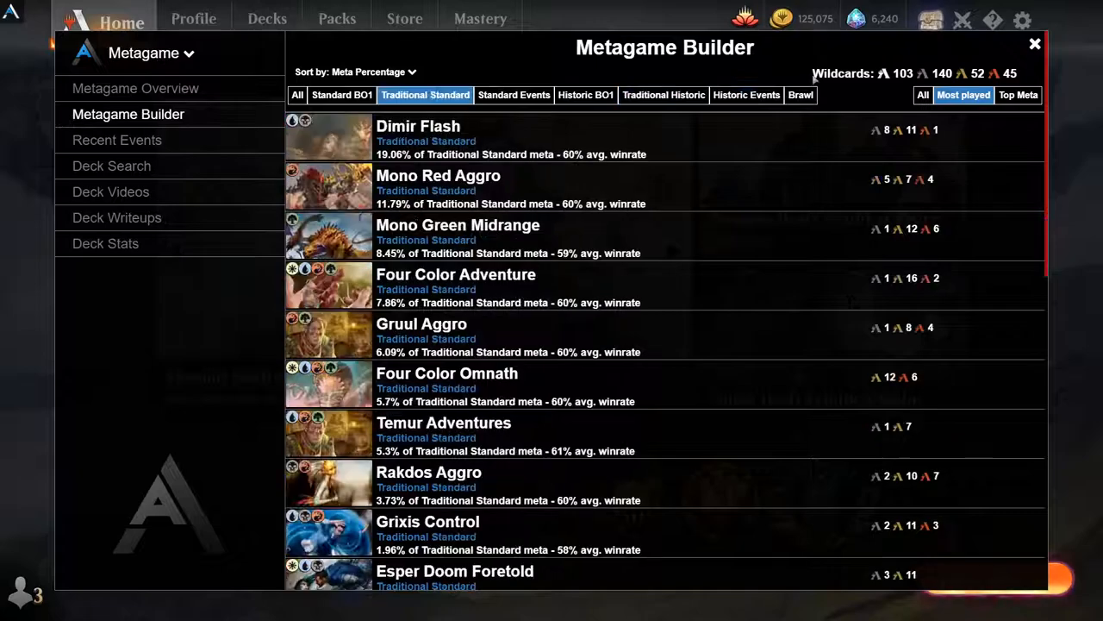
pyautogui.click(514, 95)
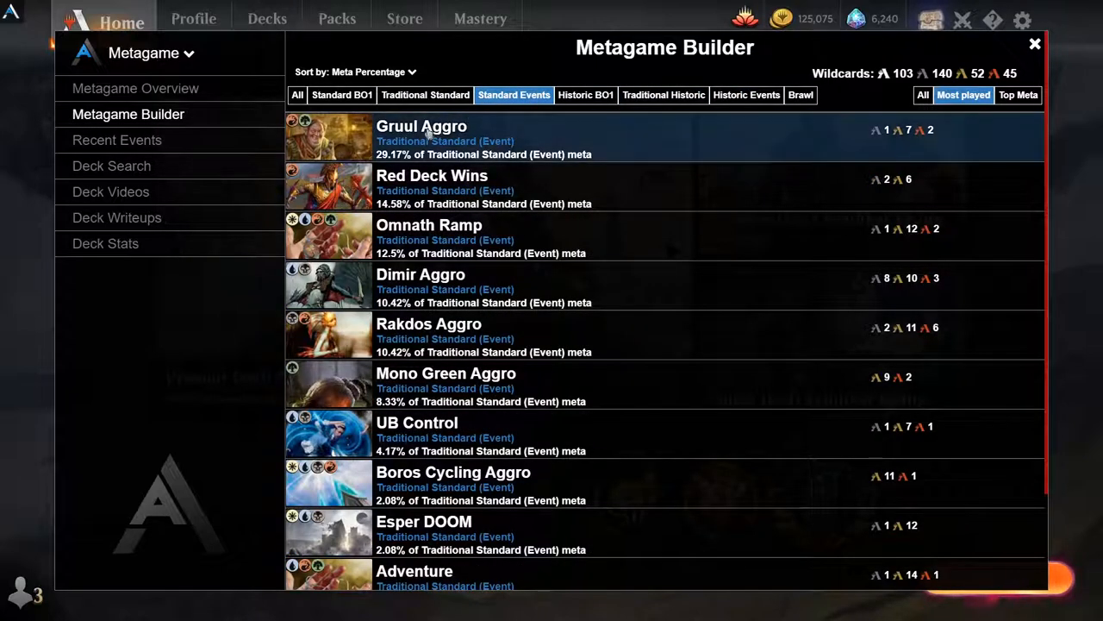
pyautogui.click(422, 126)
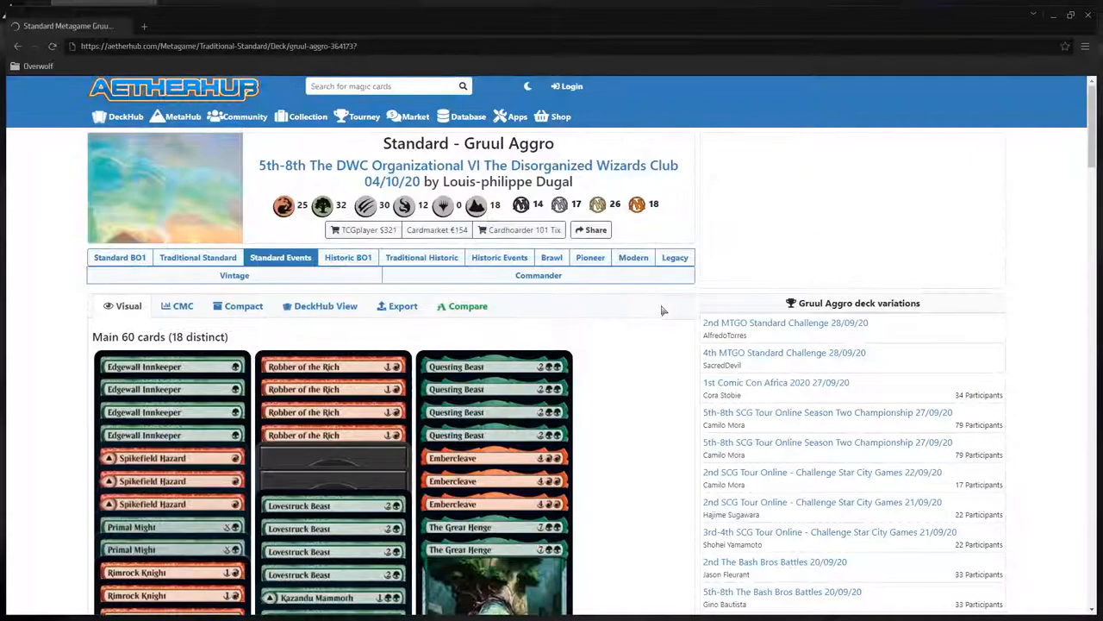
# Scroll through the Gruul Aggro main deck cards on AetherHub
pyautogui.scroll(-3)
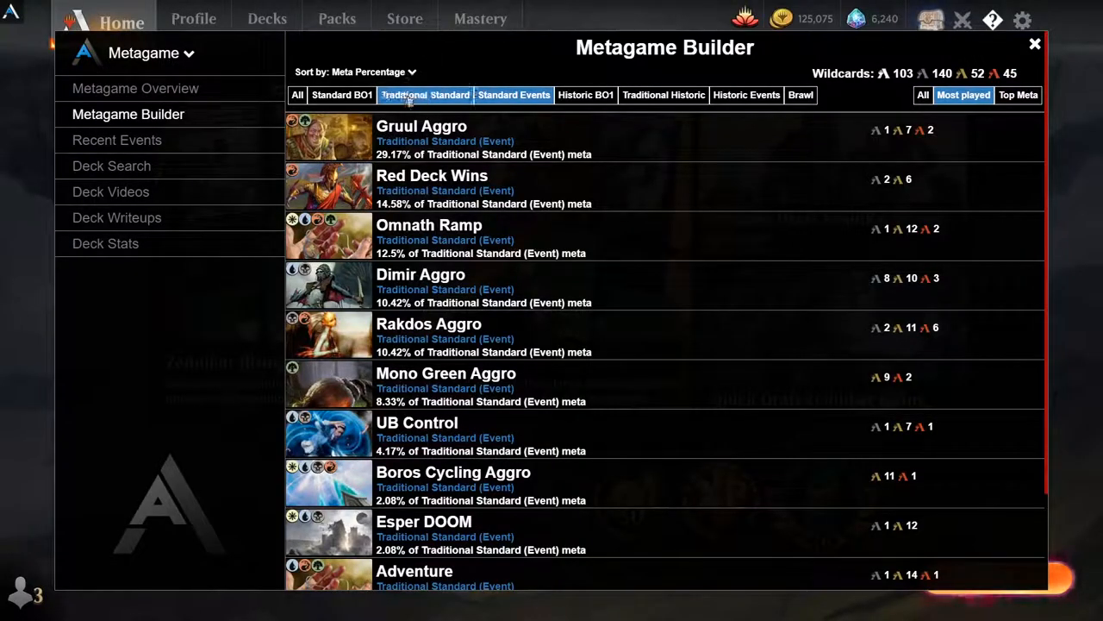
# Filter to Traditional Standard meta decks and open the Dimir Flash deck
pyautogui.click(424, 95)
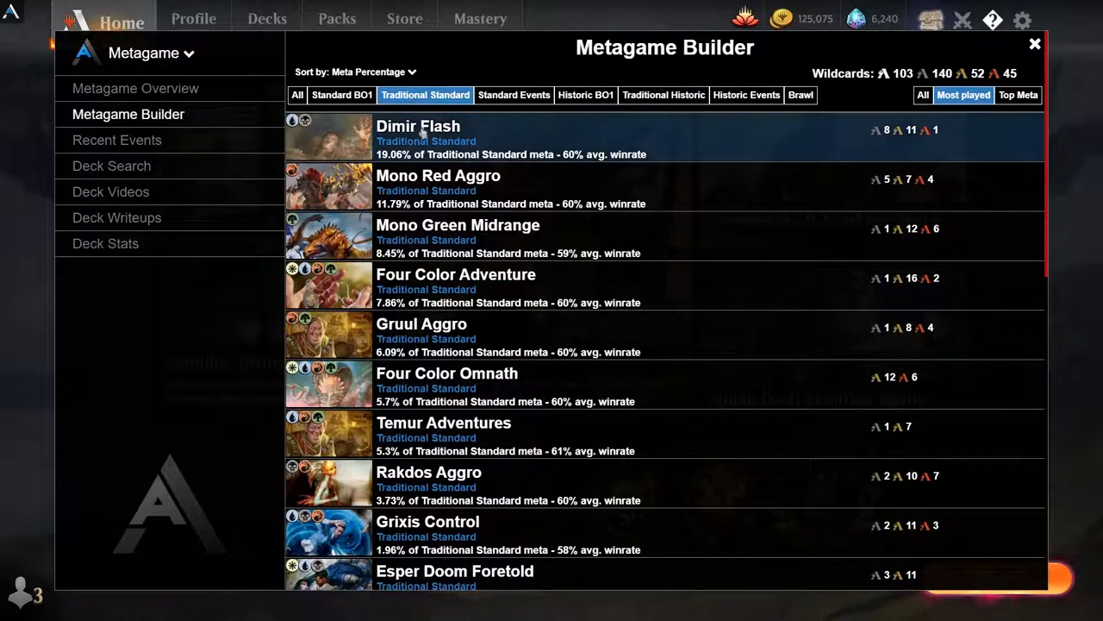
pyautogui.click(419, 126)
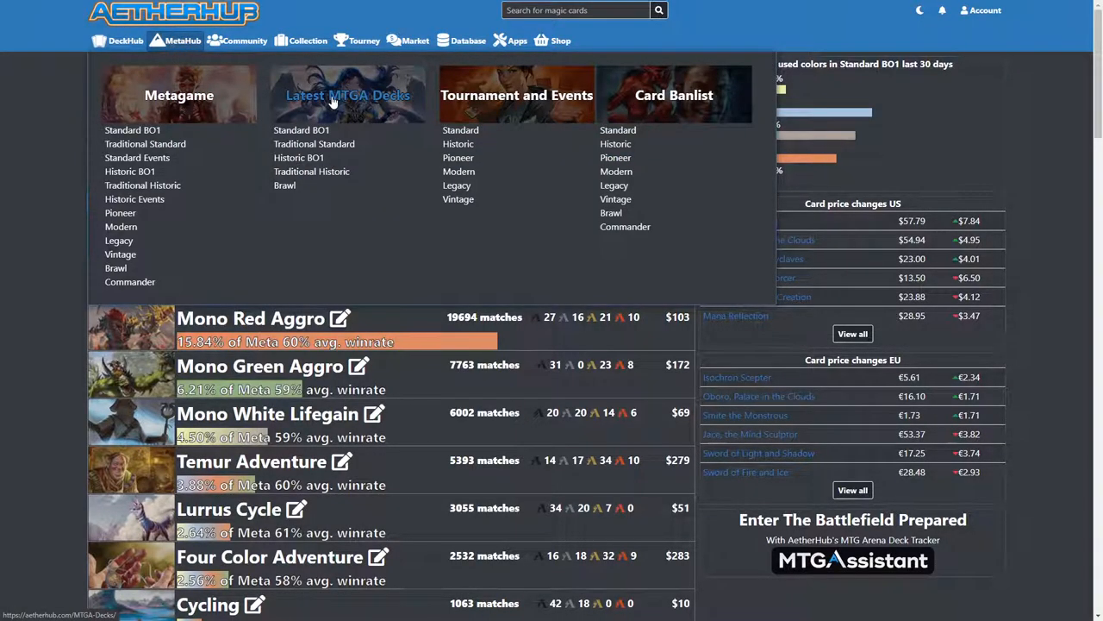
# Open AetherHub's Latest MTGA Decks page and scroll through it
pyautogui.click(347, 95)
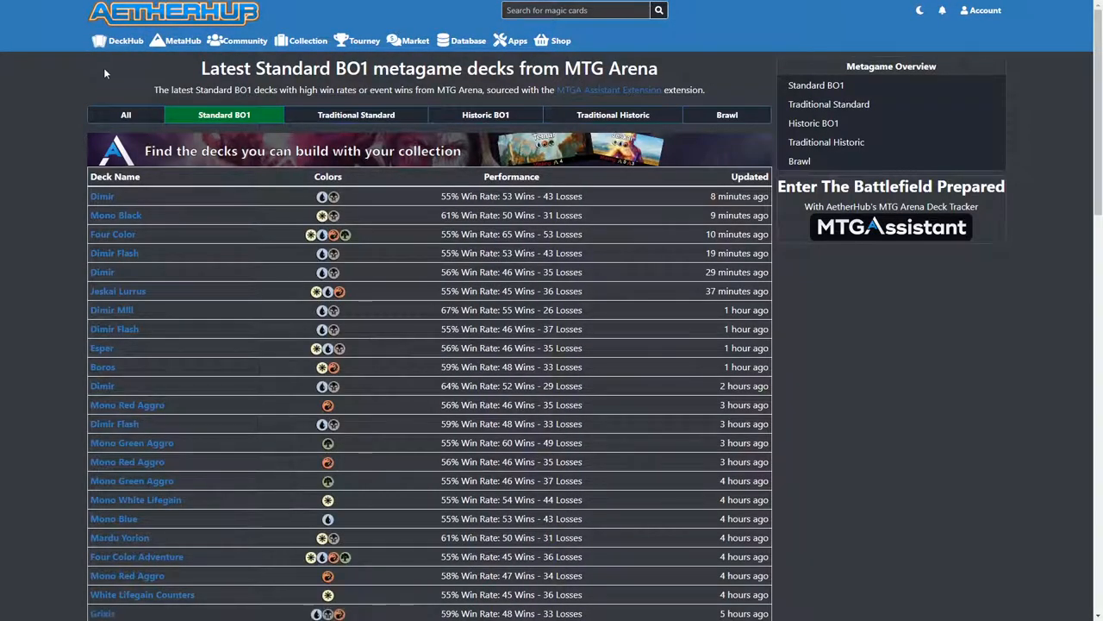
pyautogui.moveTo(135, 73)
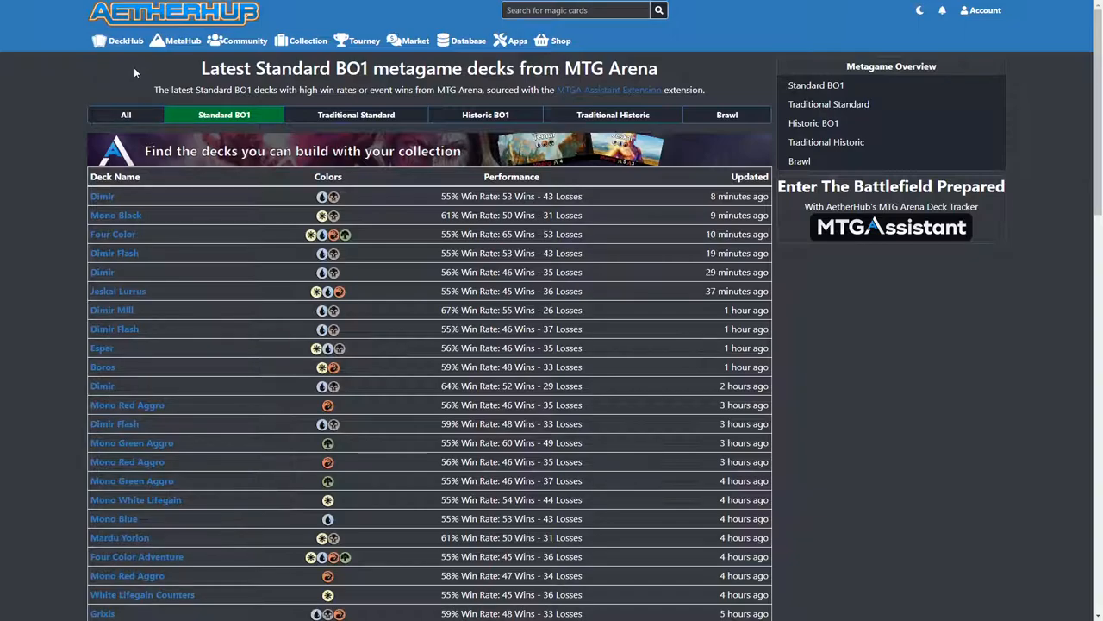
pyautogui.moveTo(816, 85)
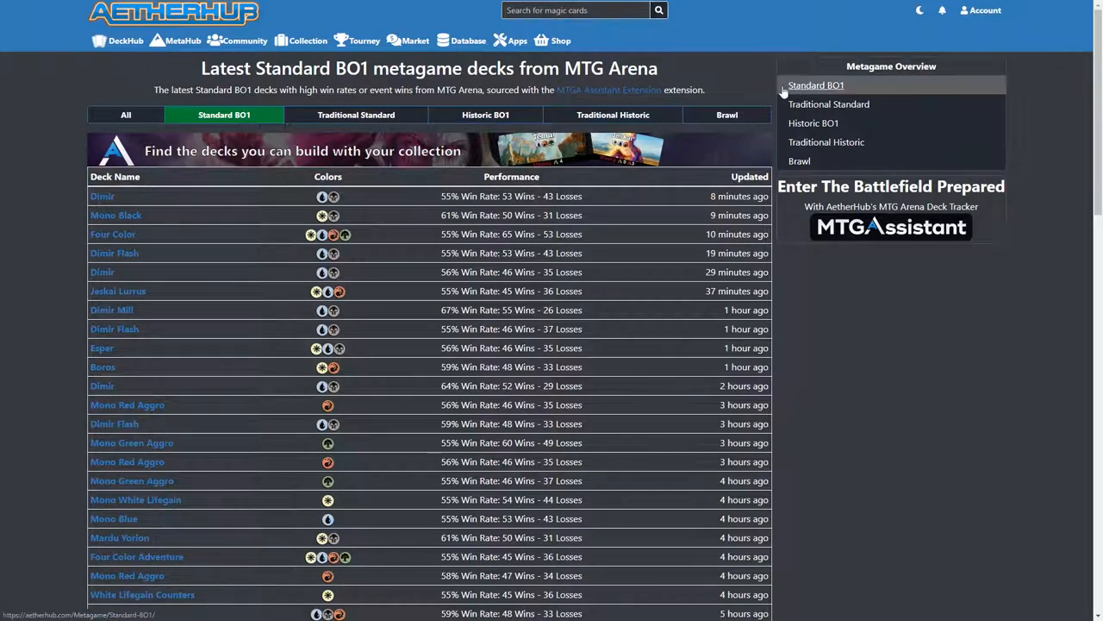
pyautogui.scroll(-3)
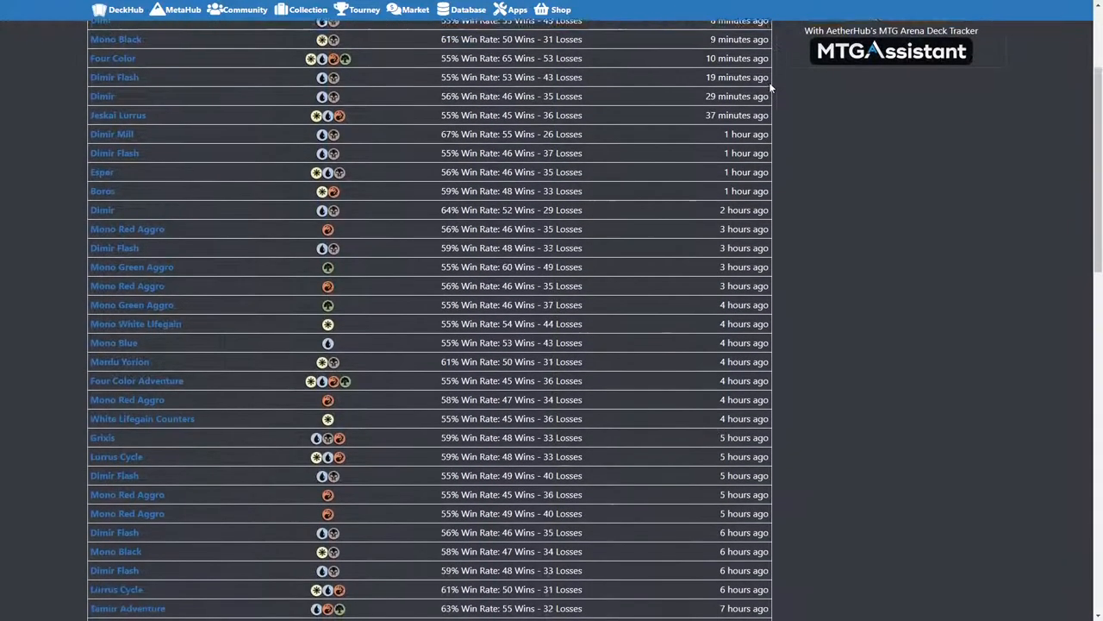
pyautogui.scroll(3)
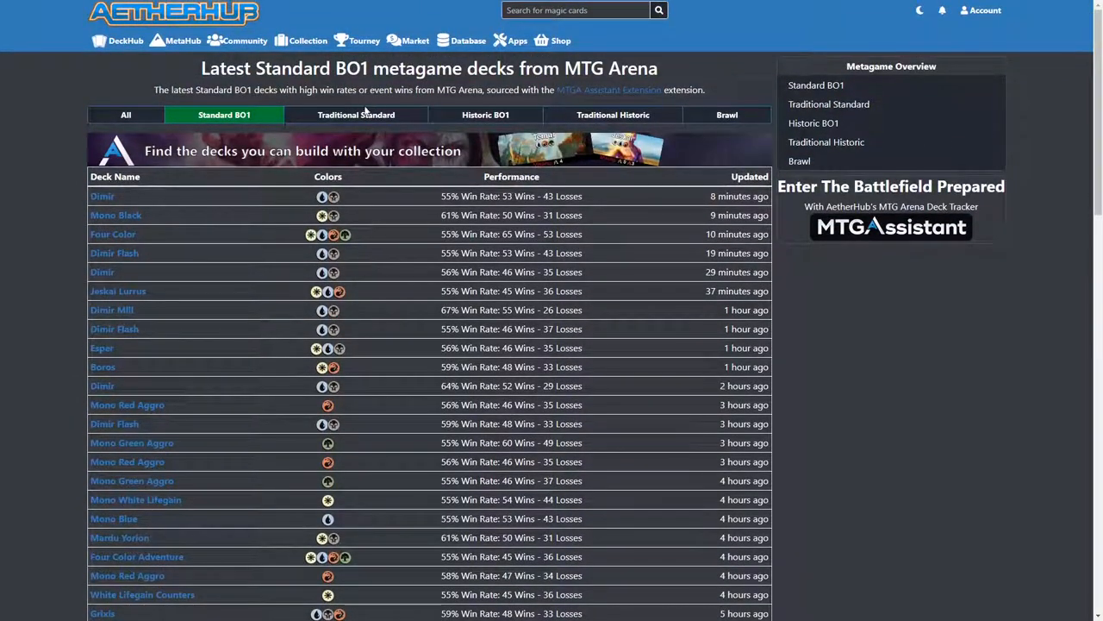
pyautogui.moveTo(356, 114)
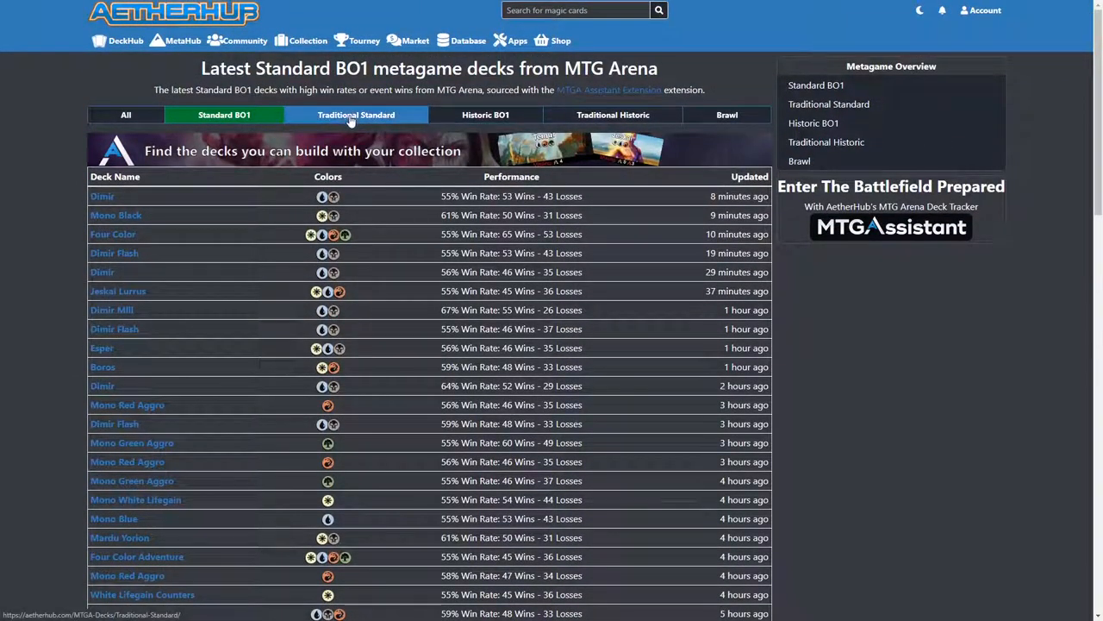
# Browse the latest Traditional Standard and Brawl deck lists
pyautogui.click(356, 114)
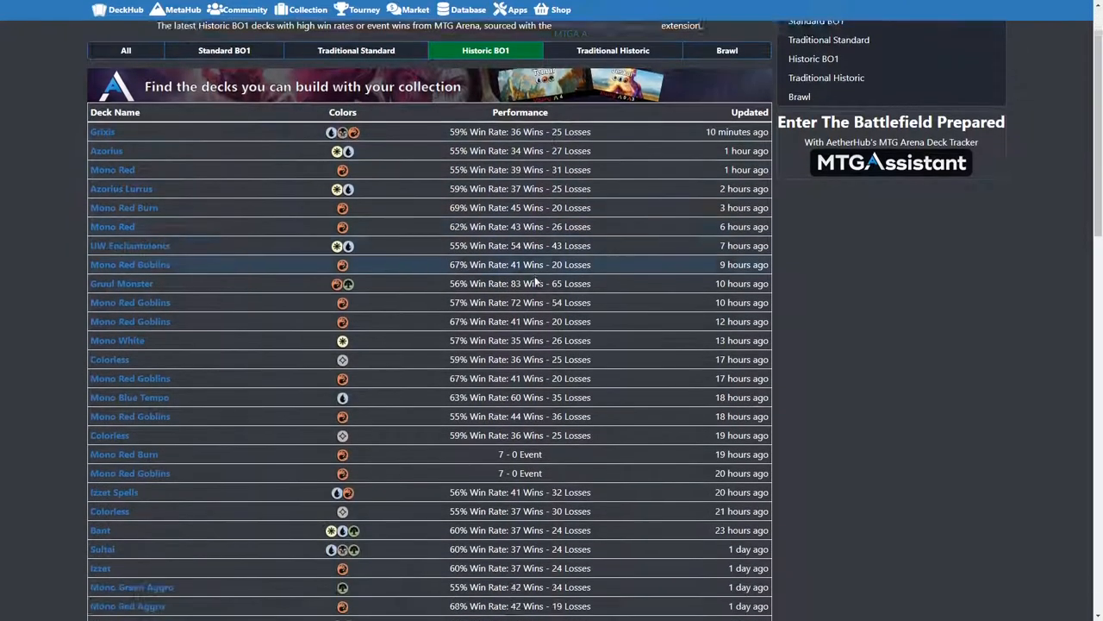
pyautogui.scroll(3)
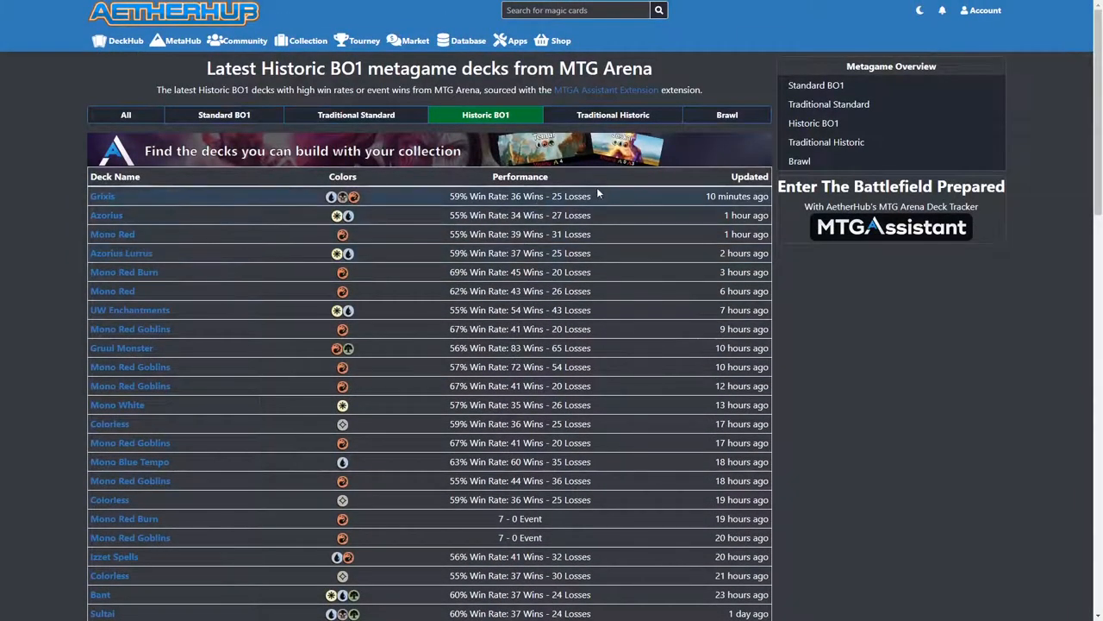
pyautogui.click(727, 115)
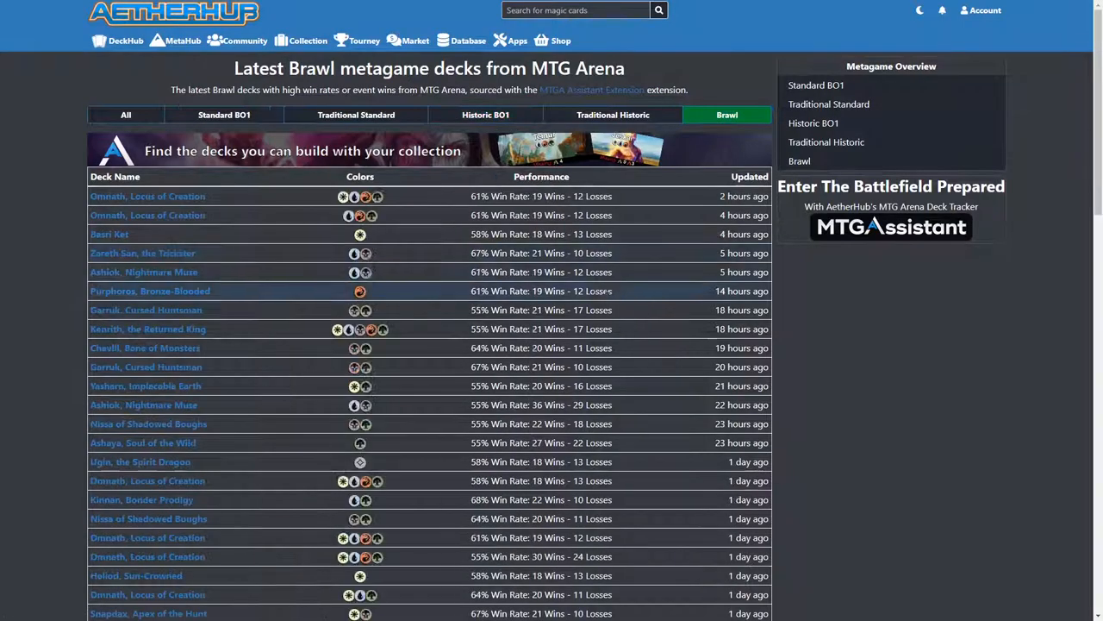
pyautogui.scroll(-3)
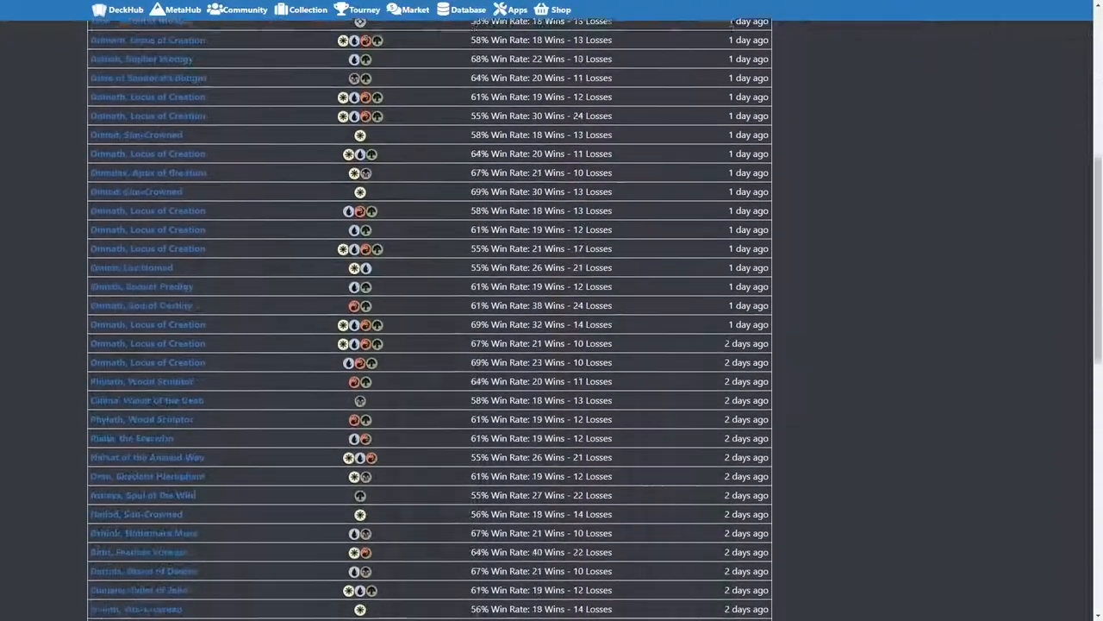
pyautogui.scroll(3)
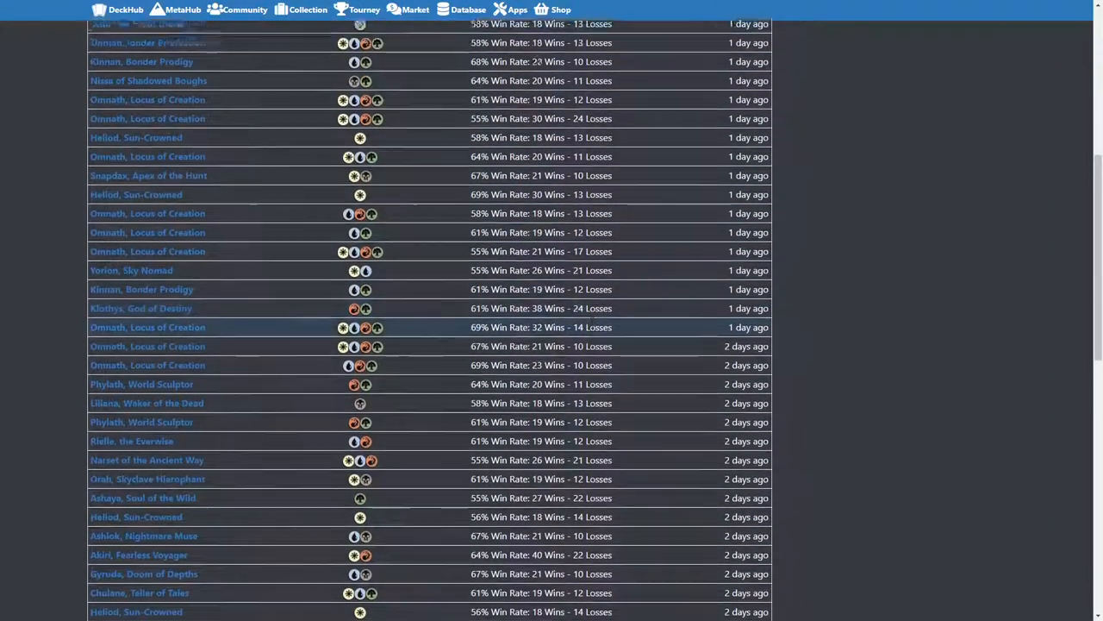
pyautogui.scroll(3)
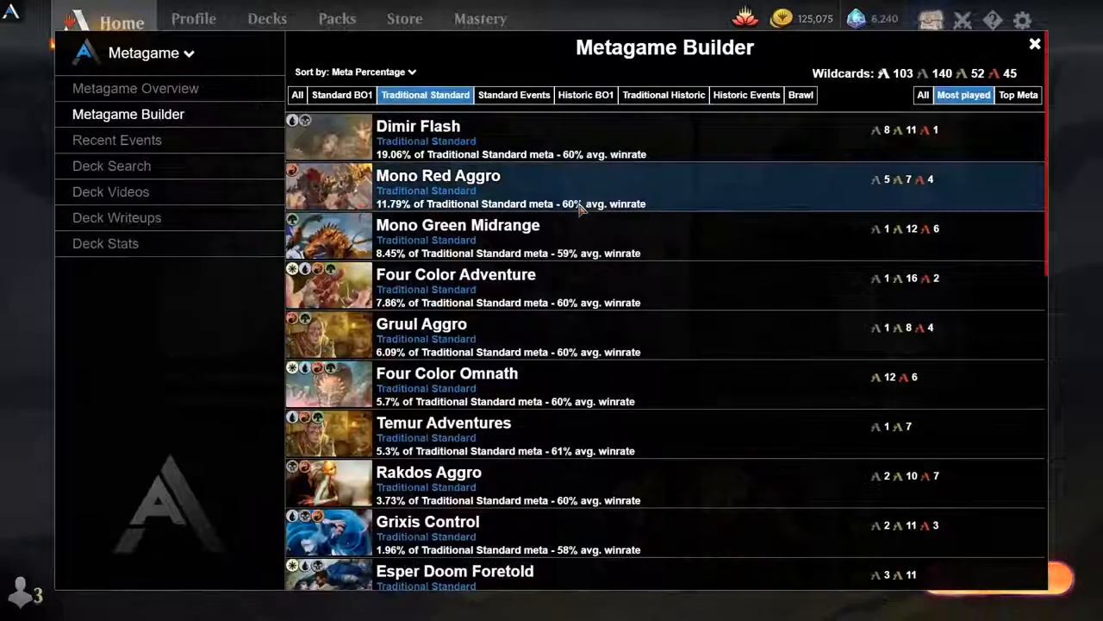
pyautogui.moveTo(971, 48)
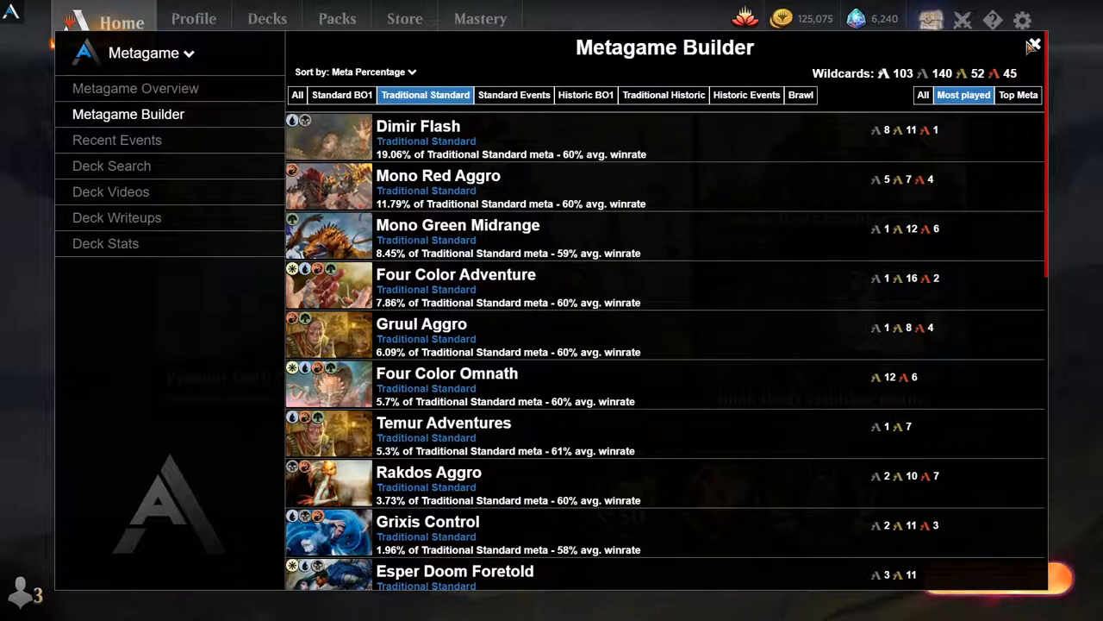
# Close the Metagame Builder, view the assistant's version changelog, then bring up the exit option
pyautogui.click(1034, 45)
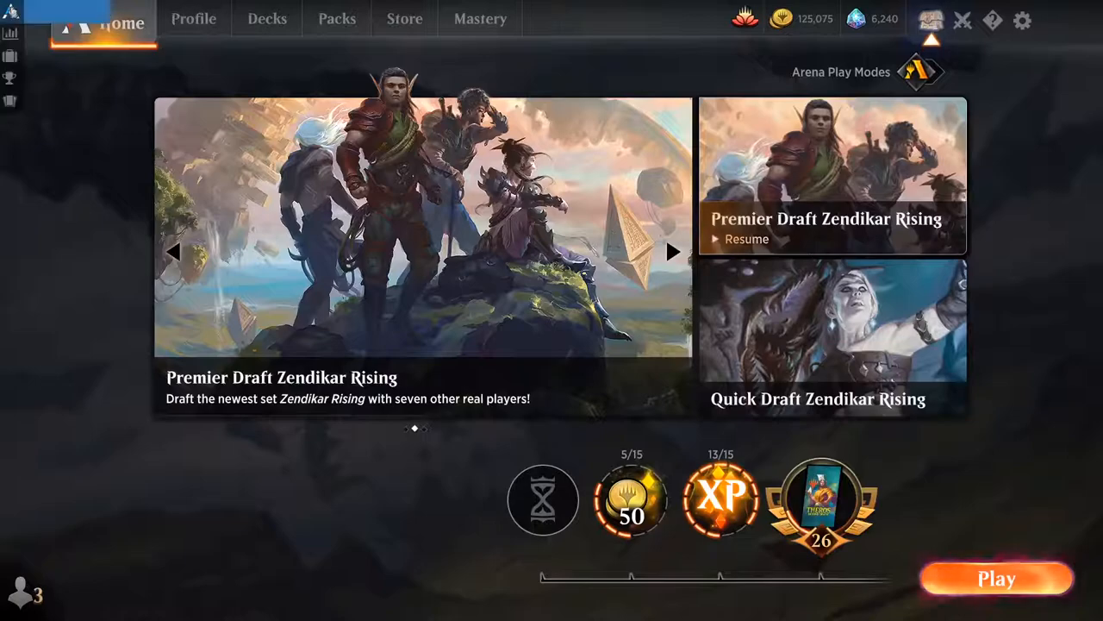
pyautogui.click(1023, 20)
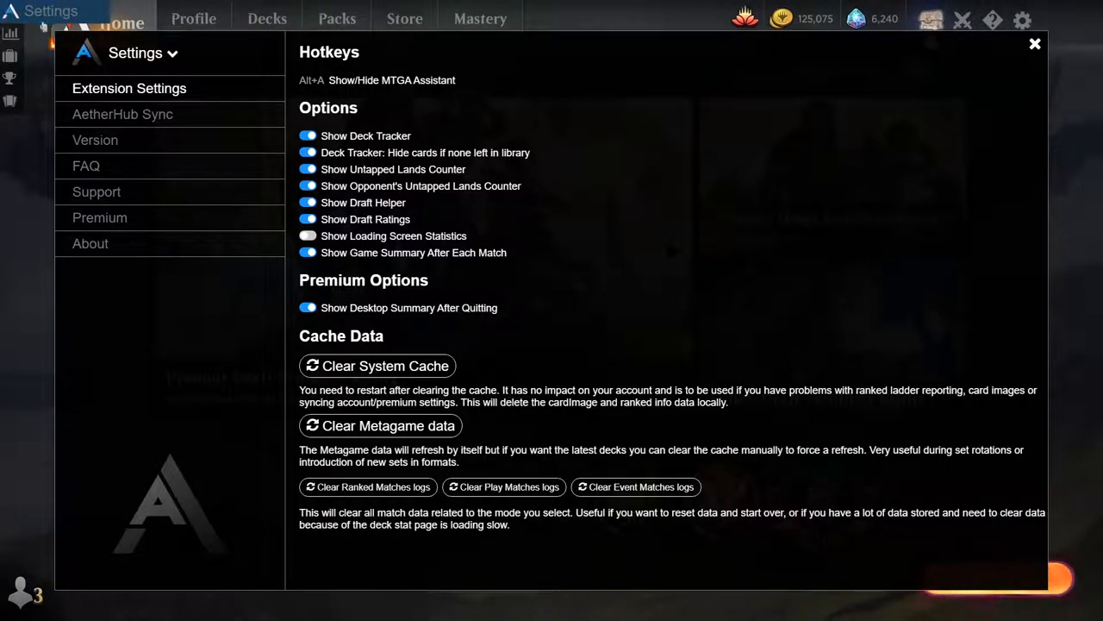
pyautogui.click(95, 140)
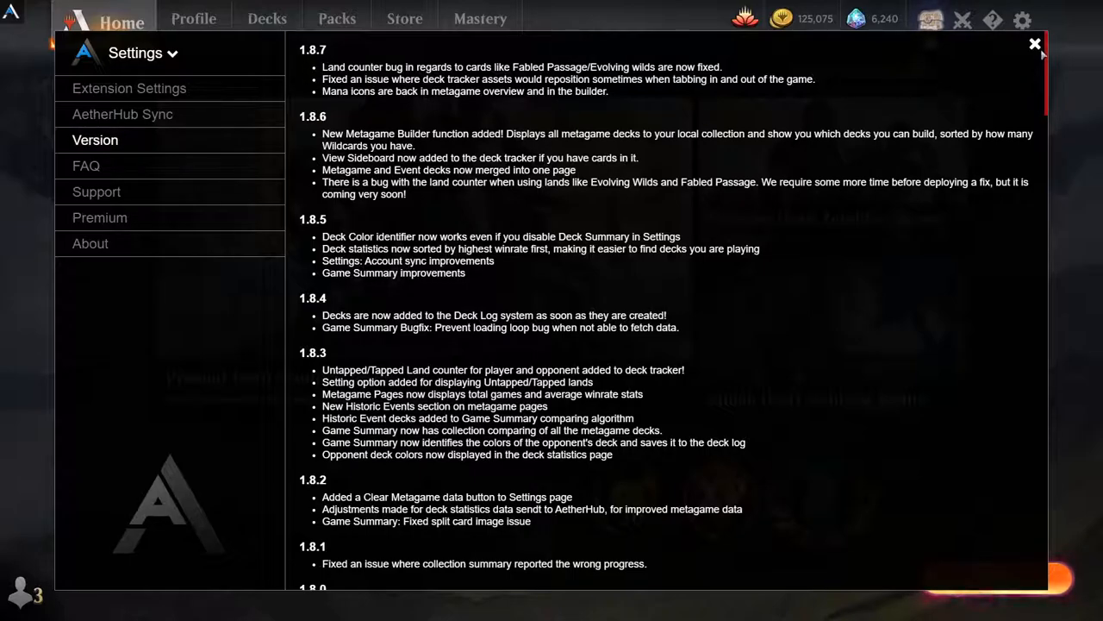
pyautogui.click(1036, 44)
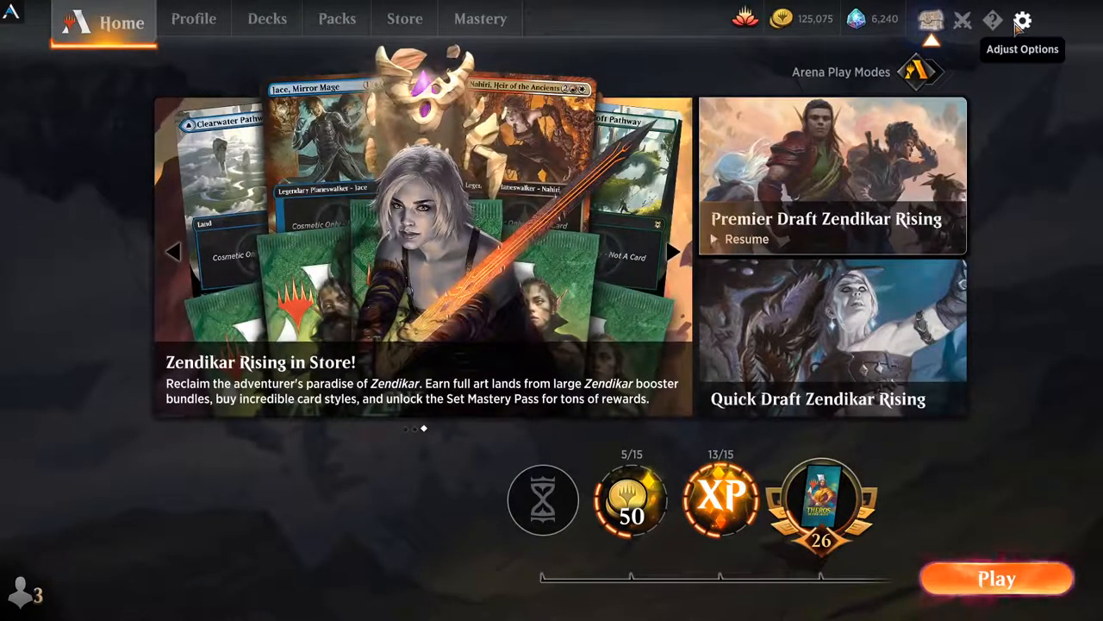
pyautogui.click(962, 21)
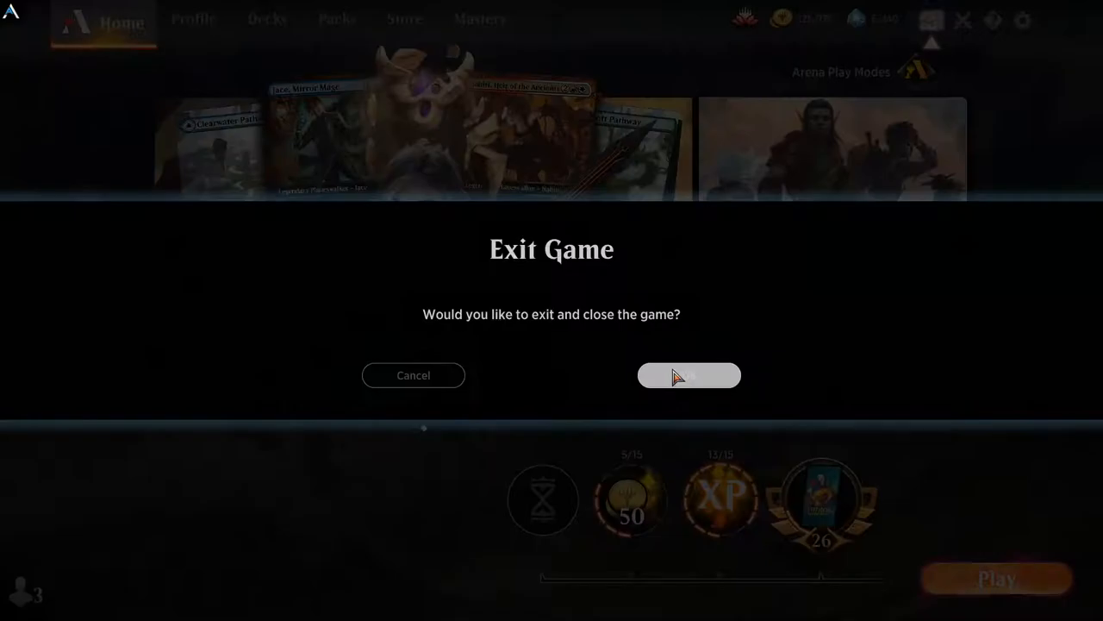
# Confirm exiting MTG Arena, view Version and Metagame Overview, then return to Game Summary
pyautogui.click(689, 375)
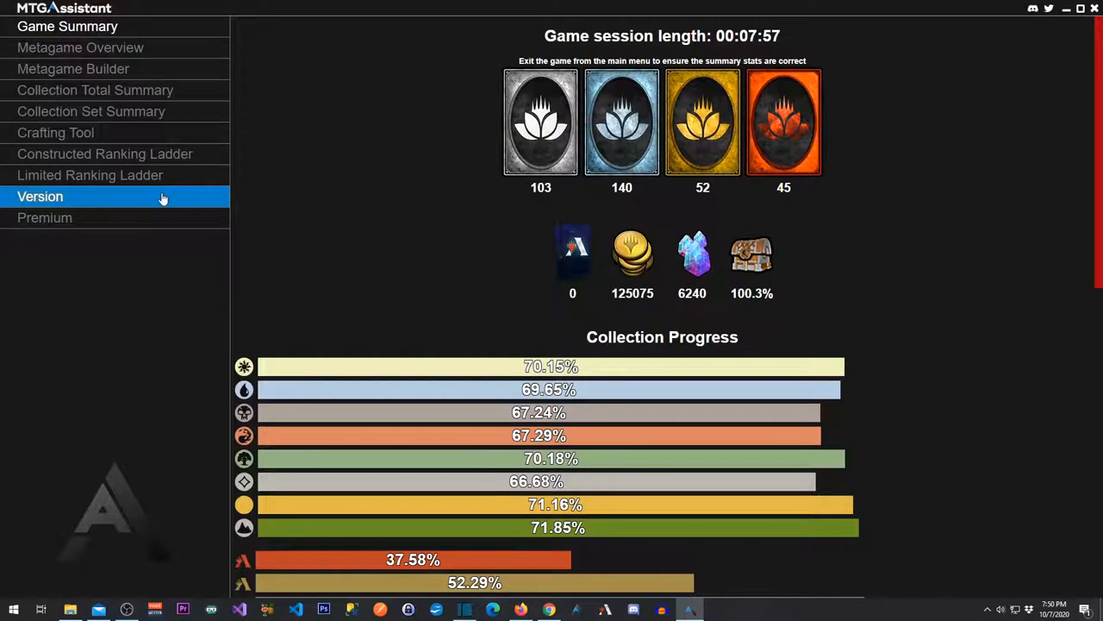
pyautogui.click(39, 197)
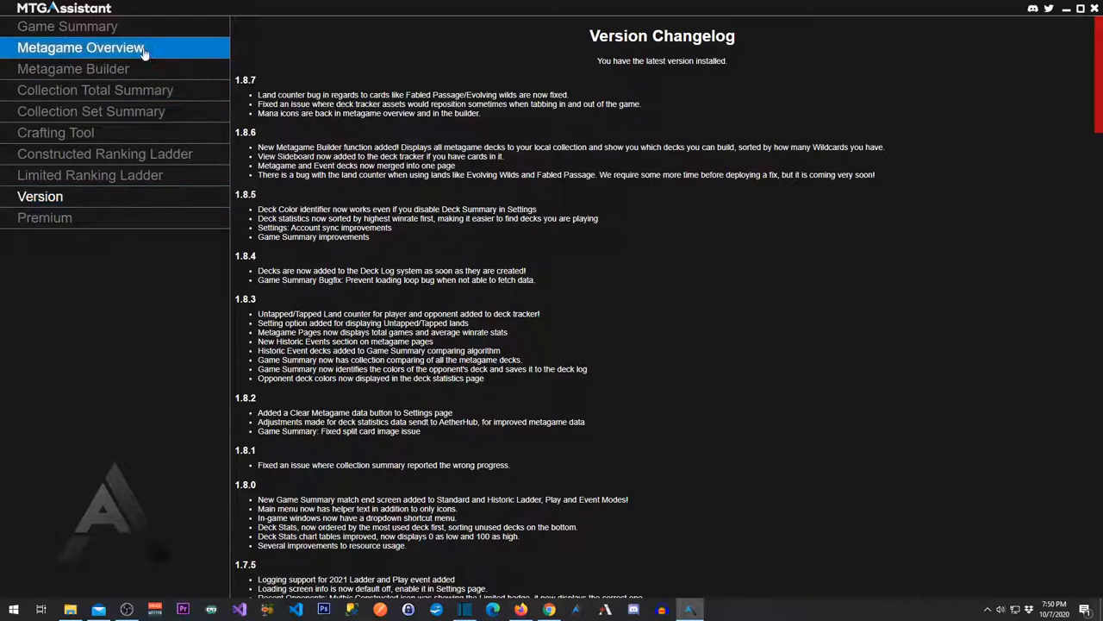
pyautogui.click(67, 26)
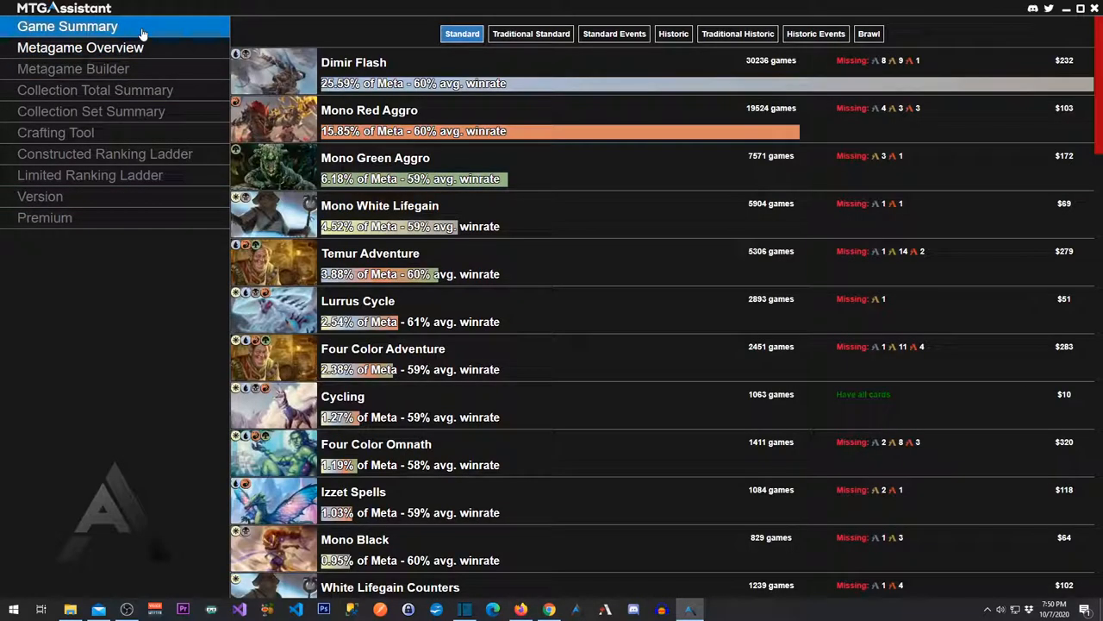
pyautogui.moveTo(152, 32)
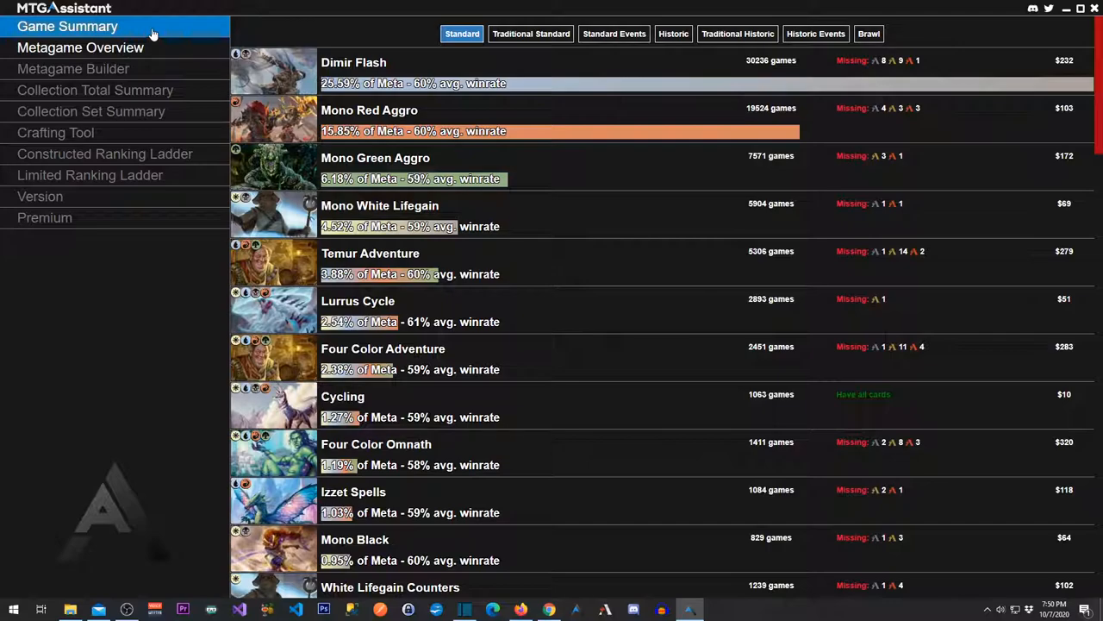
pyautogui.click(68, 25)
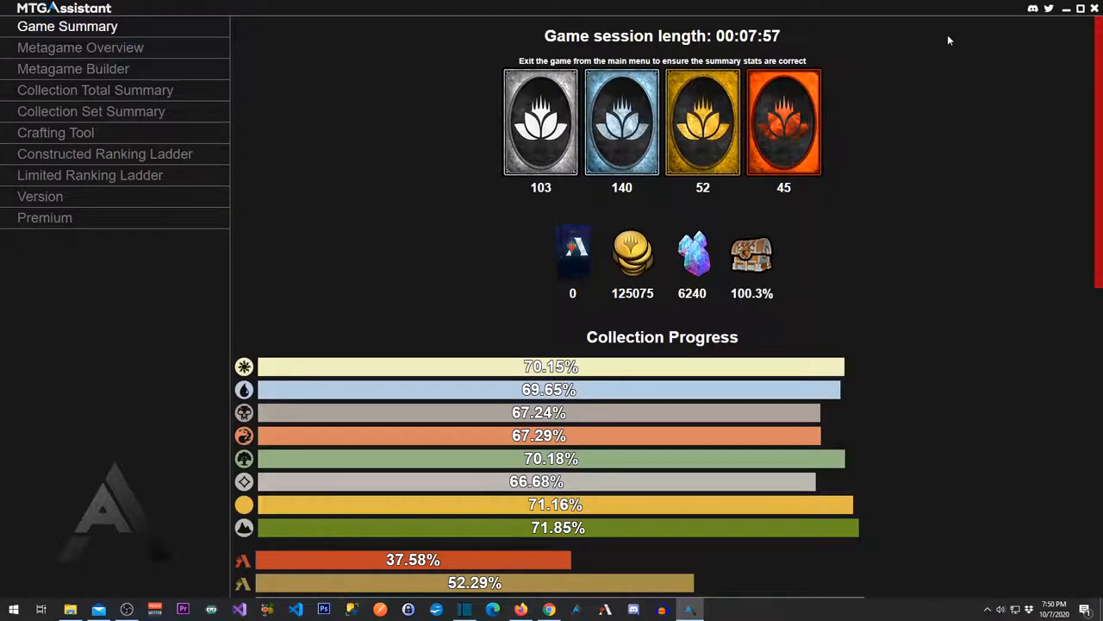
pyautogui.moveTo(409, 253)
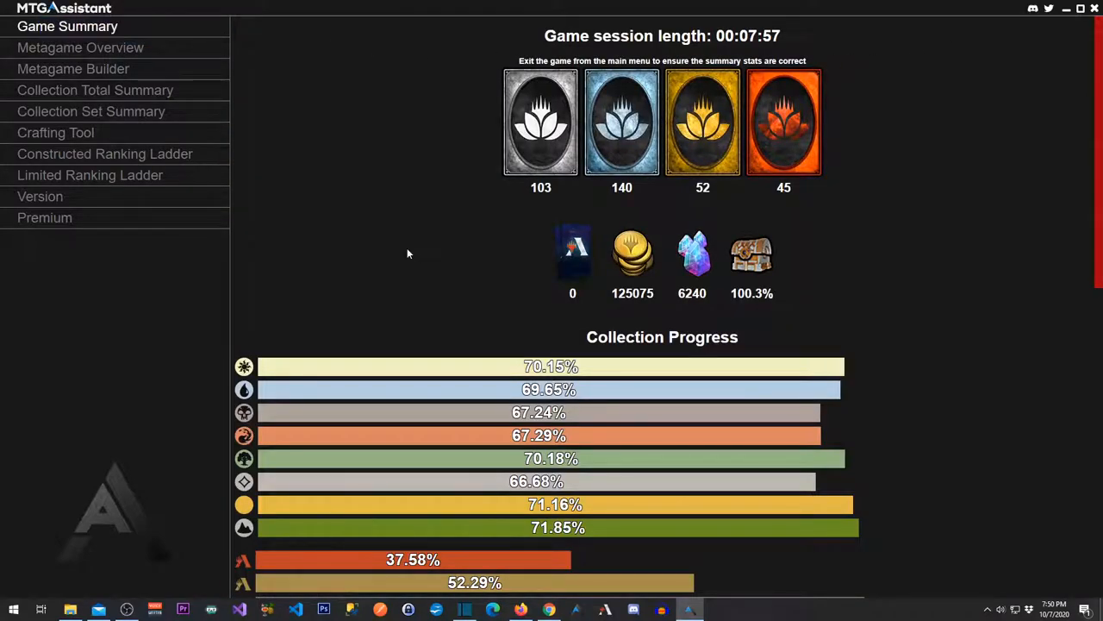